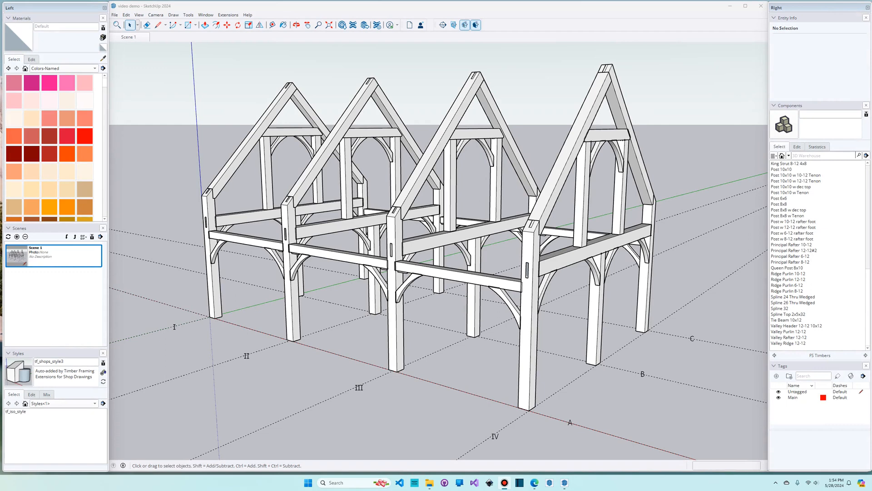
mouse_move(251, 279)
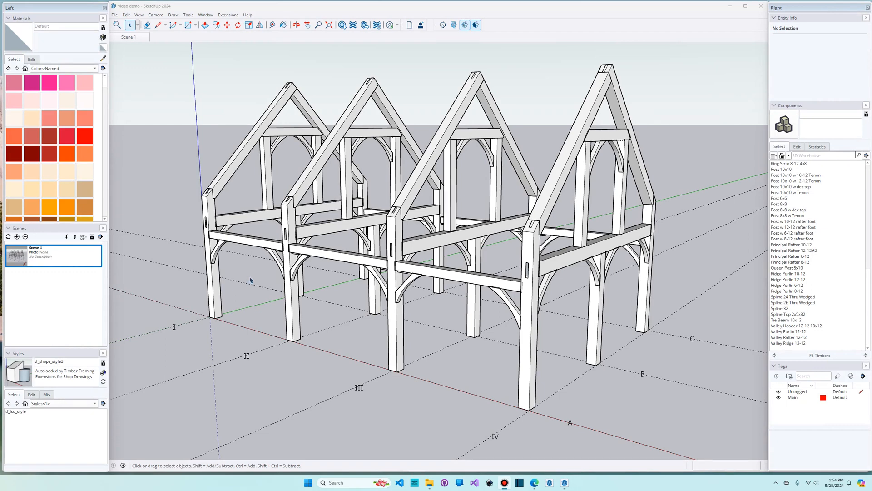
mouse_move(246, 245)
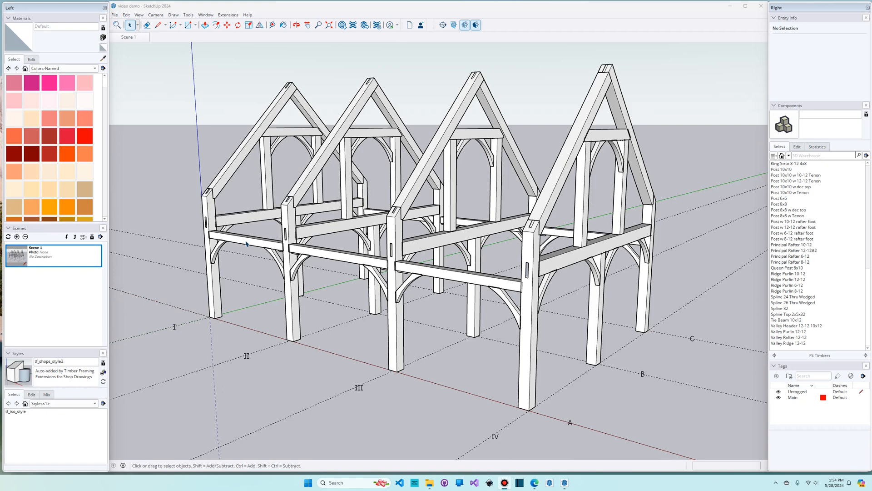
mouse_move(219, 296)
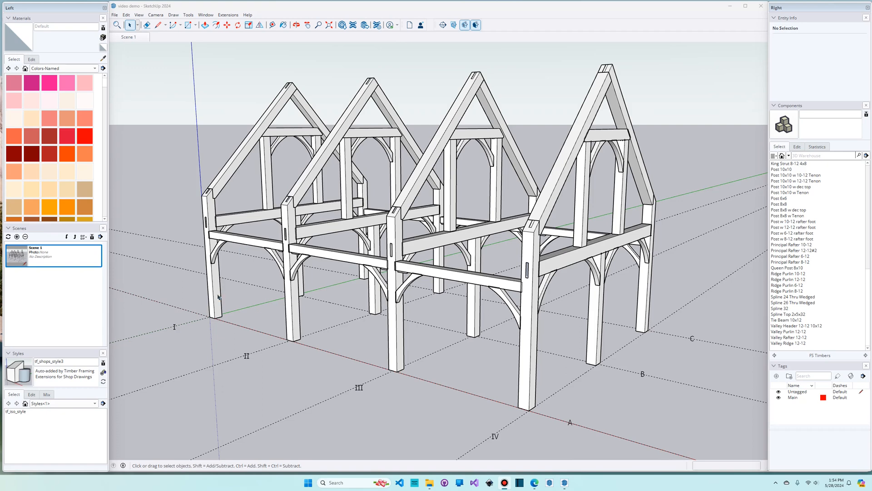
mouse_move(273, 366)
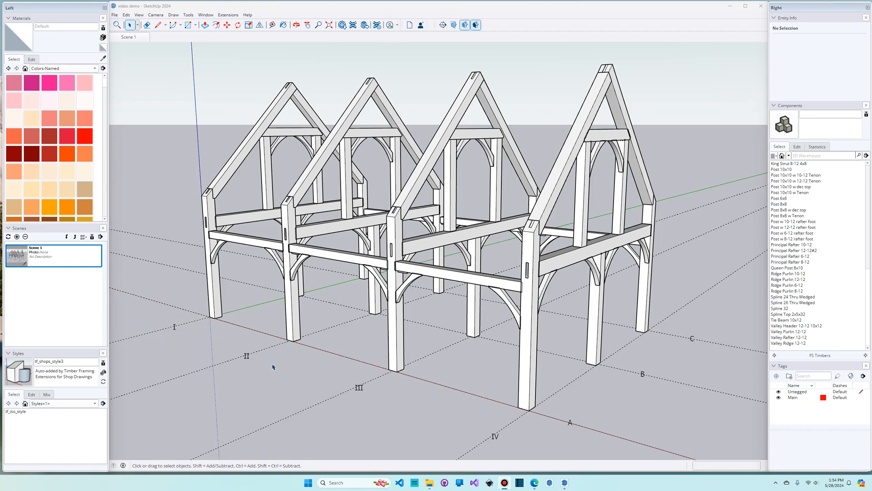
mouse_move(310, 371)
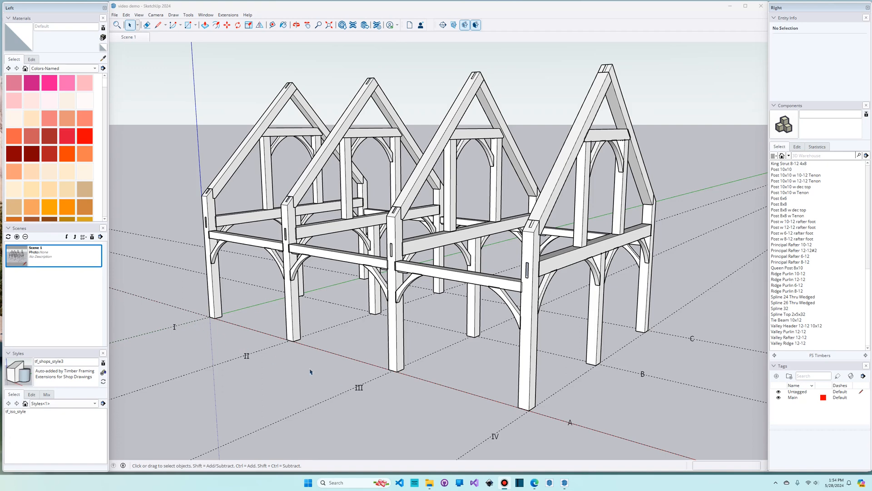
mouse_move(505, 358)
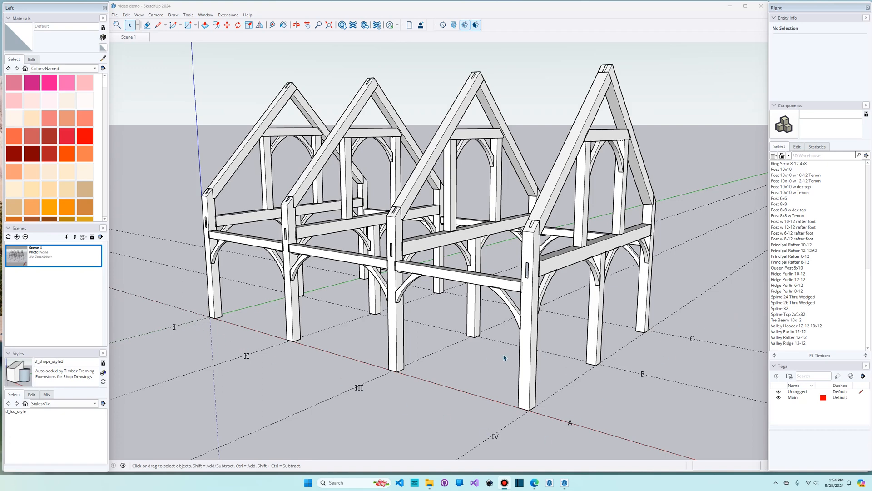
Abandon saving the previously generated shop drawings
click(53, 255)
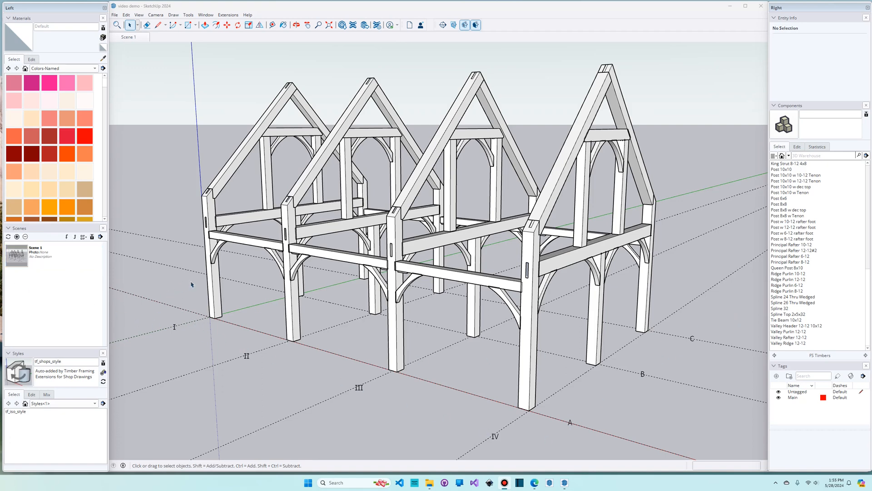
mouse_move(217, 292)
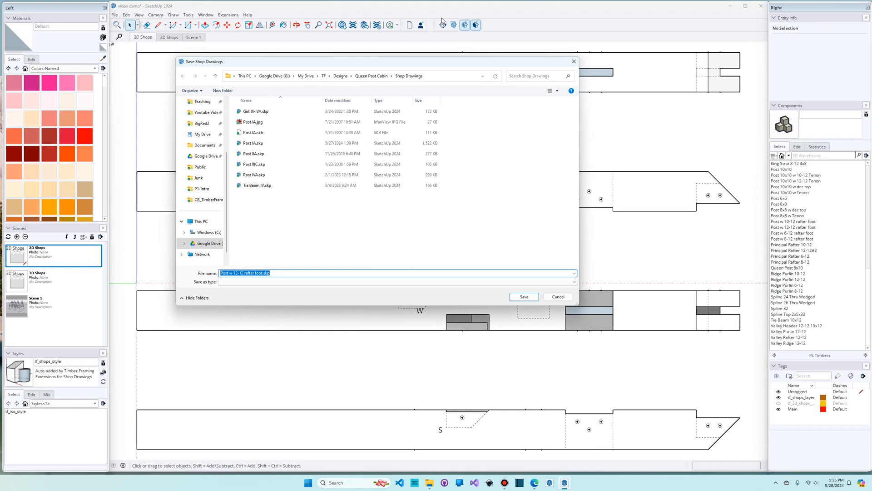
click(523, 296)
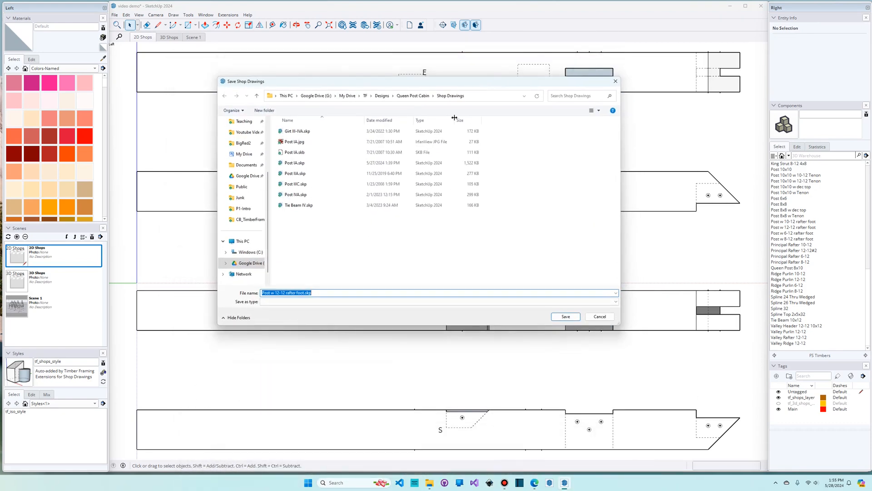
click(437, 301)
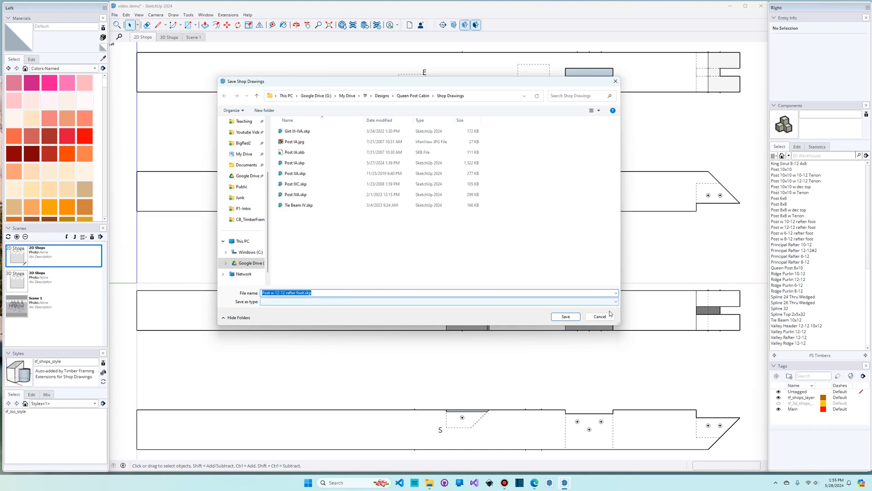
click(565, 316)
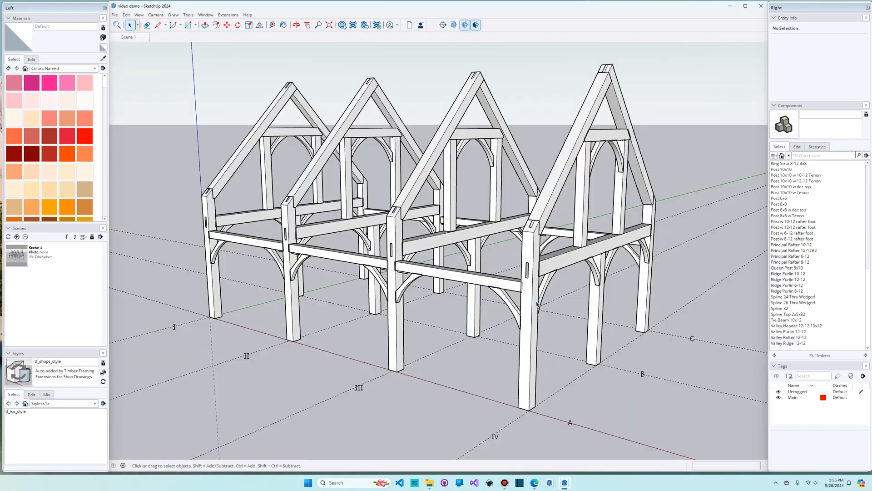
Name the corner post at gridlines I and A 'Post IA' and generate its shop drawings
click(211, 251)
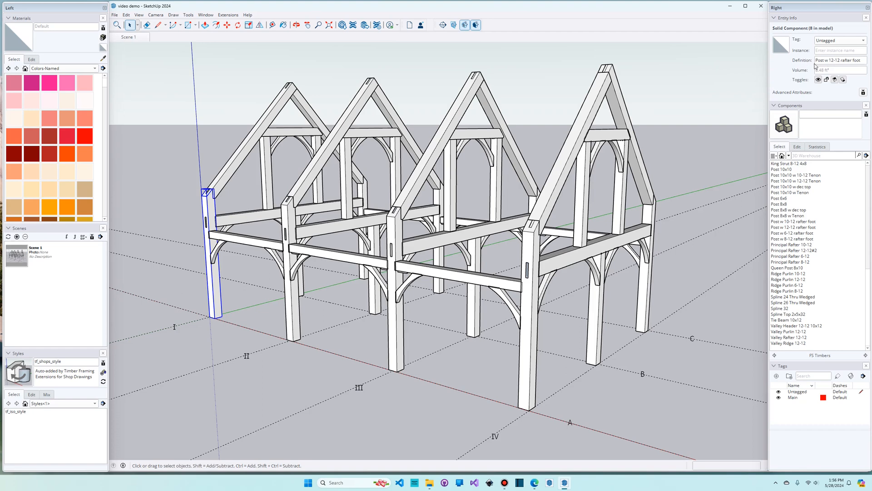
mouse_move(828, 256)
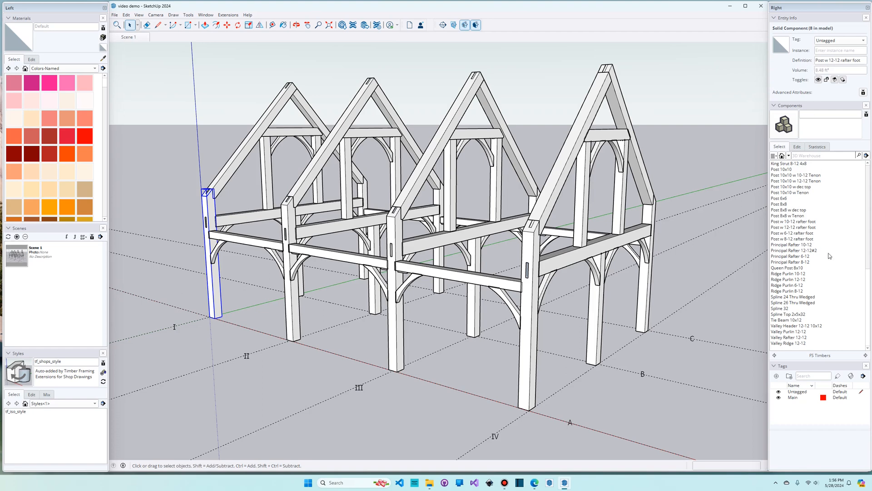
mouse_move(793, 275)
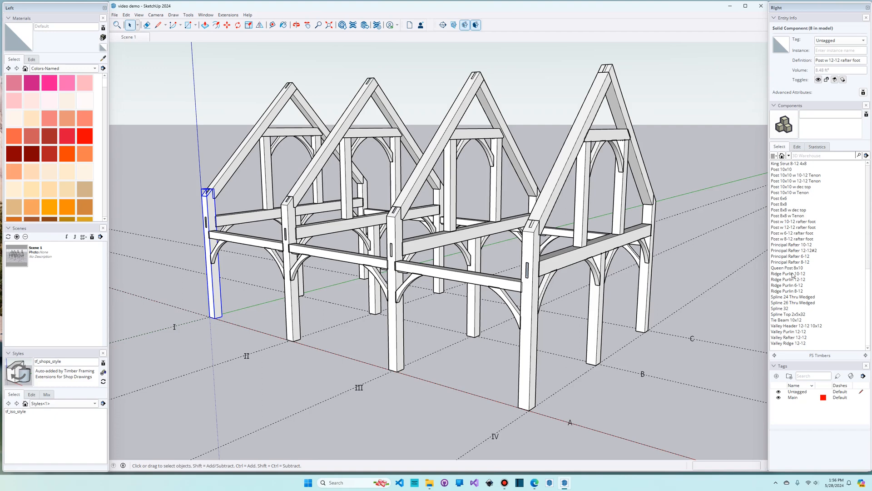
mouse_move(826, 244)
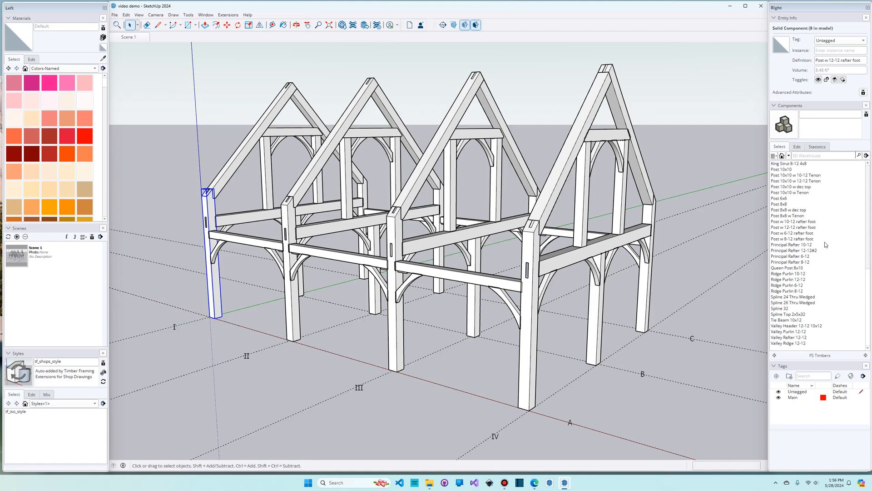
click(839, 50)
text(Post IA)
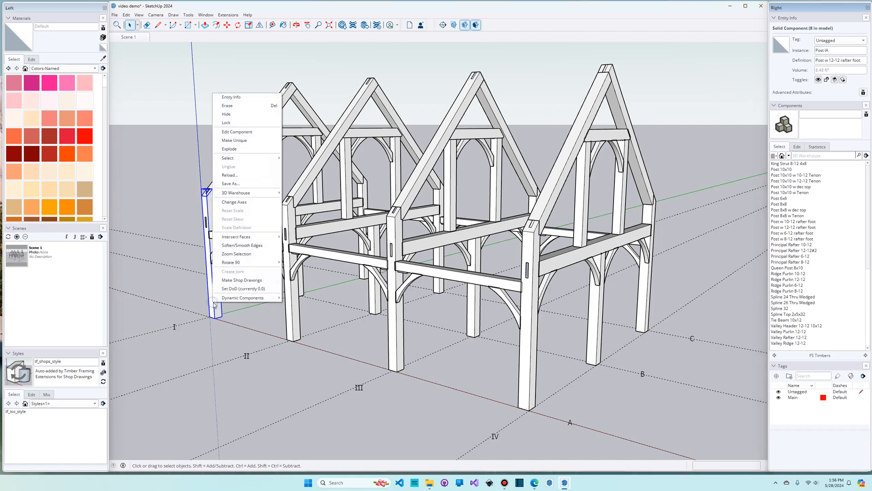
click(242, 279)
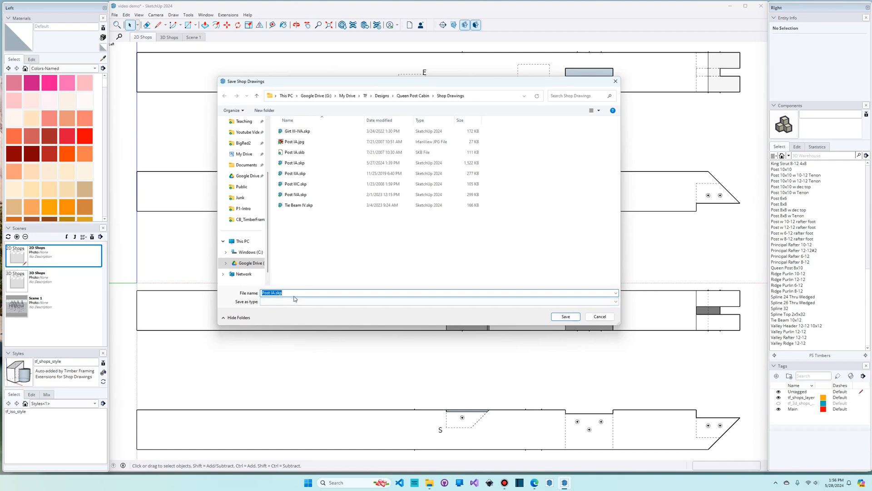
mouse_move(294, 292)
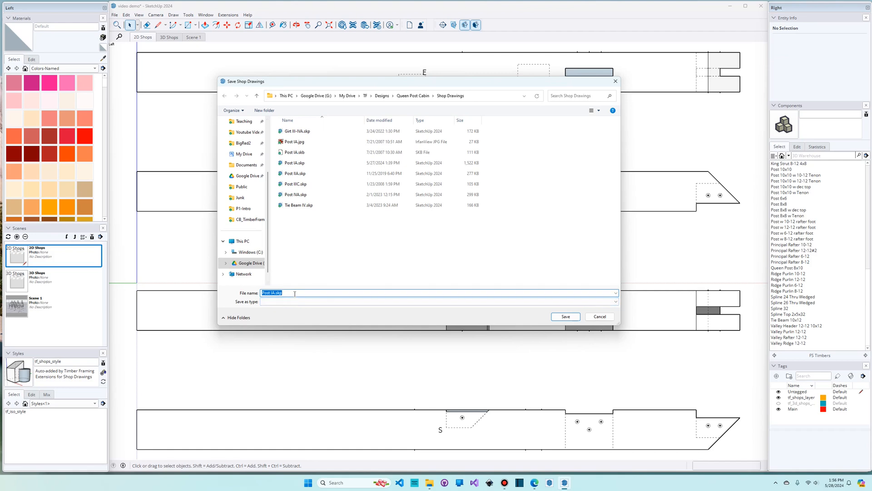
click(565, 316)
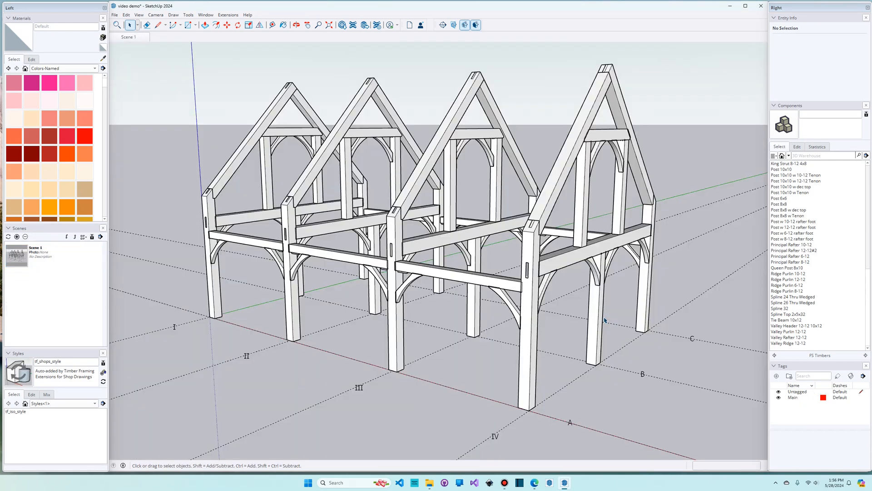
mouse_move(263, 311)
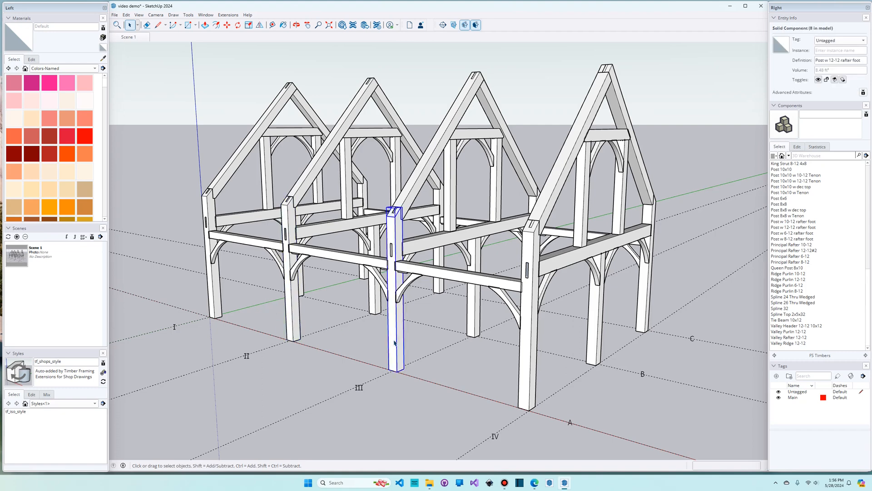
mouse_move(353, 338)
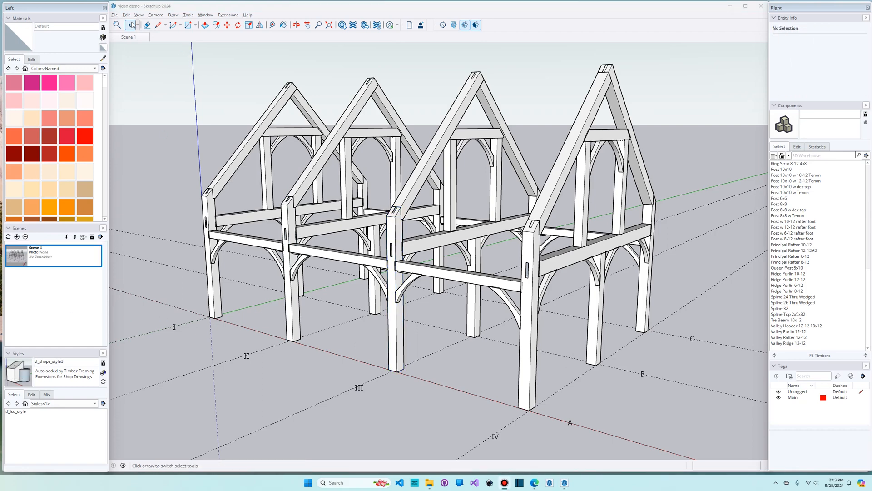
Generate shop drawings for Post IA, bringing up the Save Shop Drawings prompt
click(115, 16)
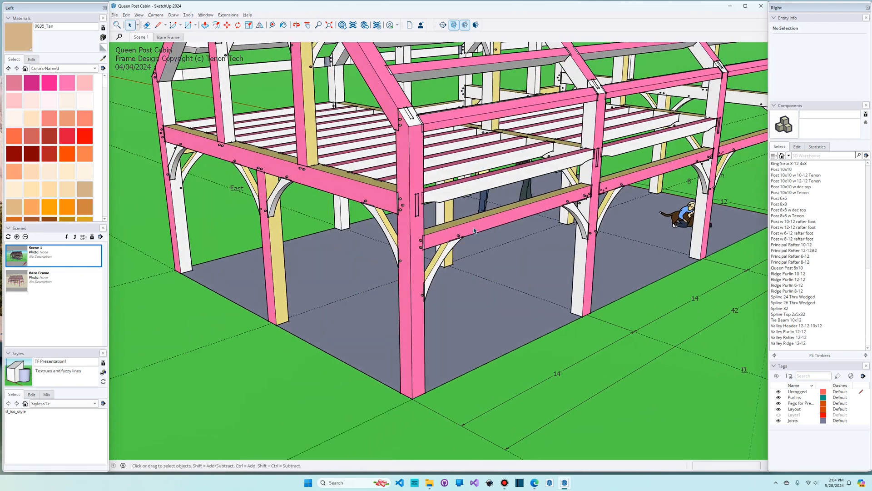
mouse_move(407, 321)
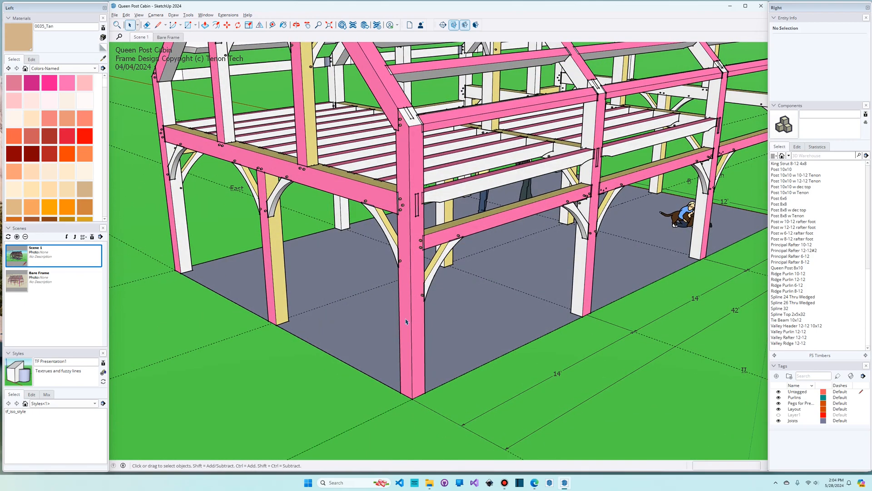
mouse_move(409, 333)
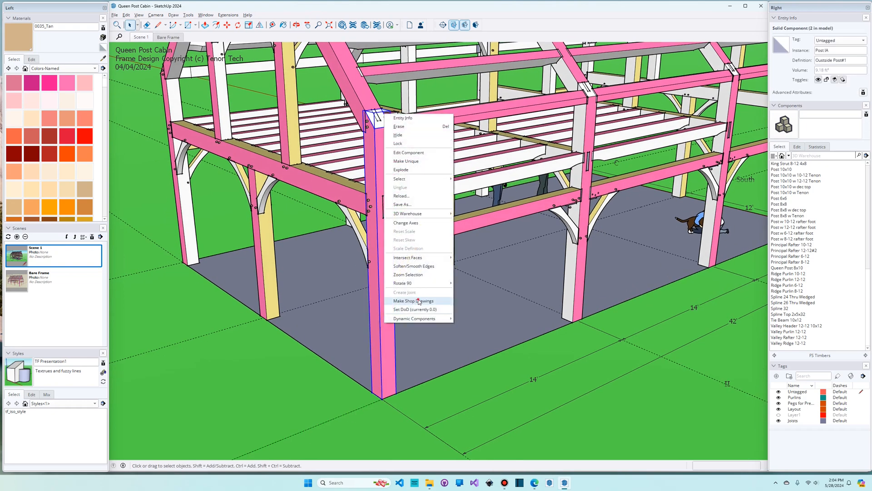
click(411, 301)
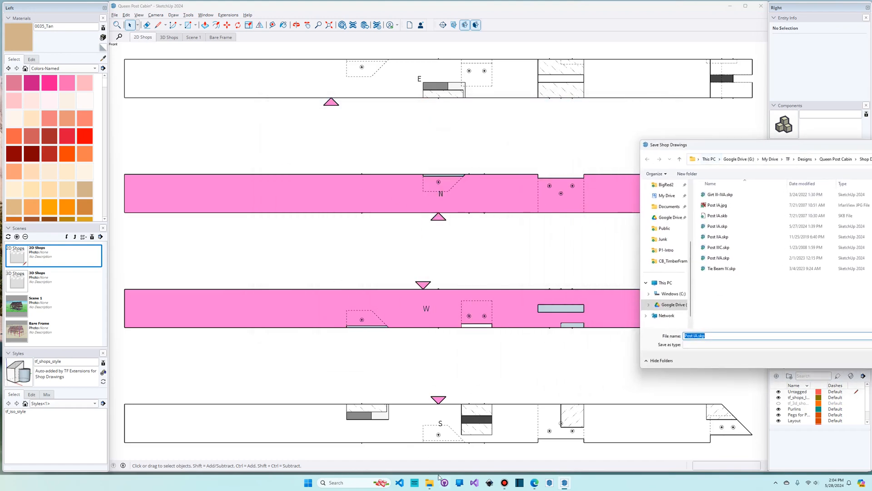
mouse_move(309, 98)
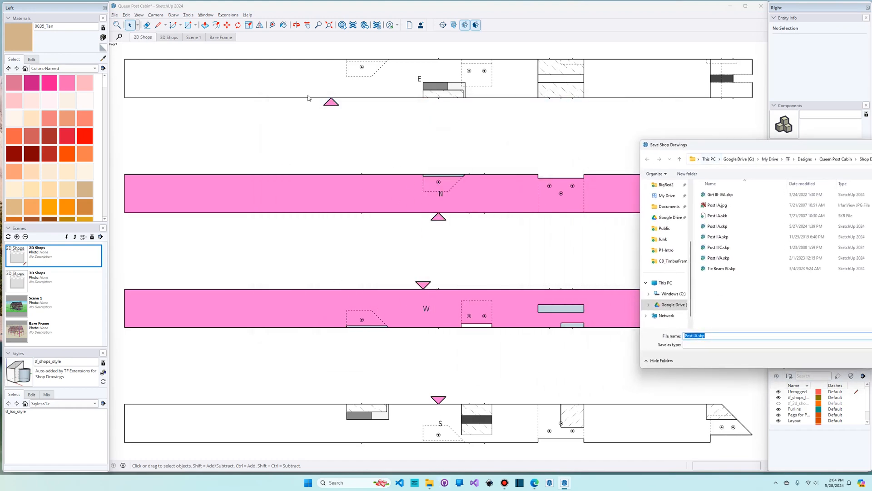
mouse_move(784, 146)
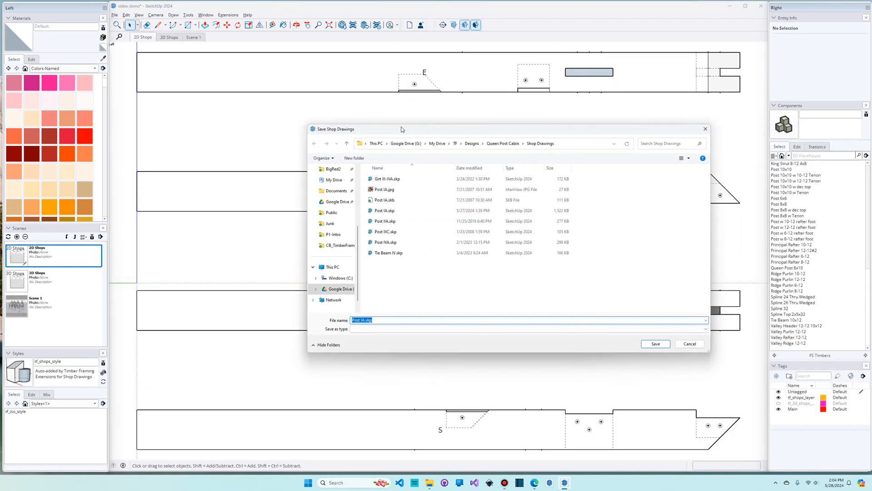
click(655, 344)
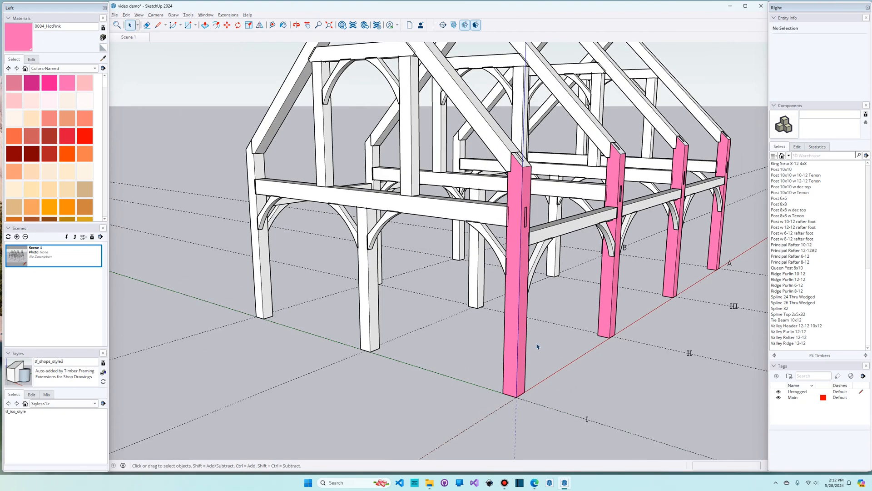
mouse_move(636, 266)
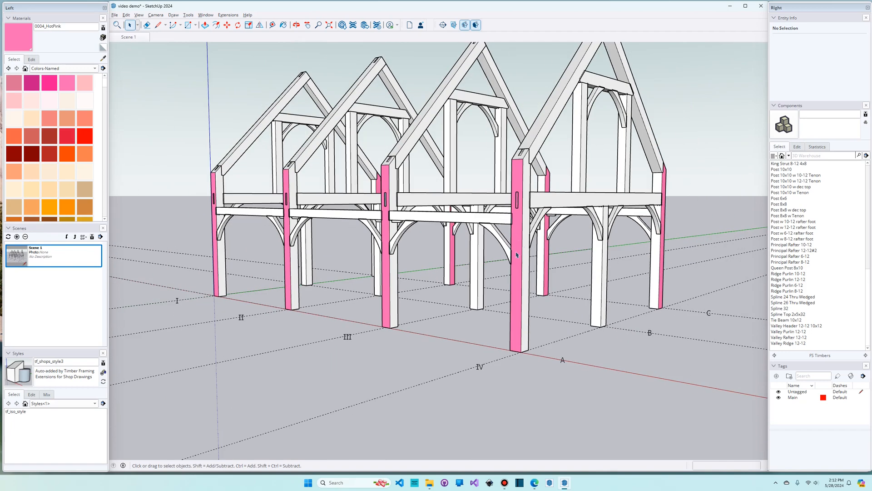
click(517, 254)
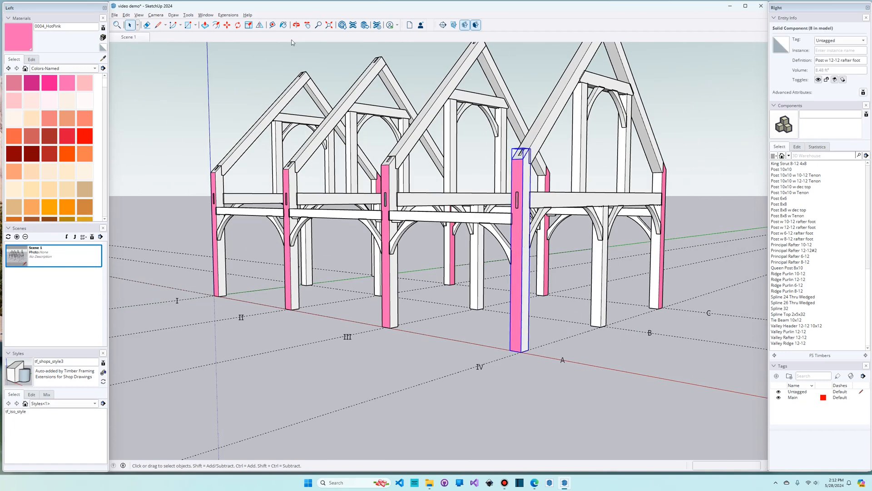
click(259, 26)
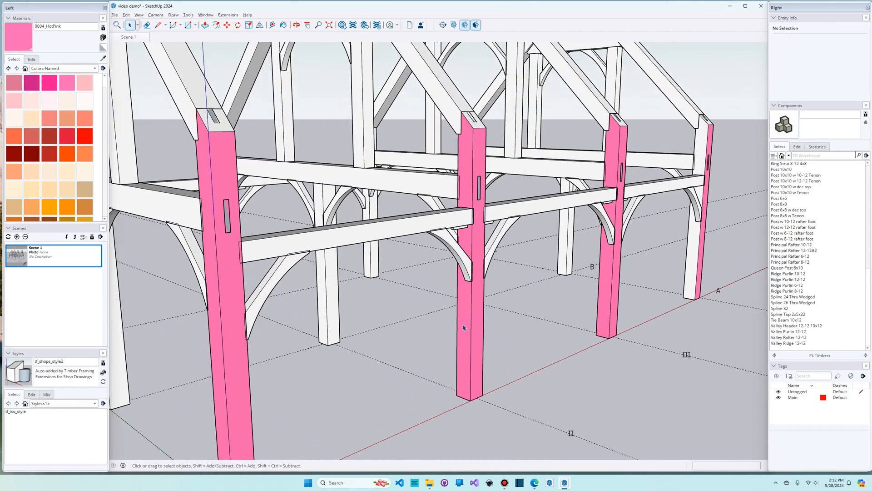
mouse_move(465, 320)
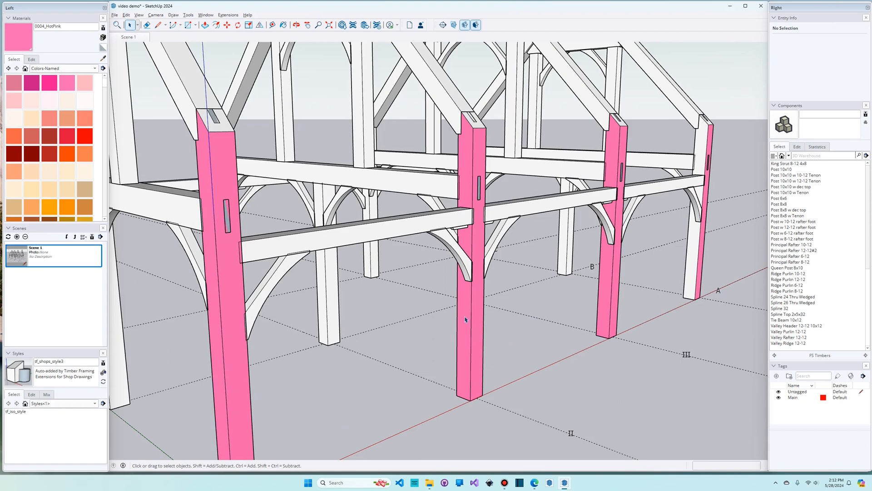
mouse_move(455, 325)
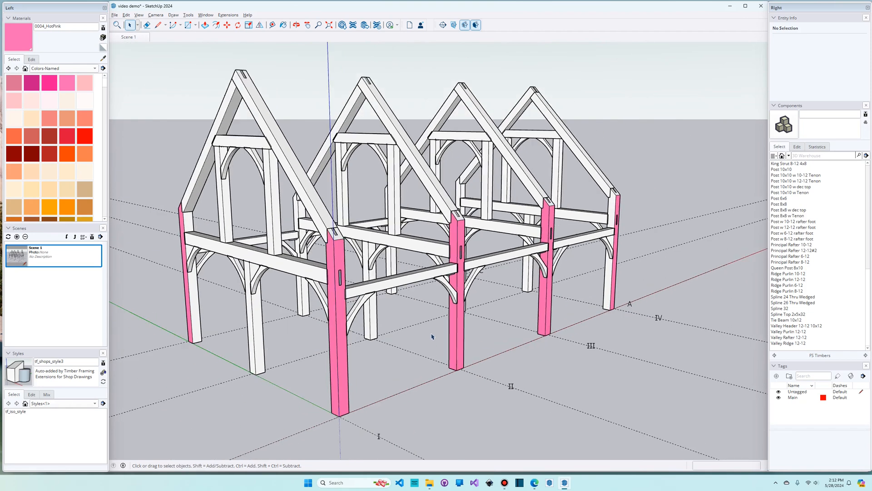
Start Repaint Face with the default AliceBlue colour and pick the post at gridline II, A
click(227, 15)
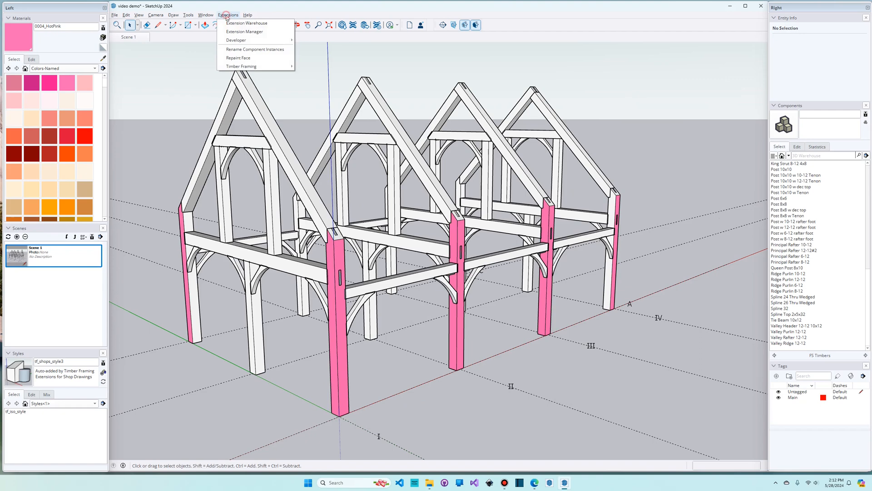
mouse_move(254, 57)
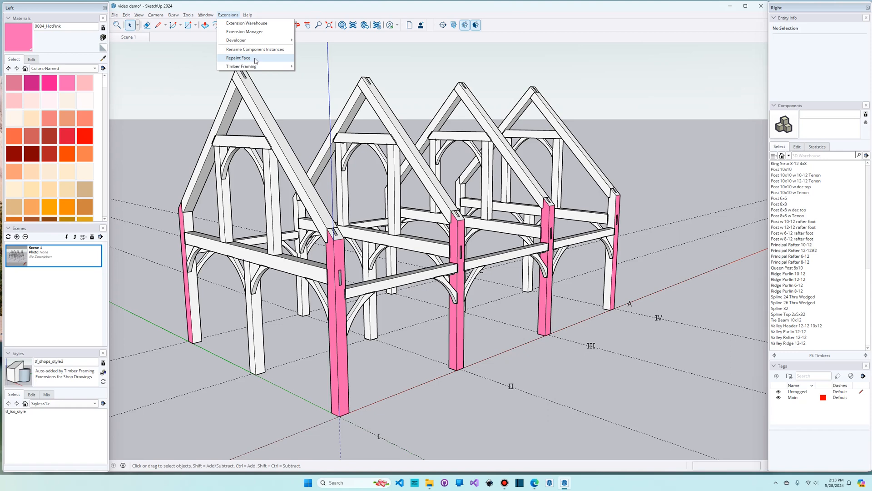
mouse_move(255, 58)
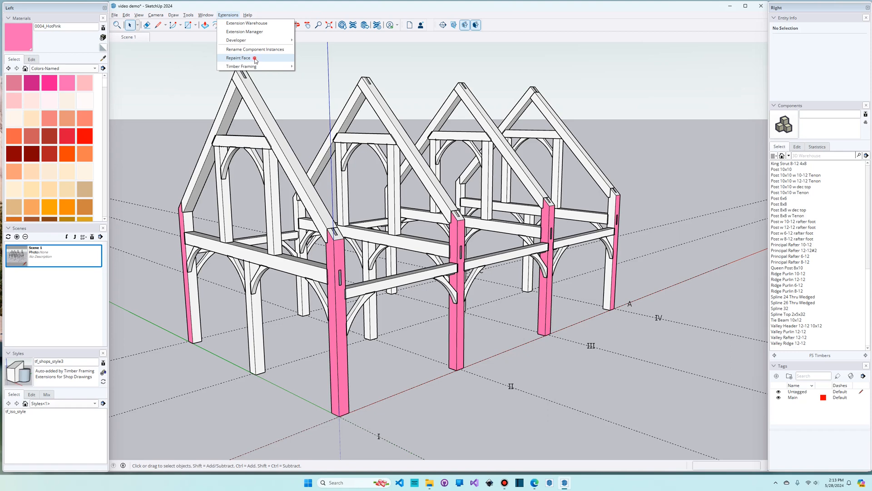
click(238, 58)
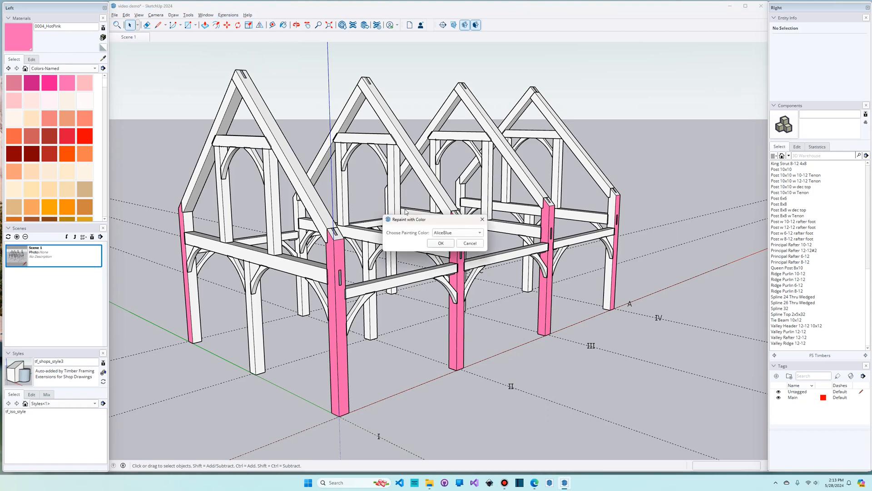
click(456, 231)
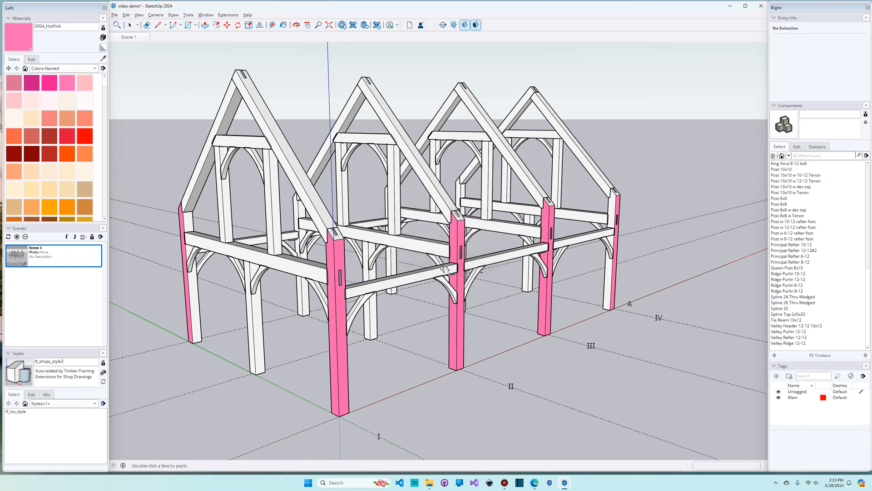
click(456, 278)
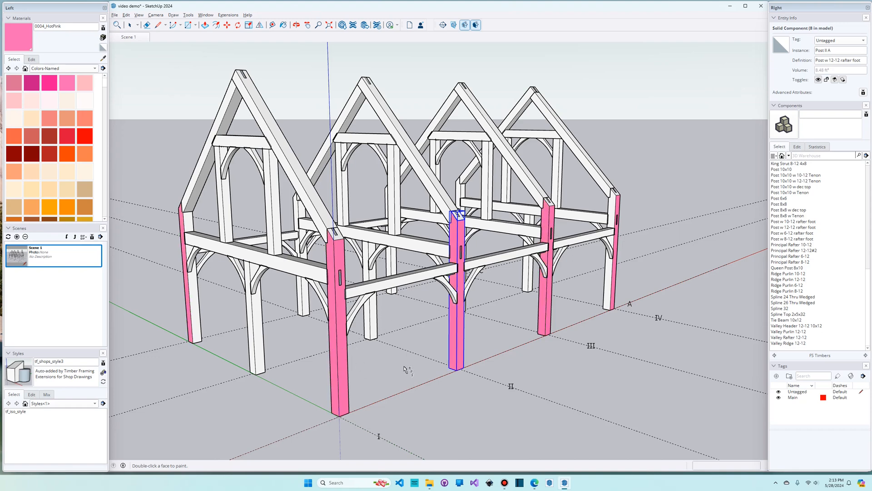
Make the four selected gridline A posts a unique component
click(130, 25)
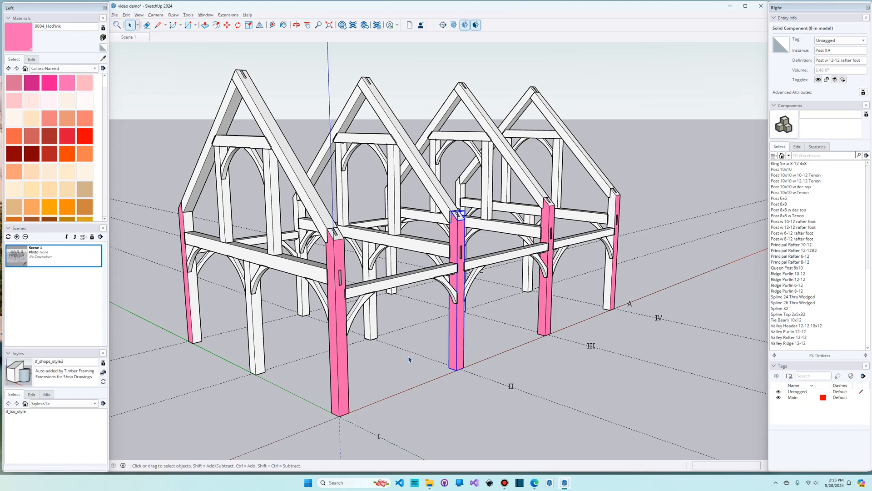
mouse_move(498, 360)
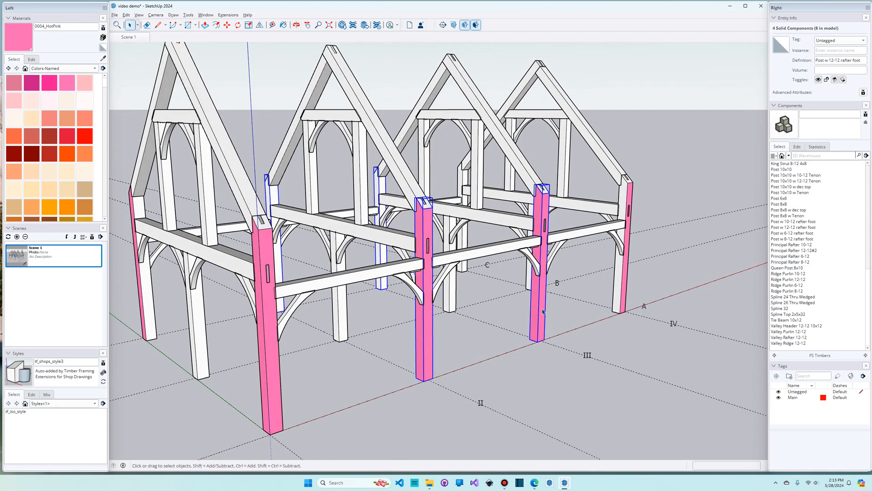
right_click(540, 312)
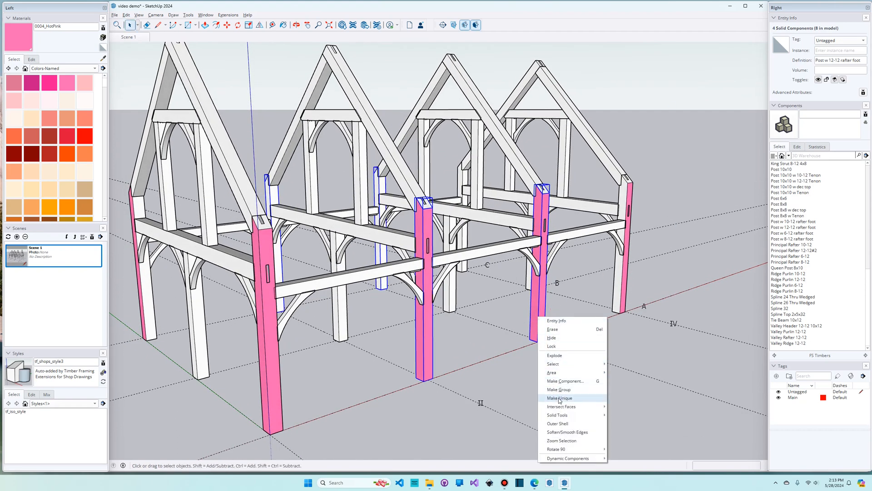
click(560, 397)
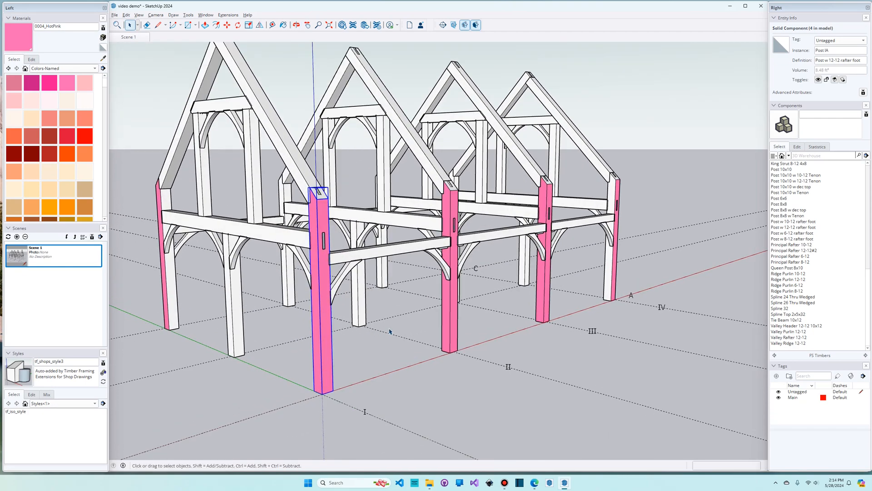
mouse_move(548, 319)
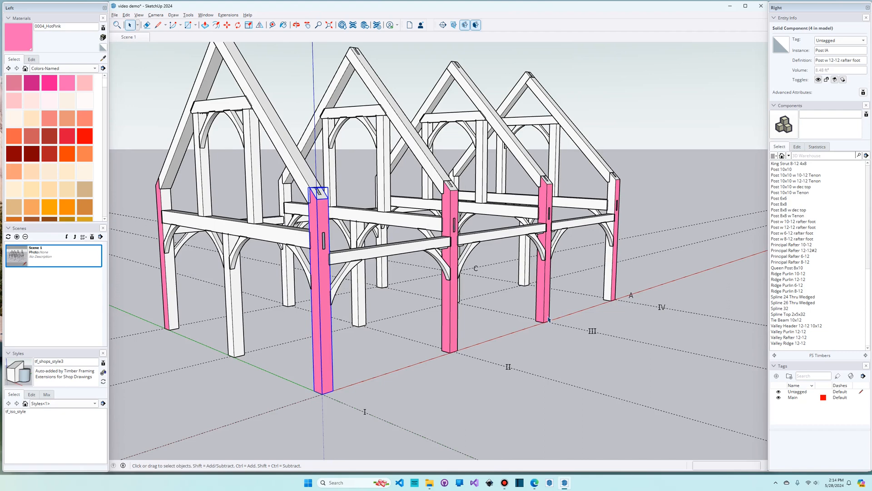
mouse_move(432, 323)
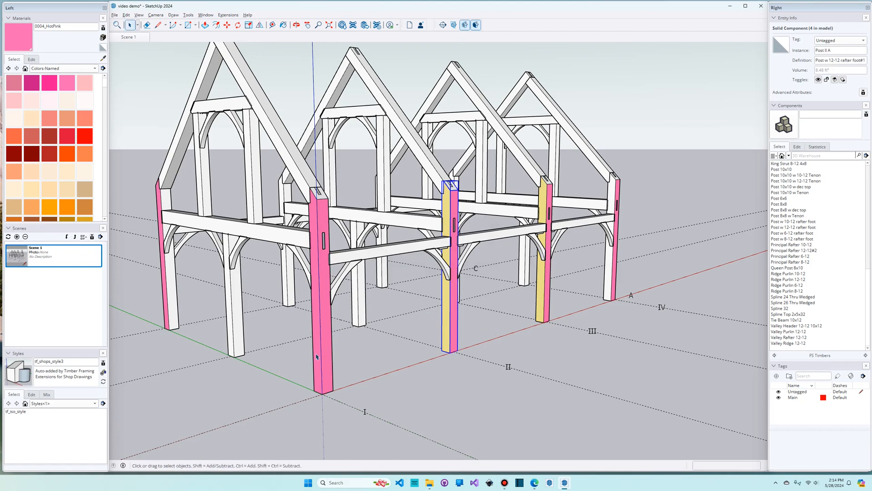
mouse_move(463, 321)
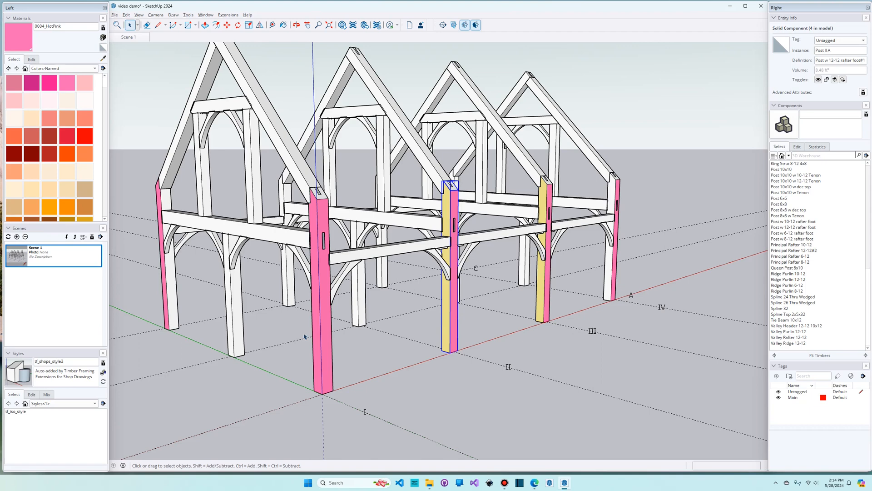
right_click(324, 343)
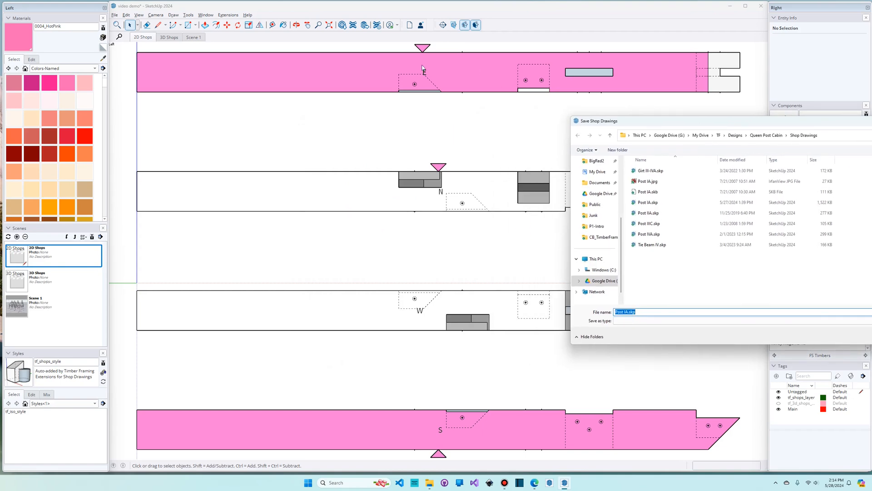
mouse_move(730, 126)
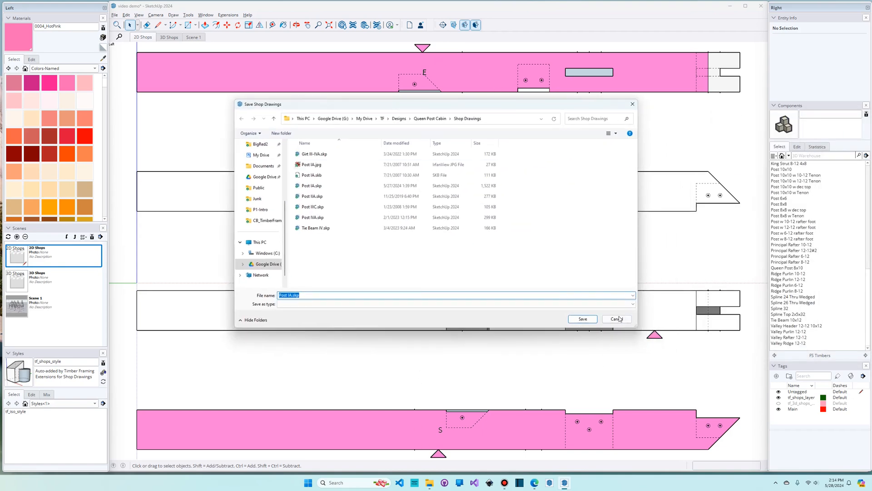
click(616, 319)
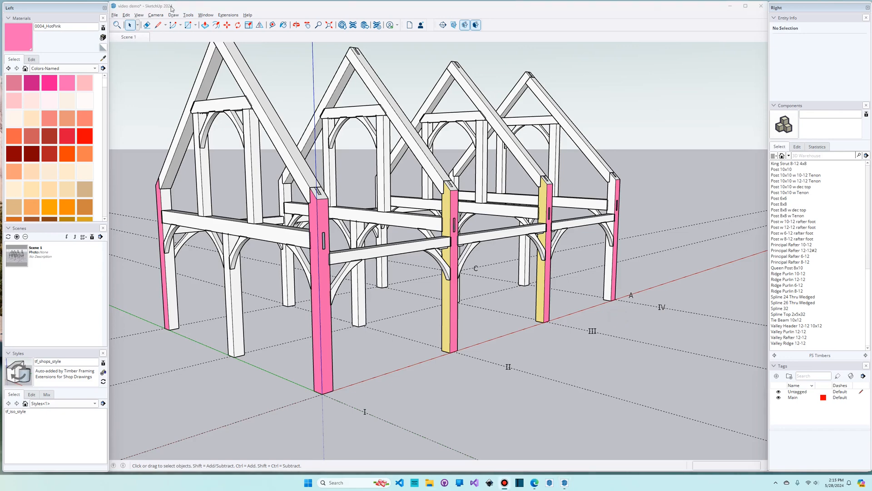
Regenerate Post IA shop drawings, save them replacing the existing file, and begin opening another model
click(114, 15)
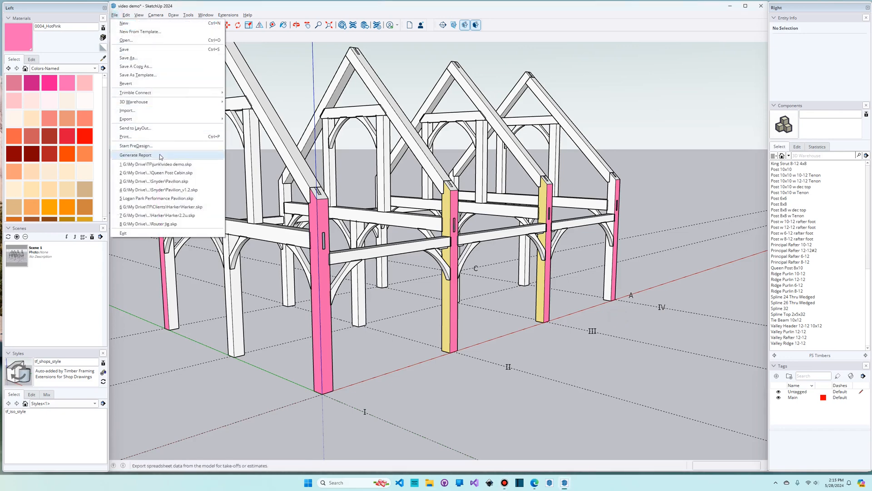
mouse_move(159, 173)
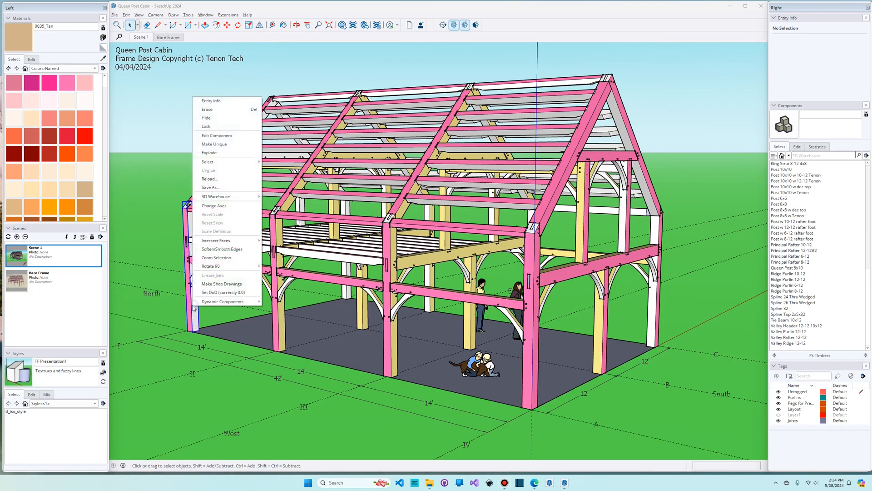
click(221, 283)
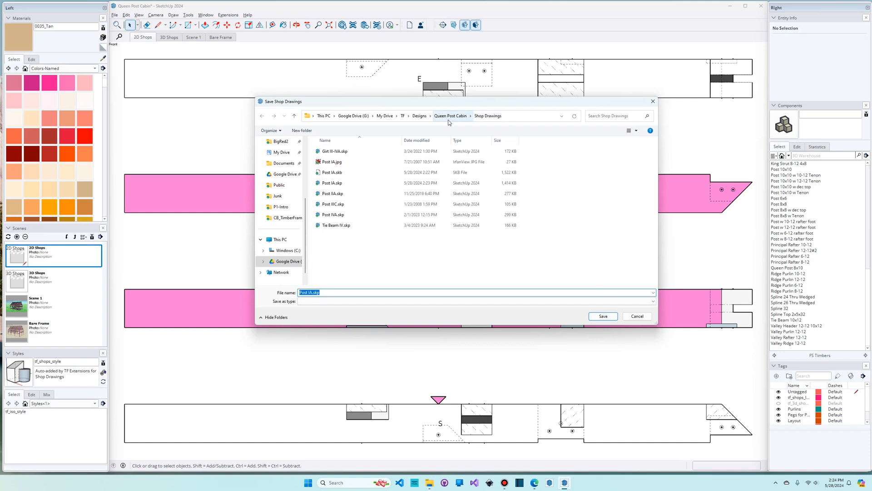
mouse_move(492, 122)
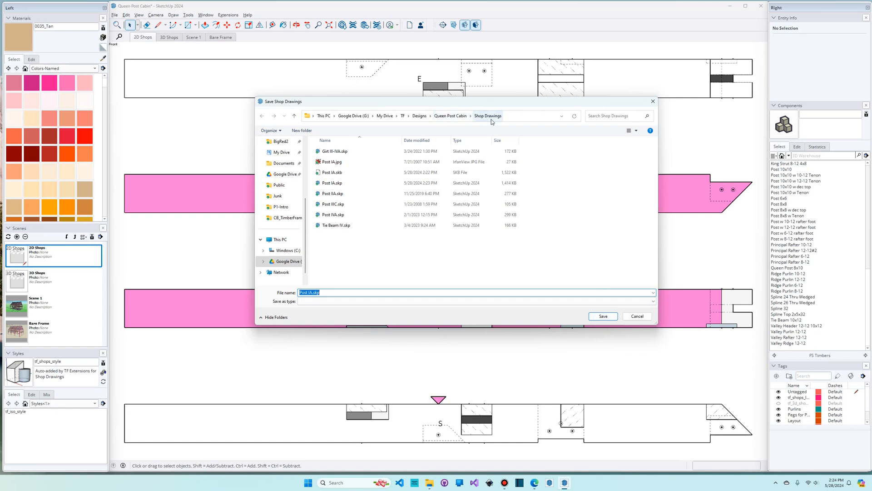
mouse_move(594, 305)
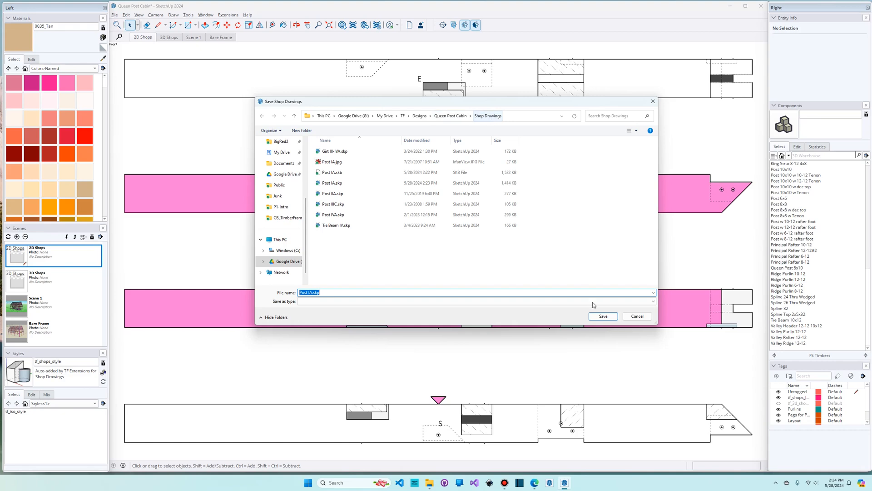
click(603, 317)
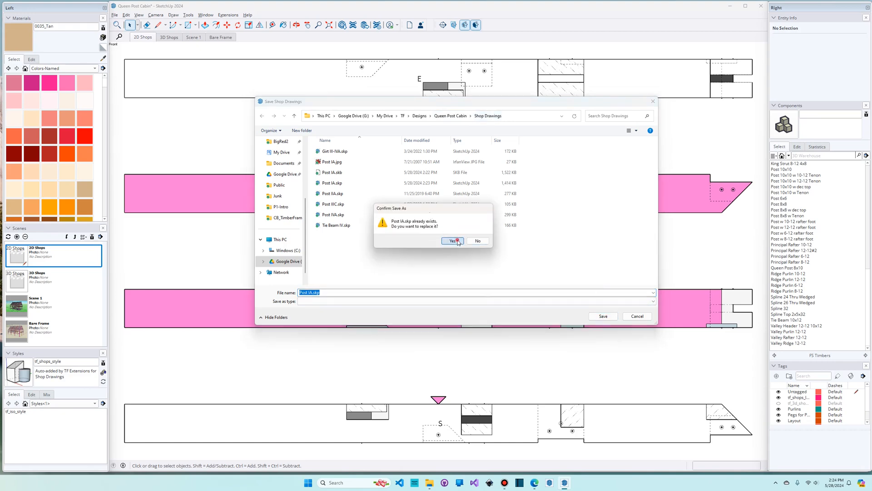
click(452, 240)
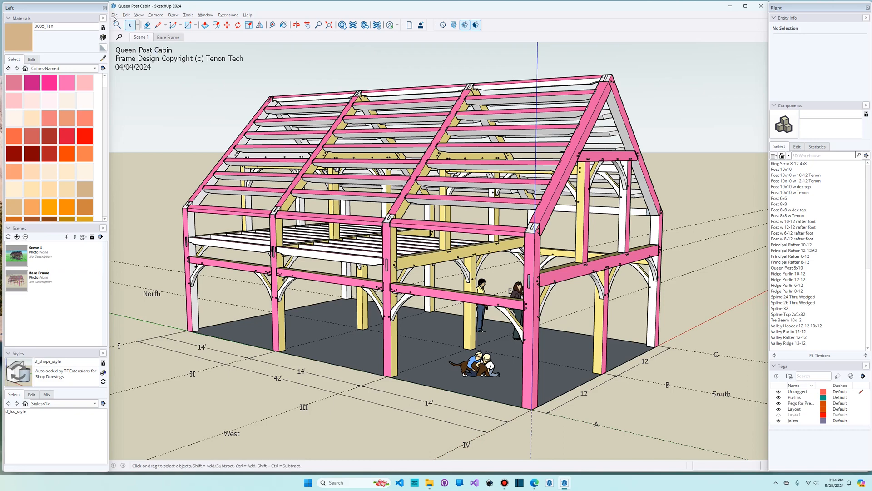
Open Post IA.skp from the Shop Drawings folder and show its 3D Shops scene
click(114, 16)
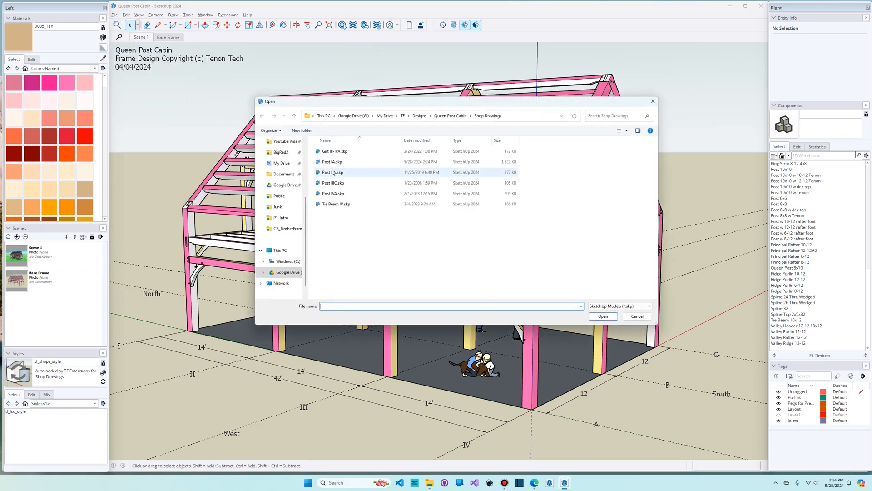
click(332, 162)
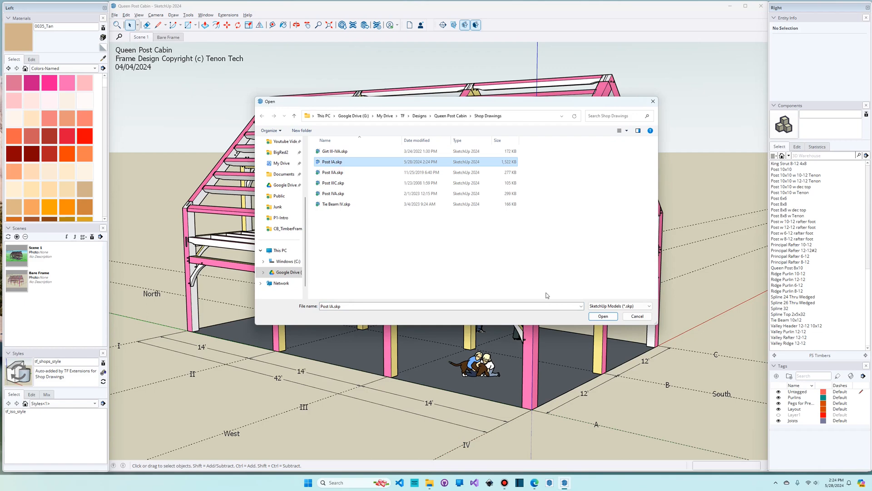
click(602, 317)
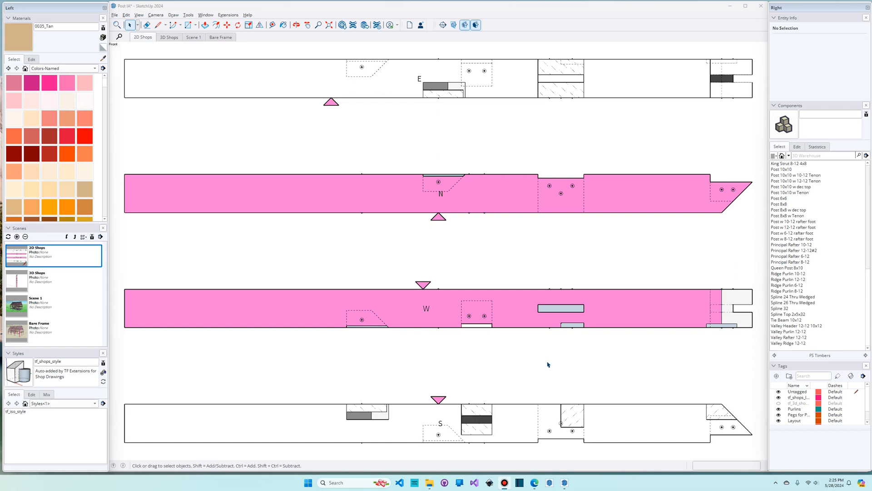
mouse_move(553, 347)
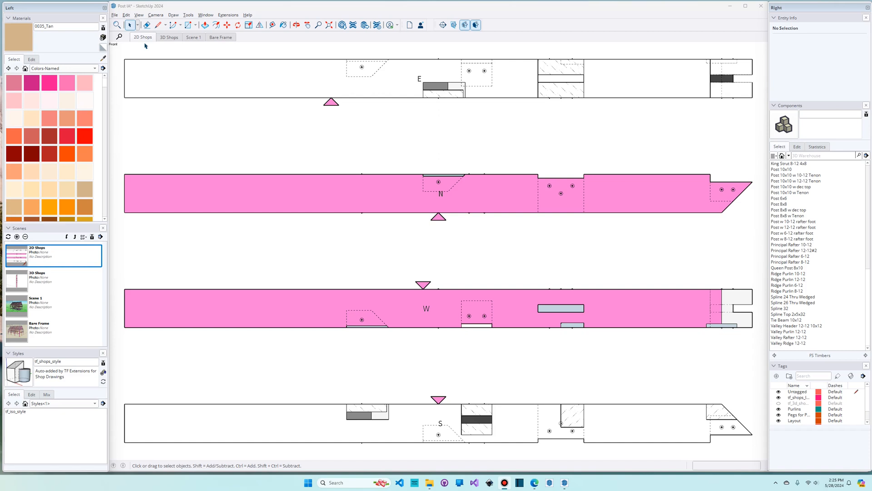
click(169, 38)
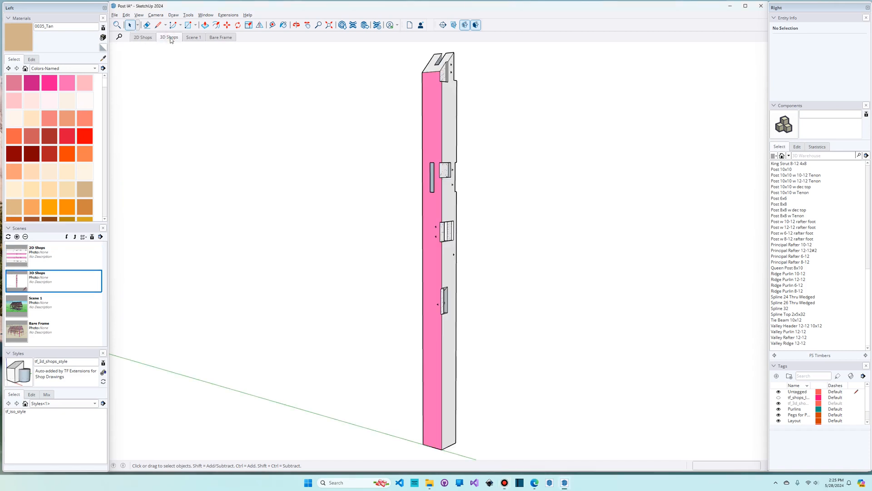
Switch between the 2D Shops and 3D Shops scenes, ending on the 2D elevations
click(142, 37)
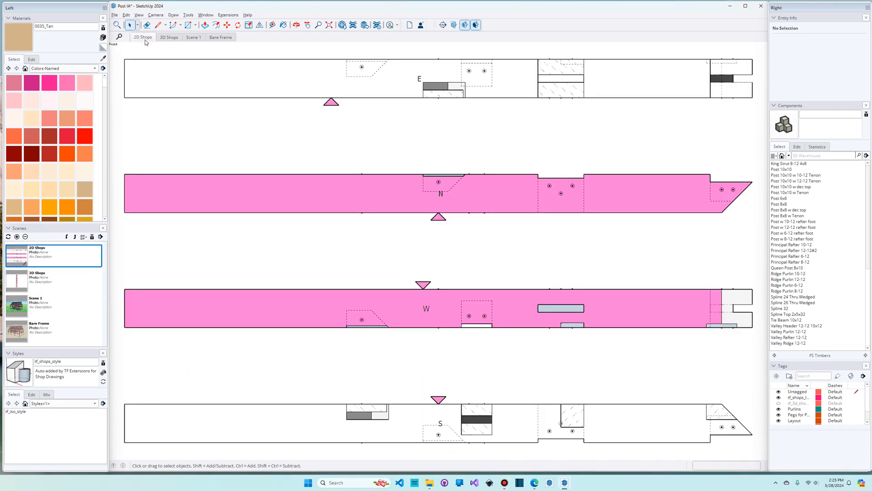
click(169, 38)
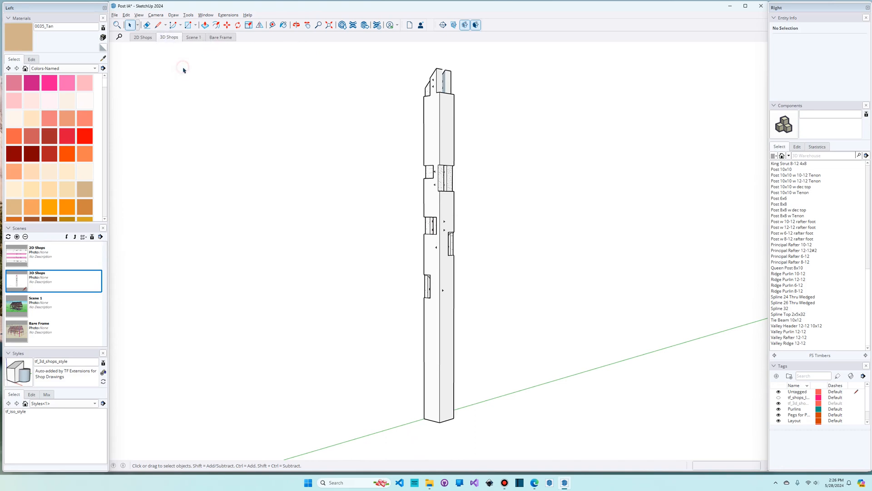
mouse_move(142, 37)
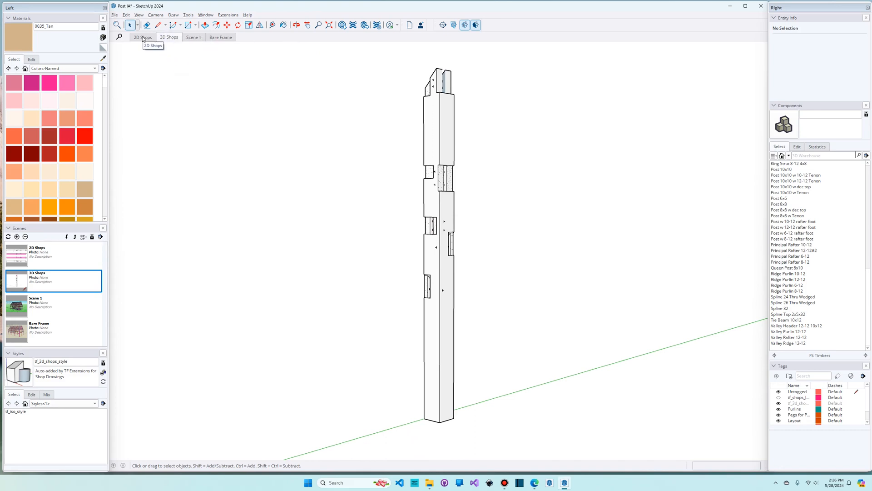
click(143, 36)
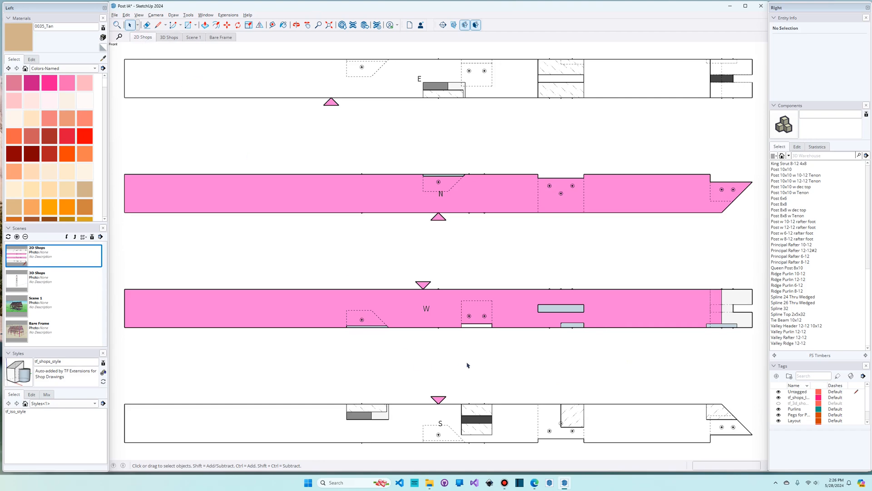
mouse_move(469, 359)
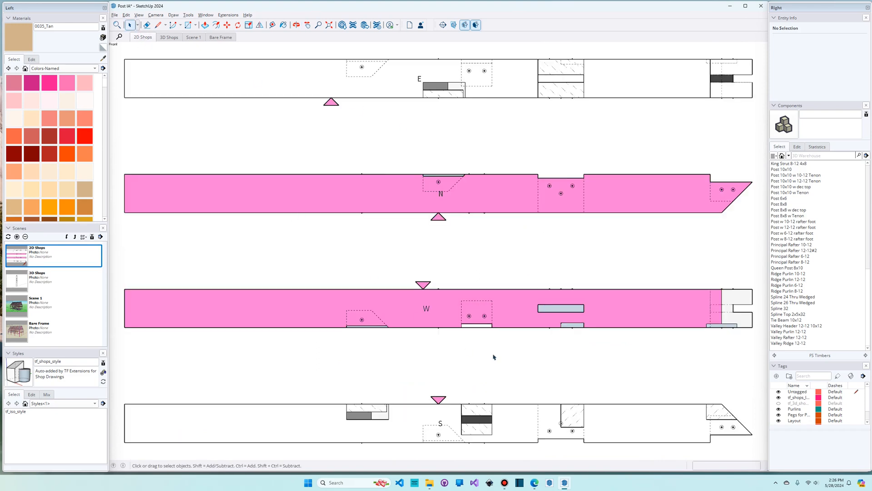
mouse_move(533, 362)
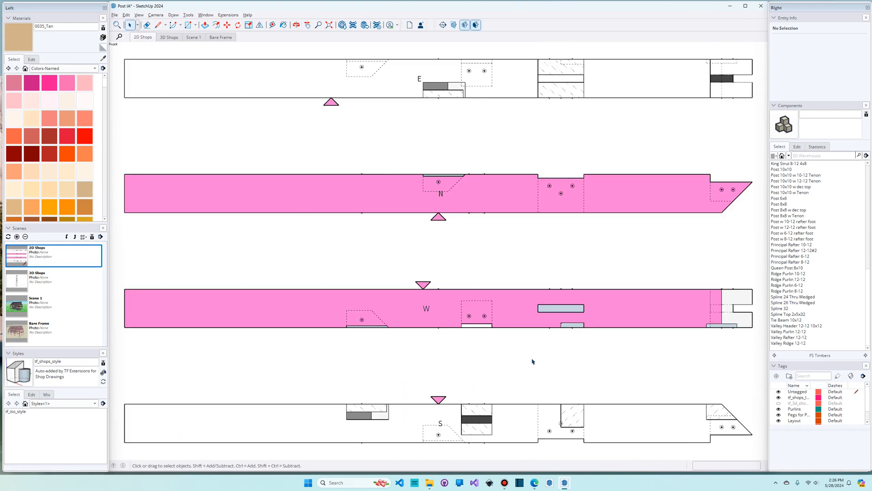
mouse_move(361, 411)
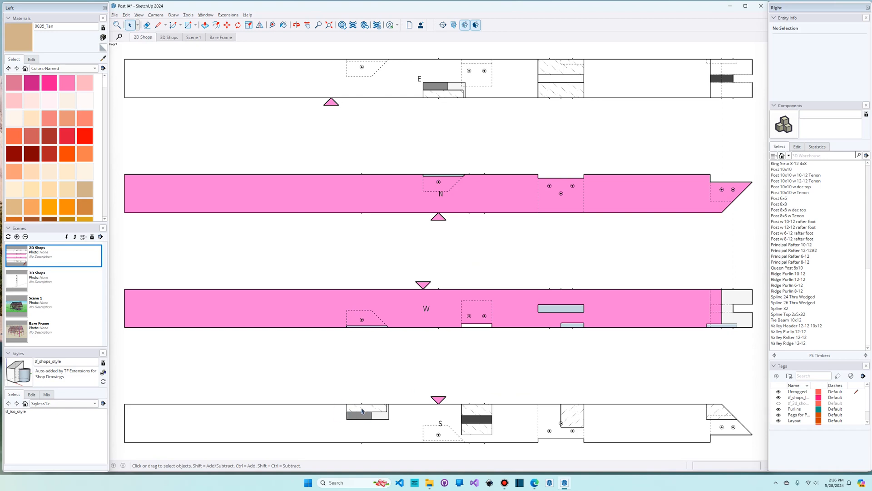
mouse_move(373, 311)
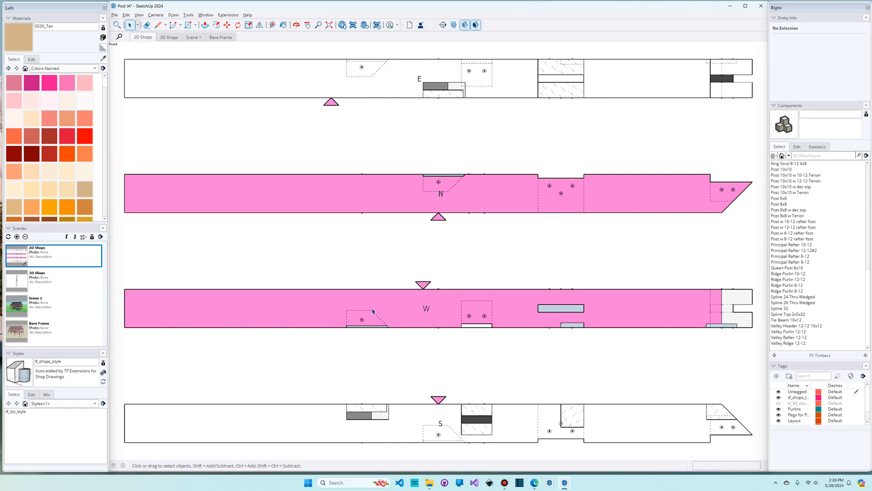
mouse_move(368, 174)
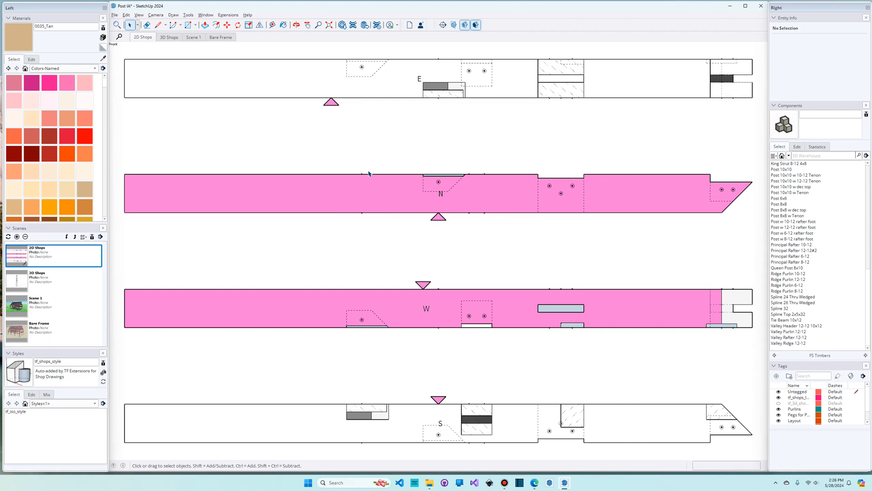
mouse_move(327, 130)
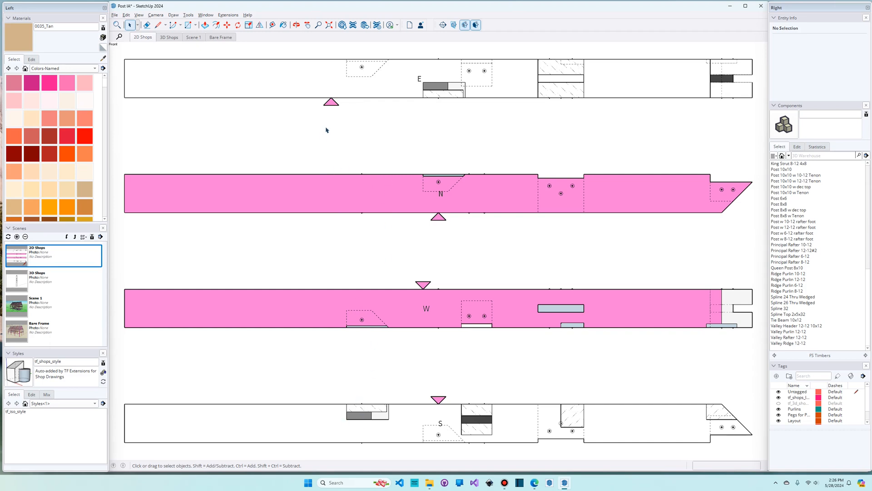
mouse_move(380, 169)
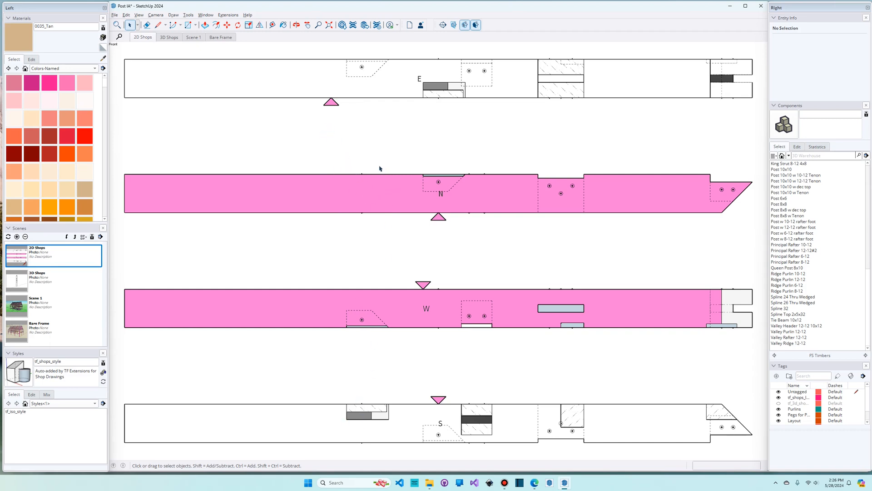
mouse_move(375, 234)
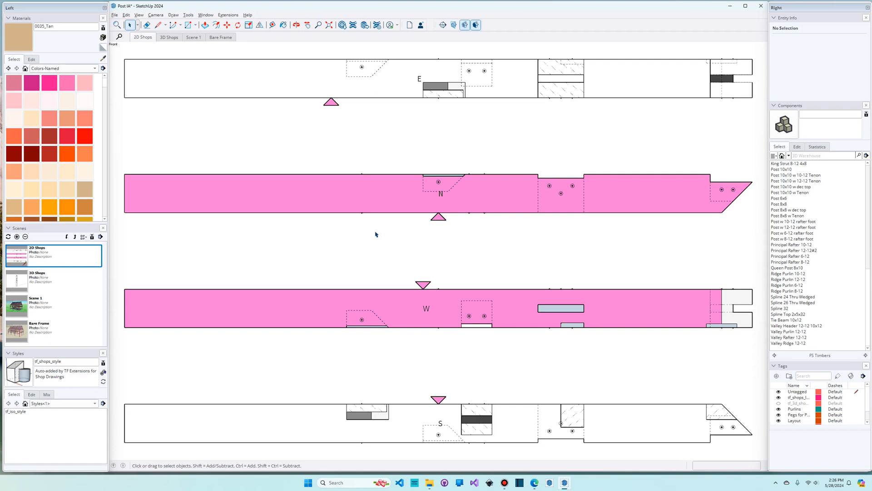
mouse_move(367, 398)
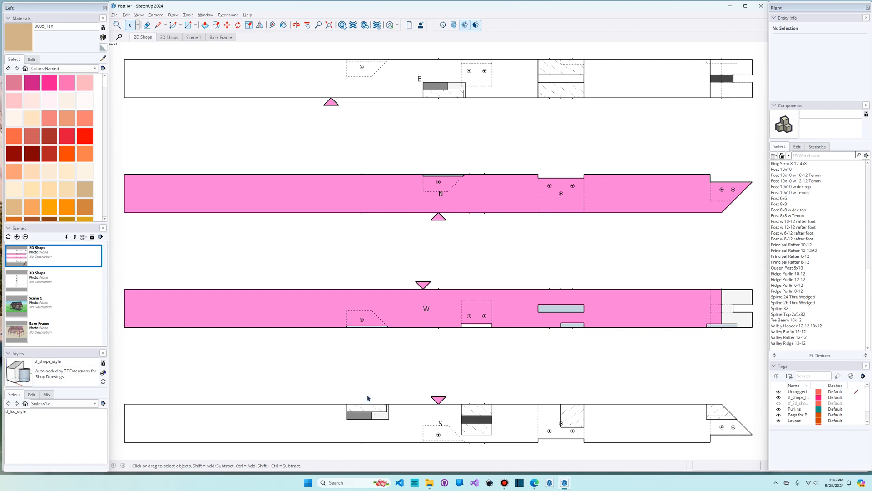
mouse_move(364, 245)
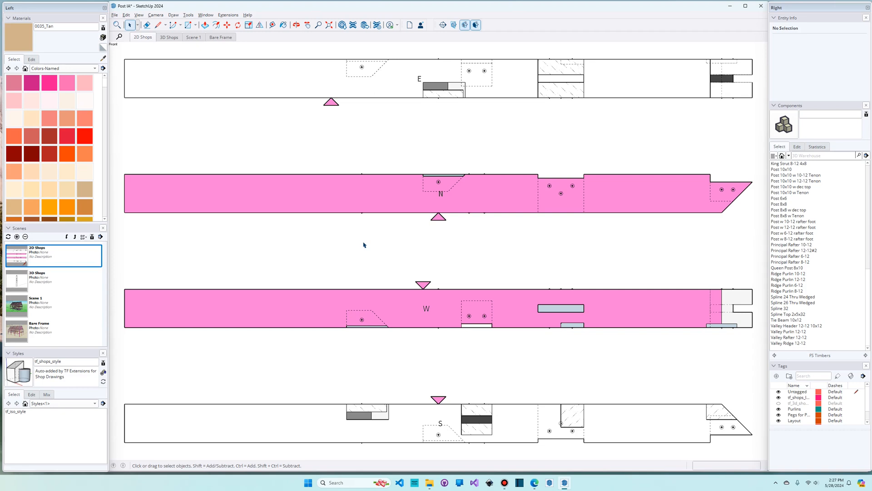
mouse_move(424, 346)
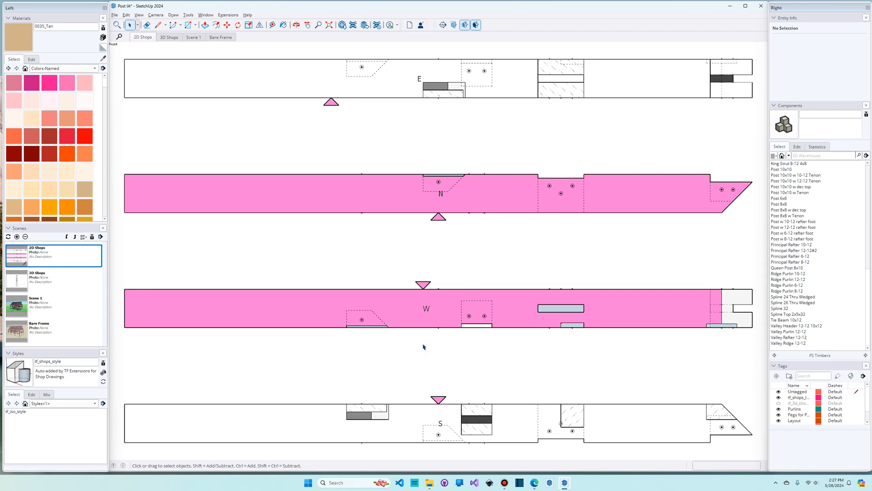
mouse_move(427, 351)
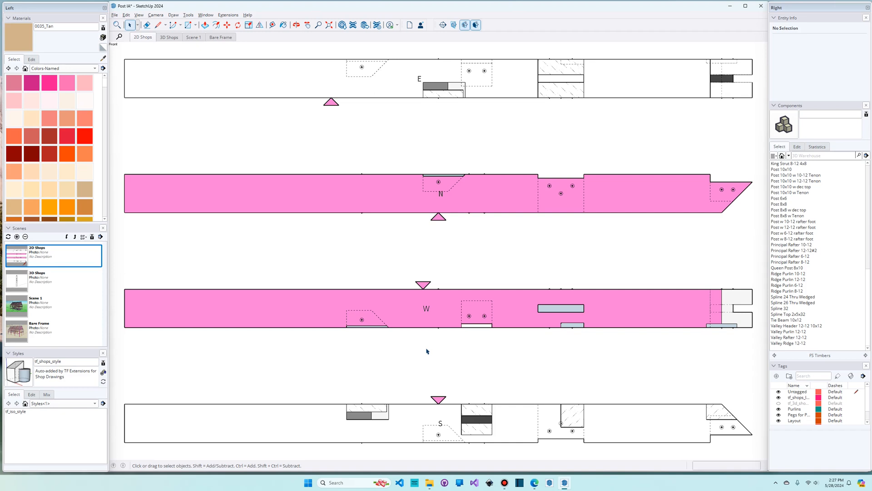
mouse_move(429, 349)
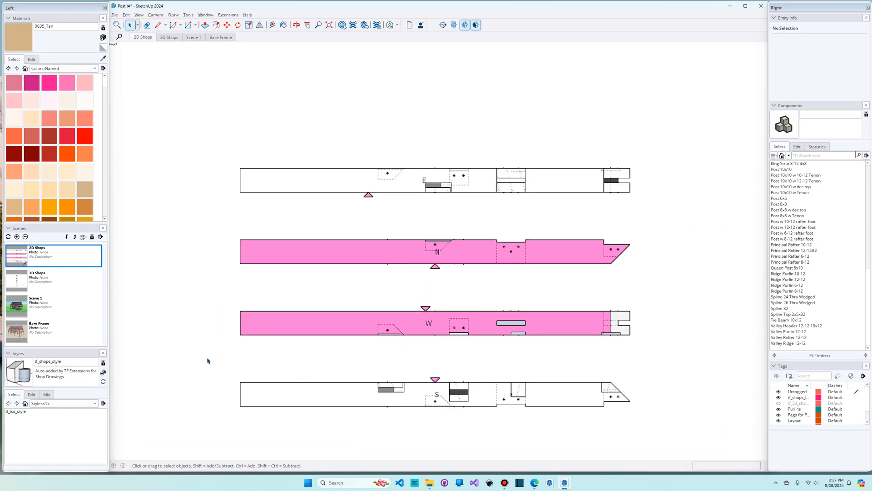
Deselect in empty space after the elevations are reordered S, E, N, W
click(435, 393)
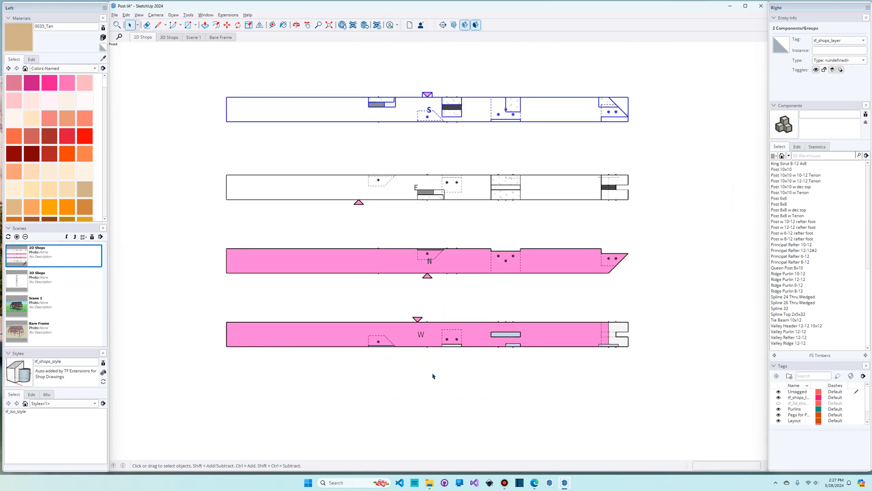
mouse_move(545, 398)
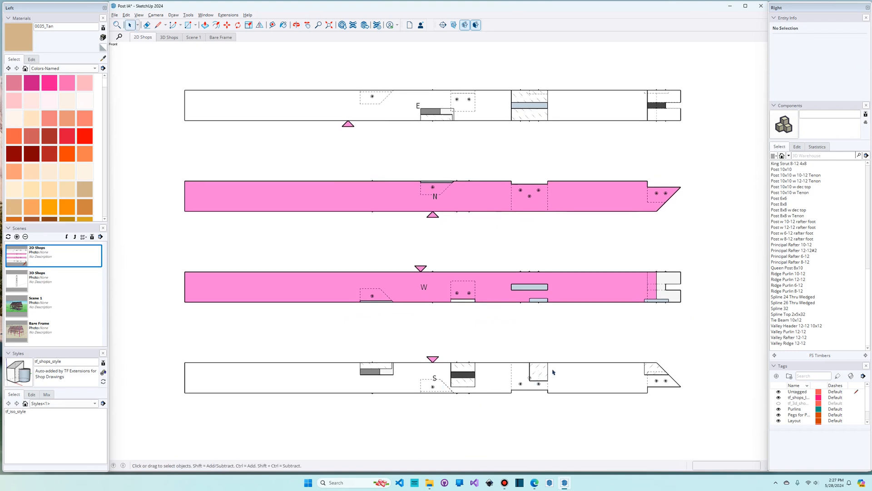
mouse_move(440, 387)
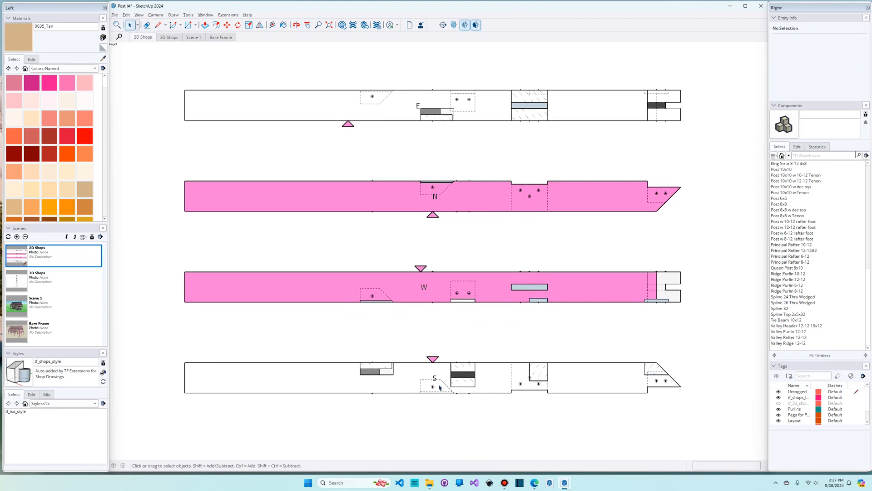
mouse_move(380, 406)
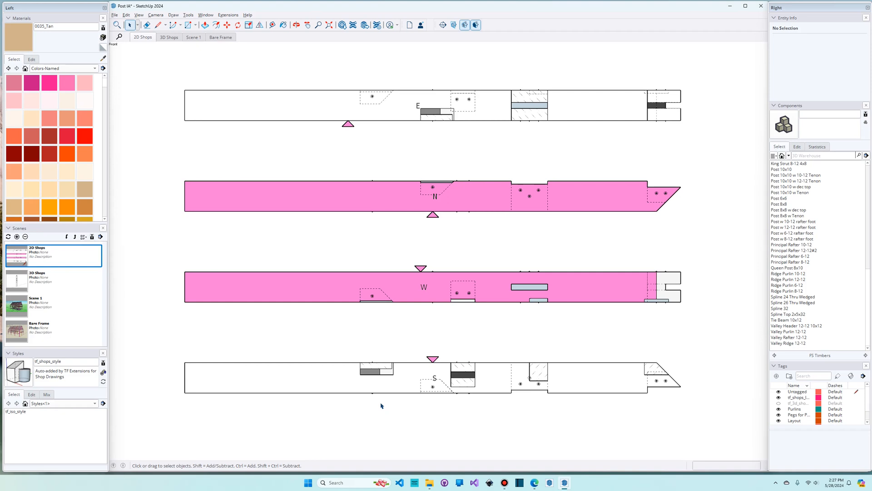
mouse_move(663, 440)
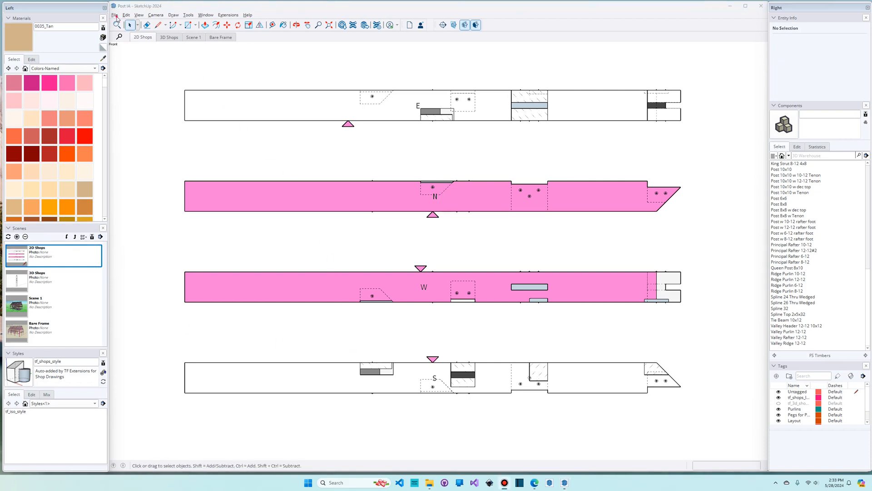
Send Post IA's shops to LayOut and choose the Shop Drawings Tenon Tech template
click(115, 15)
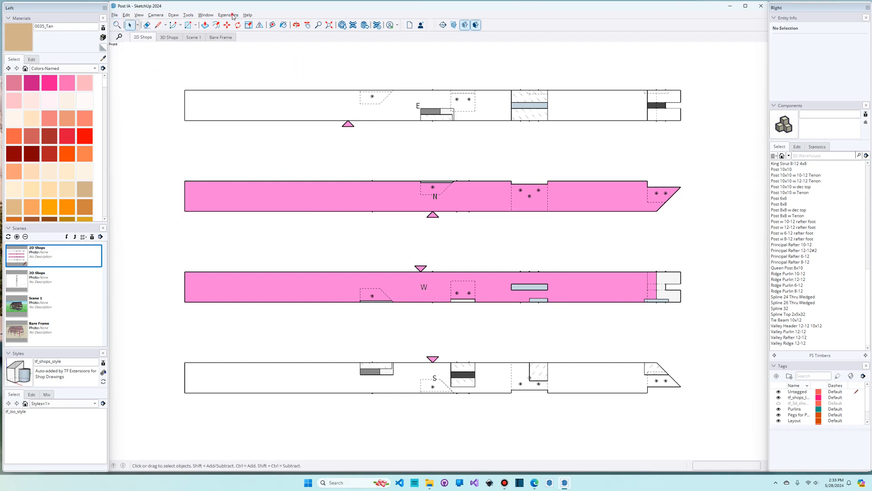
click(227, 16)
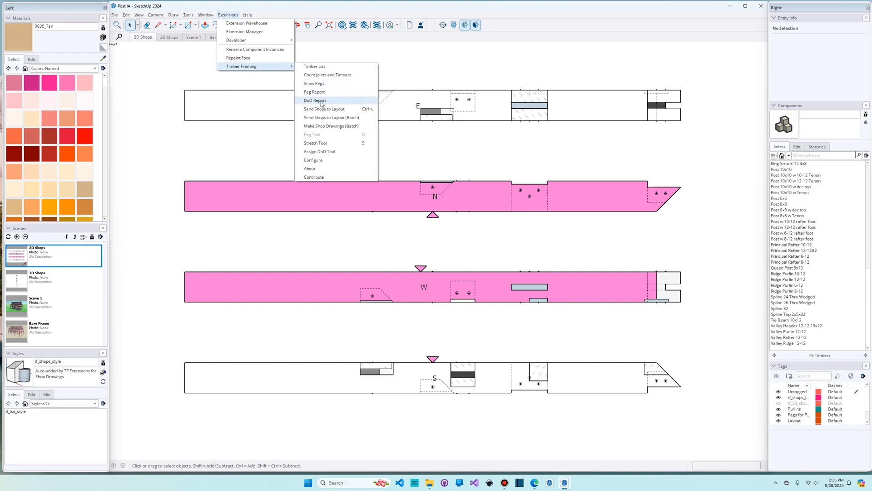
mouse_move(325, 109)
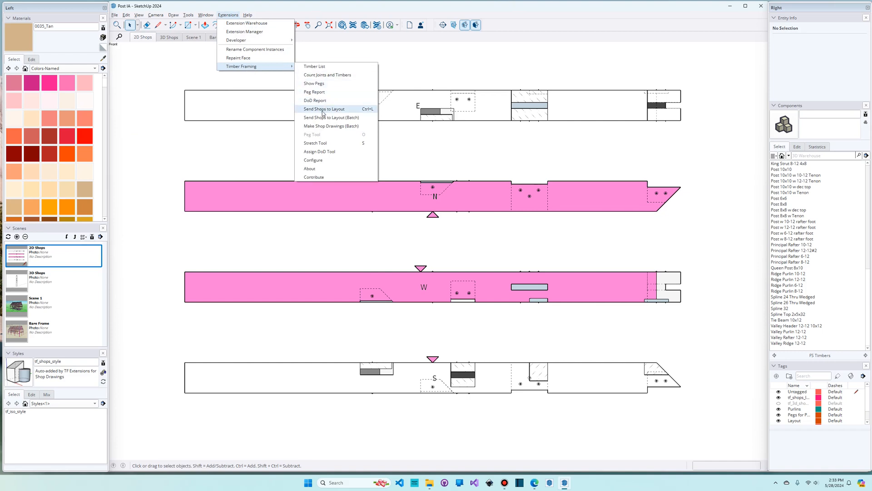
click(323, 109)
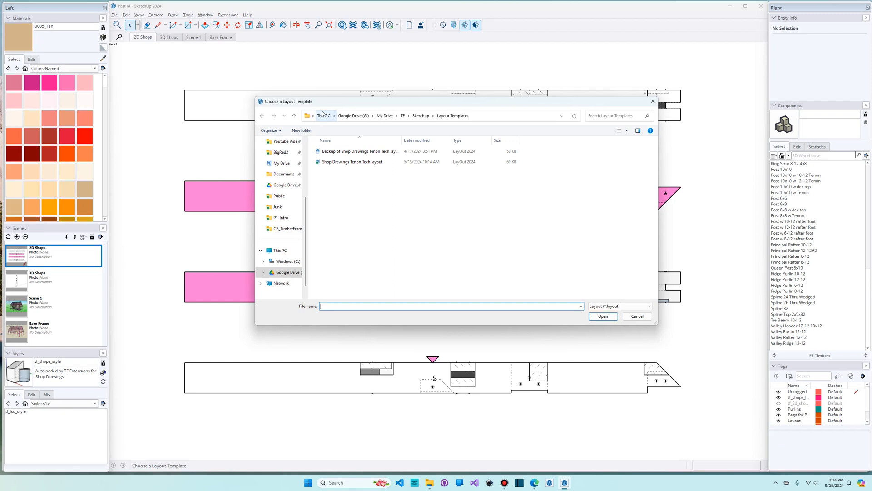
click(354, 161)
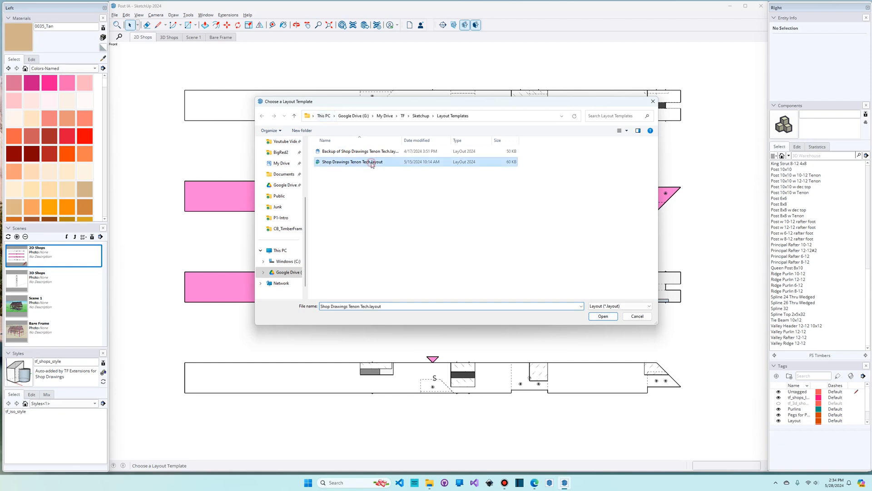
mouse_move(587, 278)
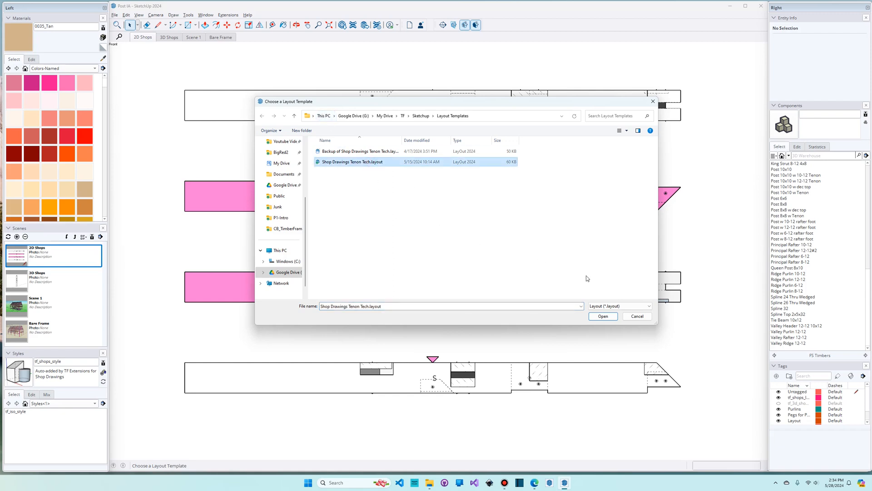
mouse_move(570, 270)
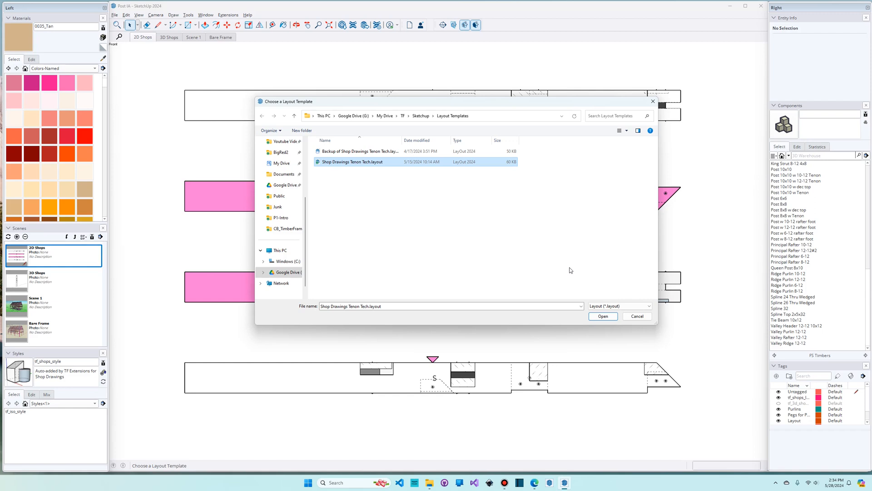
mouse_move(576, 279)
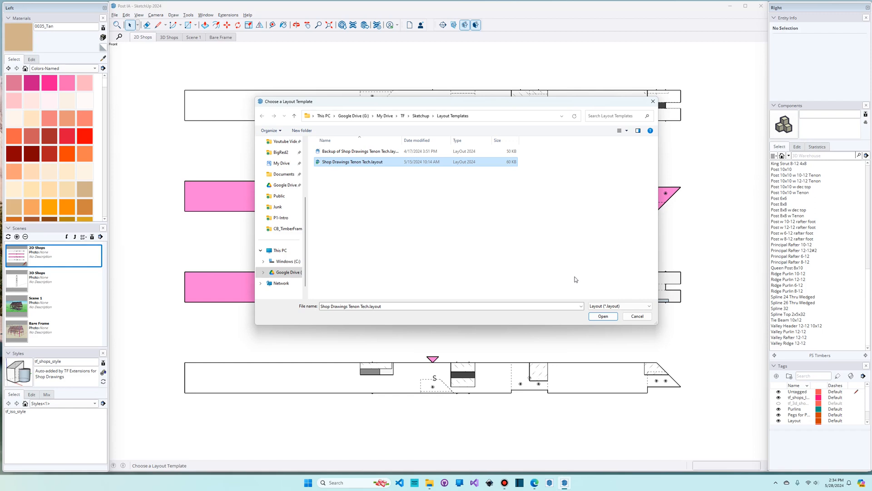
Confirm the template and dismiss the message that Post IA was added to Queen Post Cabin.layout
click(602, 316)
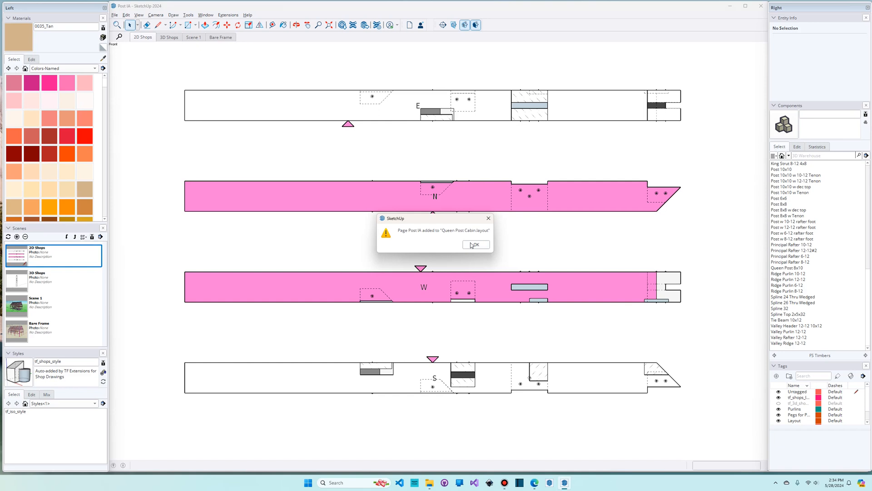
click(474, 244)
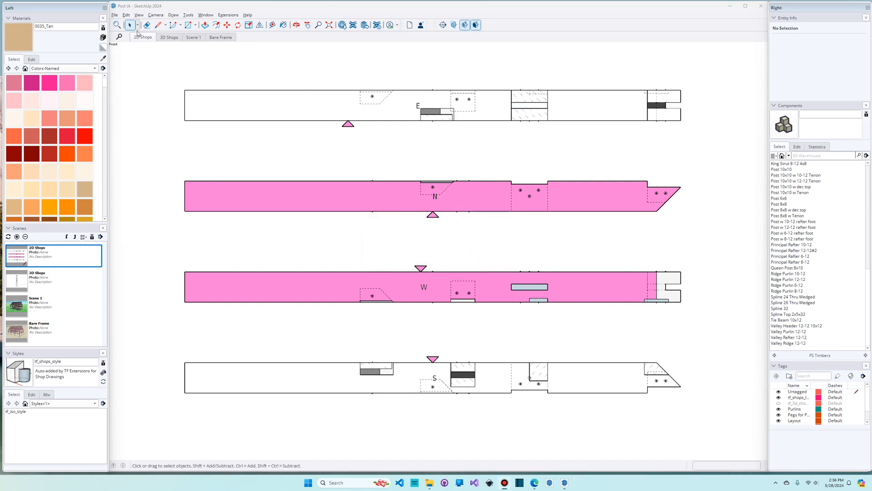
Save the model and send the Post IA shop drawing to Queen Post Cabin.layout, dismissing the page-added message
click(114, 15)
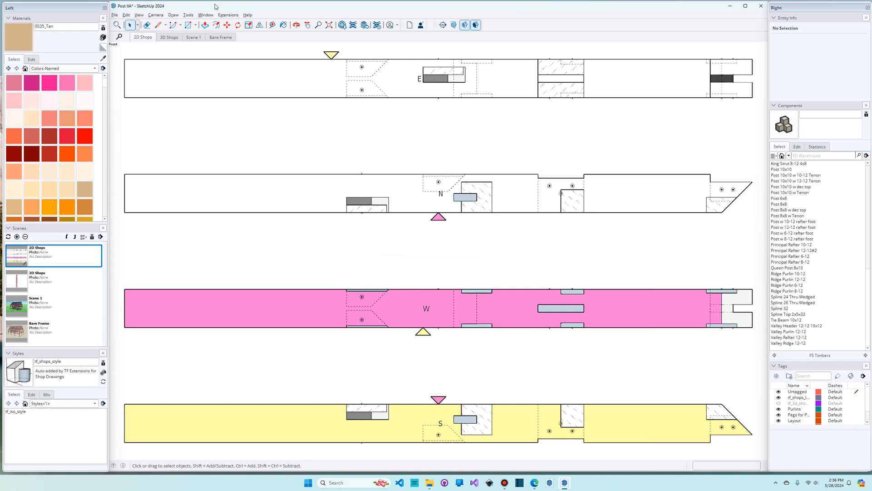
click(228, 15)
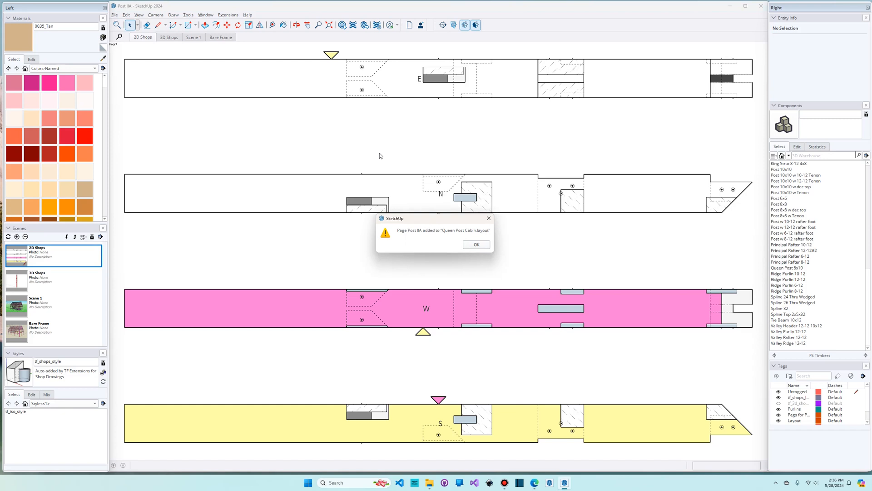
mouse_move(320, 158)
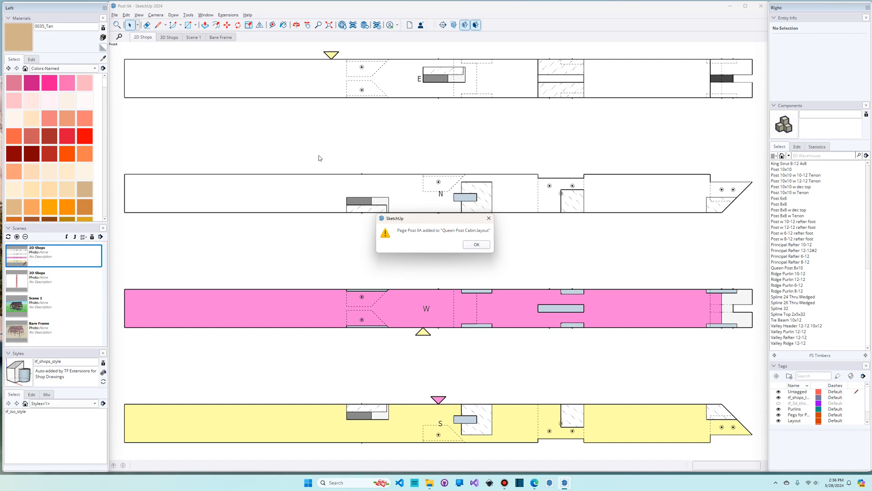
click(475, 244)
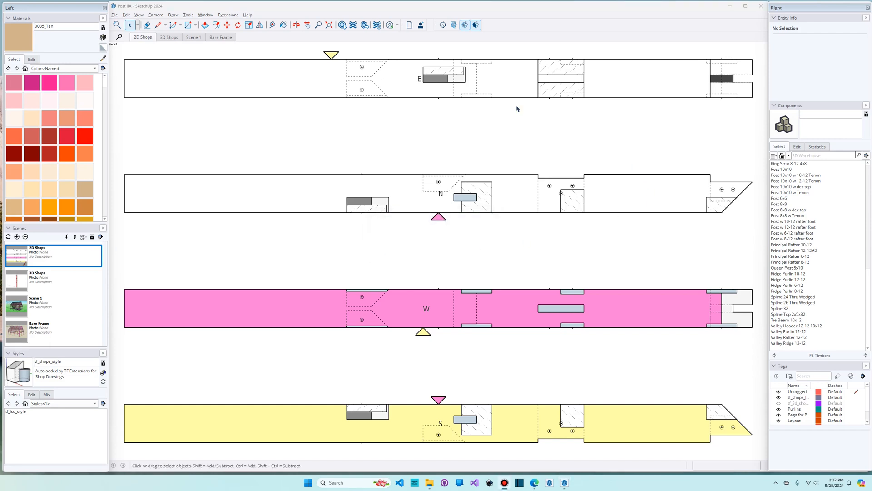
Send the Post IIA shop drawing to LayOut via Extensions > Timber Framing, acknowledging the warning and confirmation
click(227, 15)
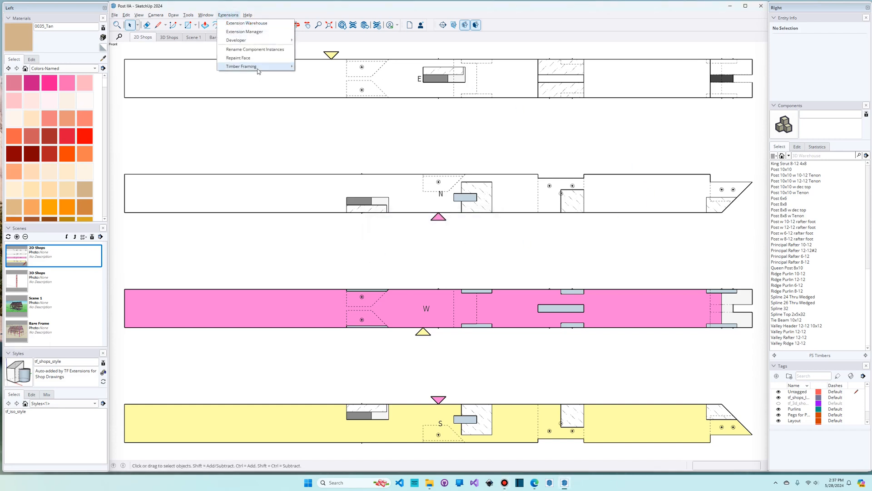
click(328, 110)
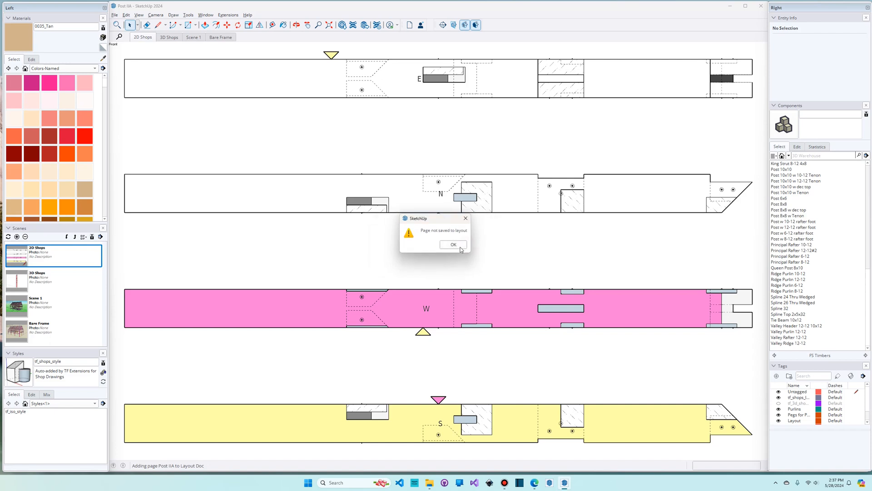
click(453, 244)
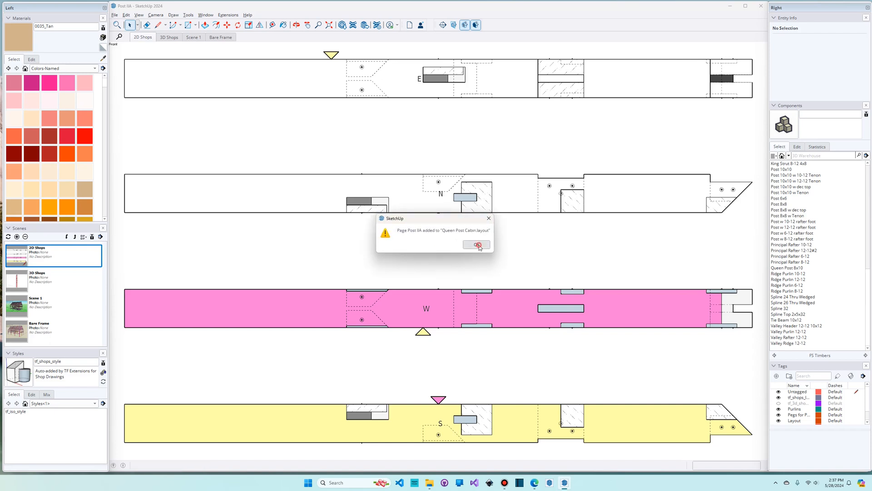
click(475, 245)
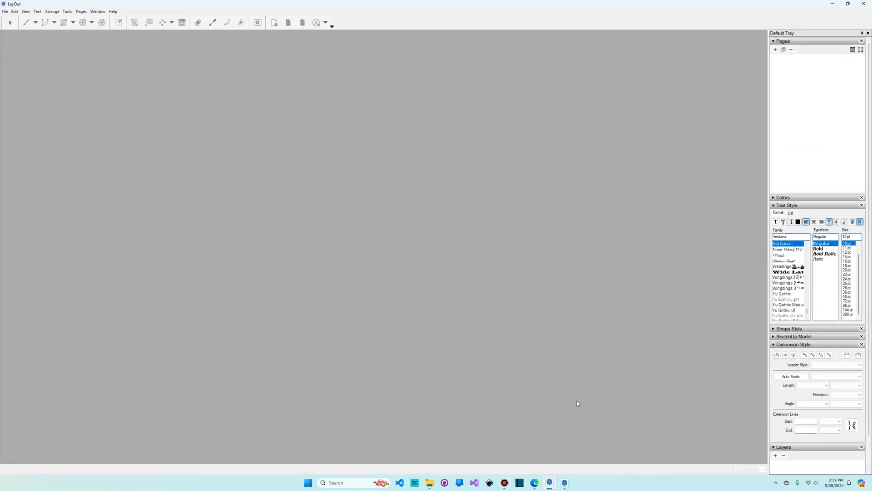
Open the recent Queen Post Cabin.layout file in LayOut from the File menu
click(5, 11)
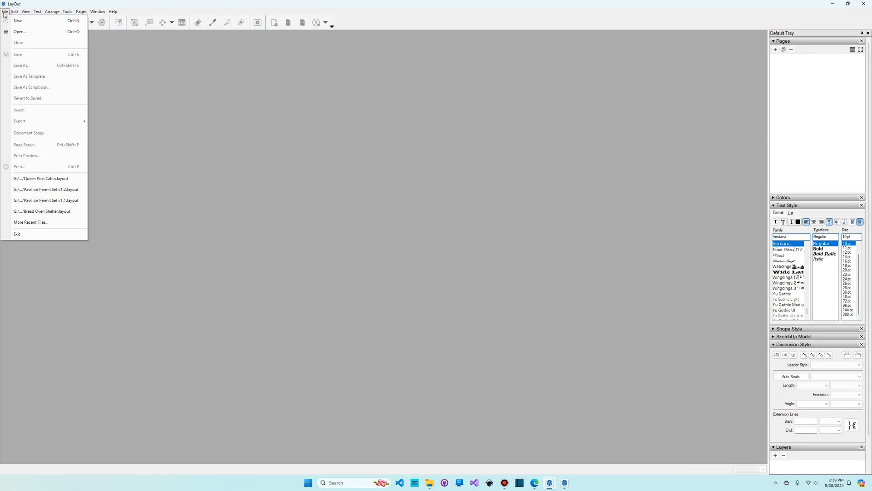
mouse_move(44, 178)
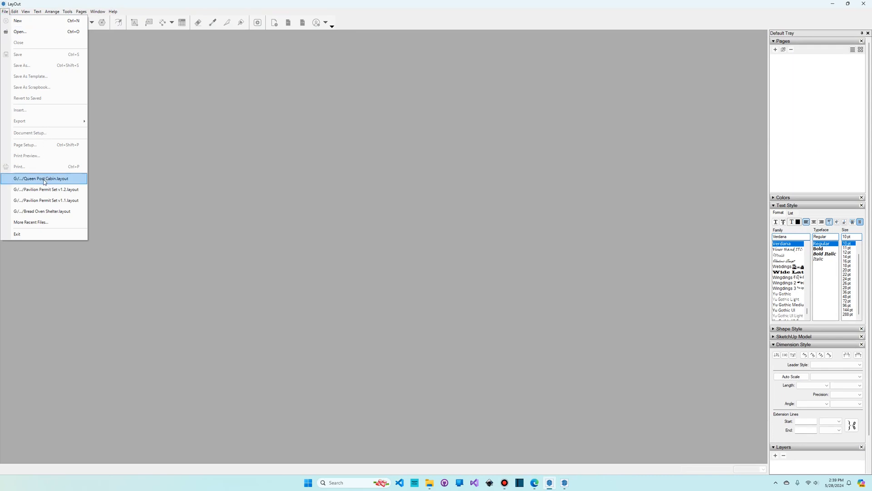
mouse_move(39, 181)
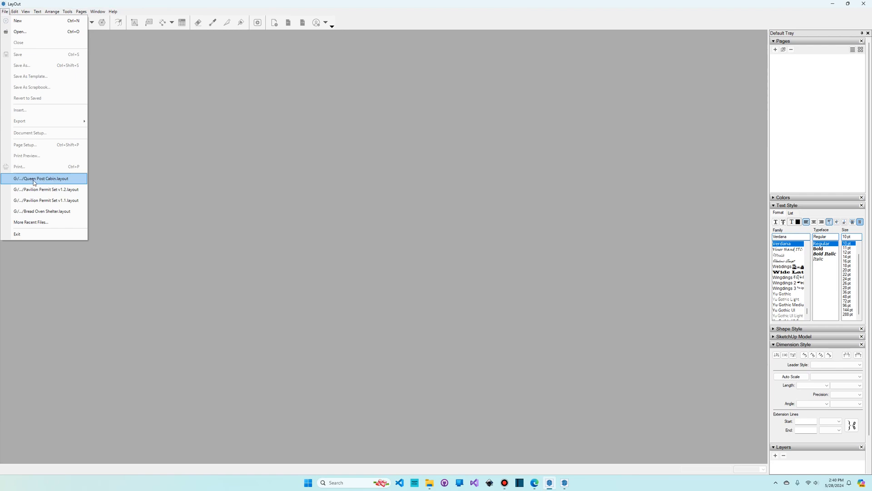
click(41, 178)
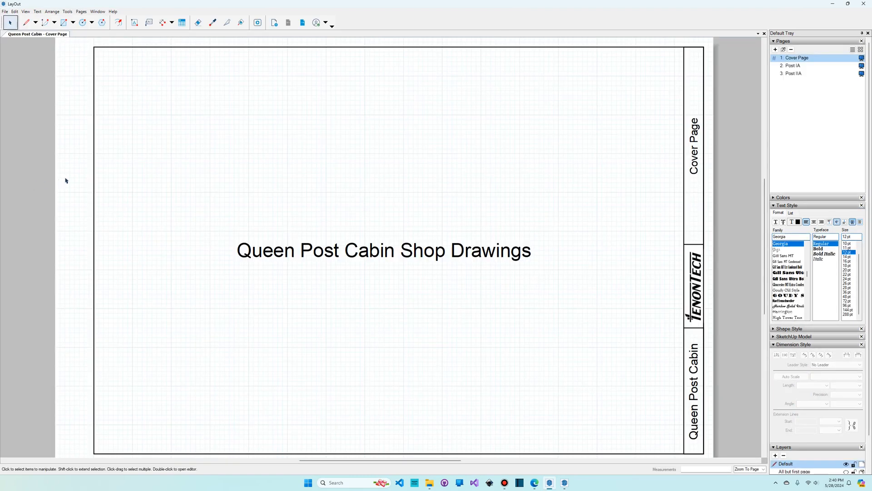
mouse_move(415, 307)
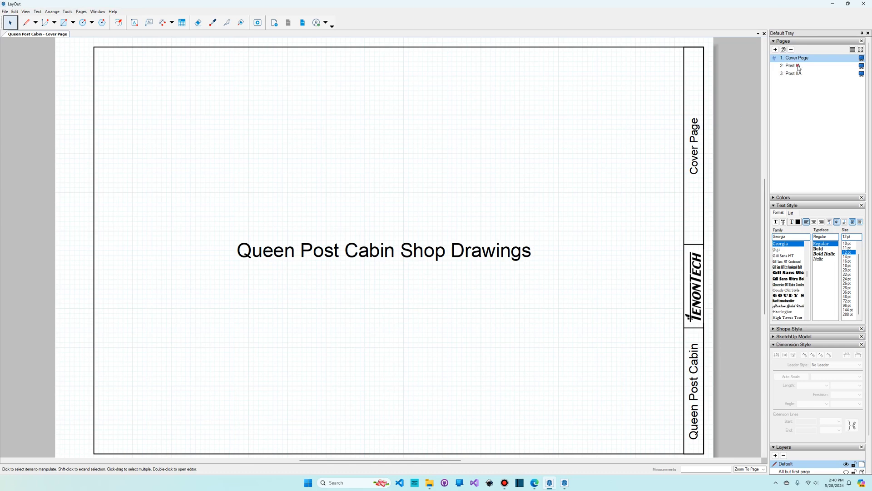
Show the Post IA page and select its elevations viewport and 3D post view to reposition them
click(791, 65)
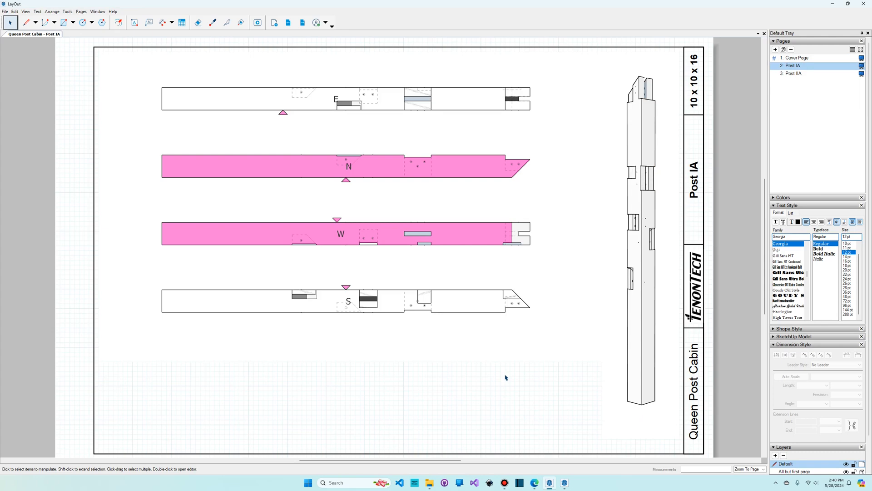
mouse_move(670, 242)
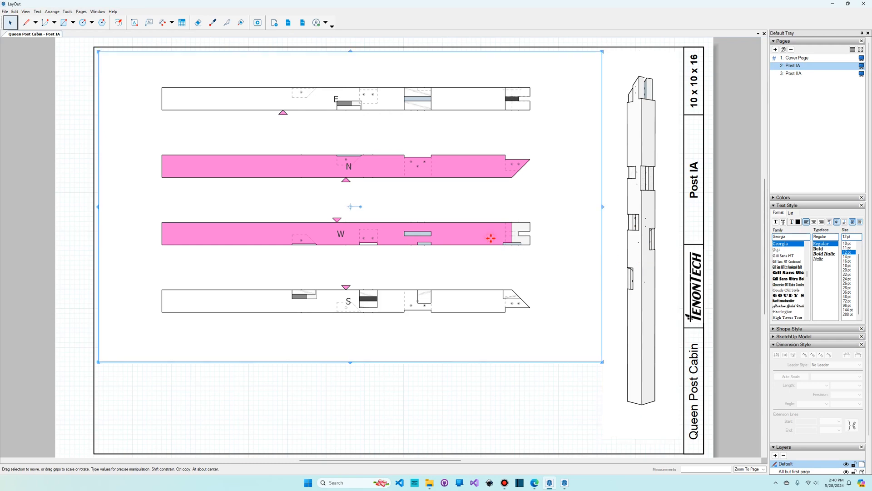
click(640, 262)
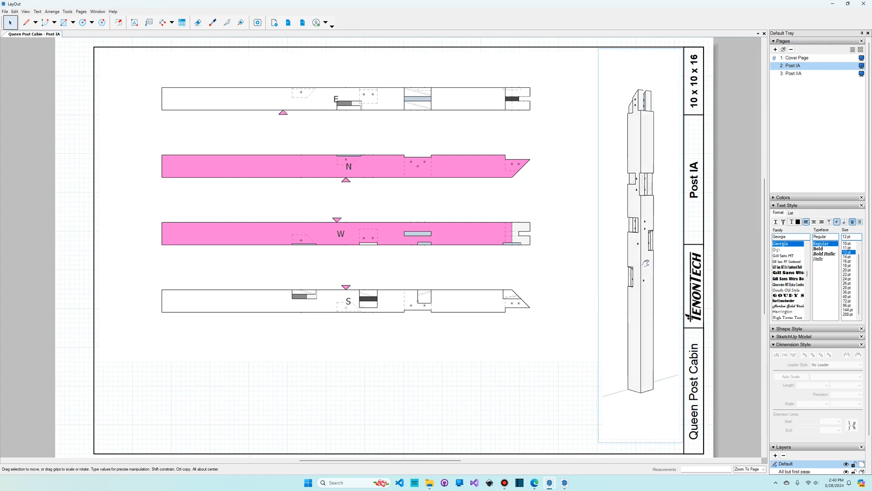
click(449, 301)
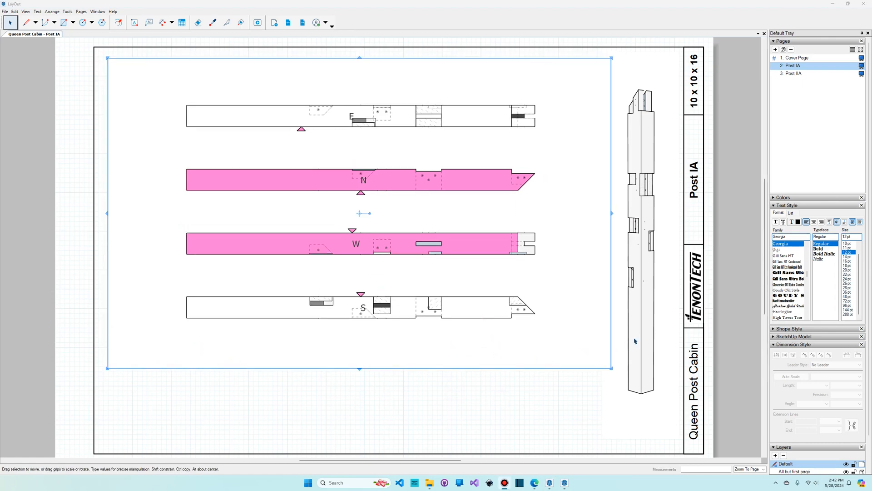
mouse_move(493, 335)
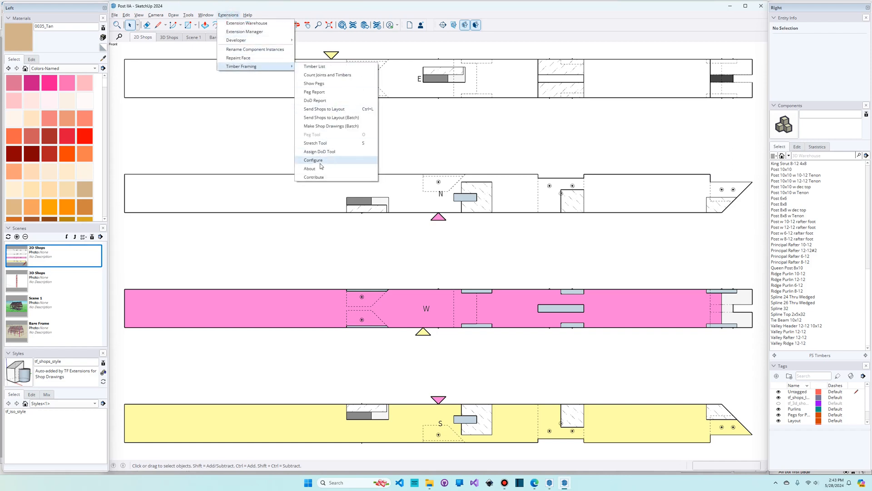
Open the Timber Framing Configure dialog to review company name, spacing, units and viewport settings
click(313, 159)
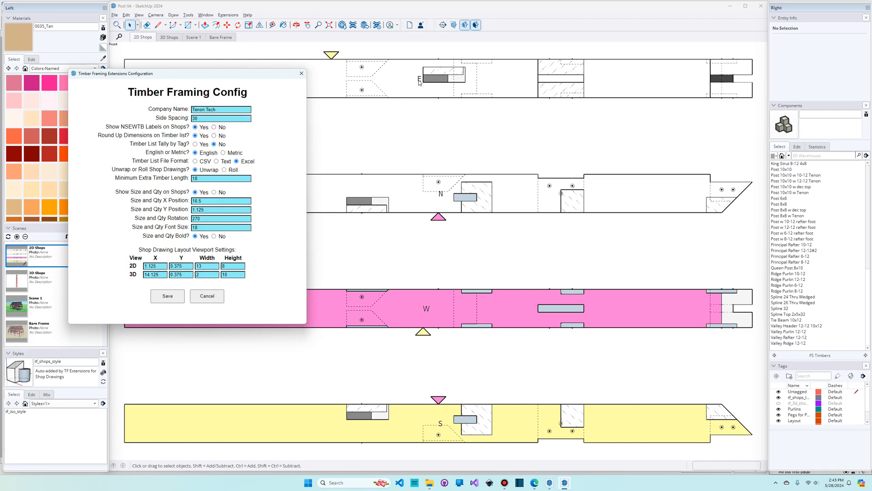
mouse_move(206, 76)
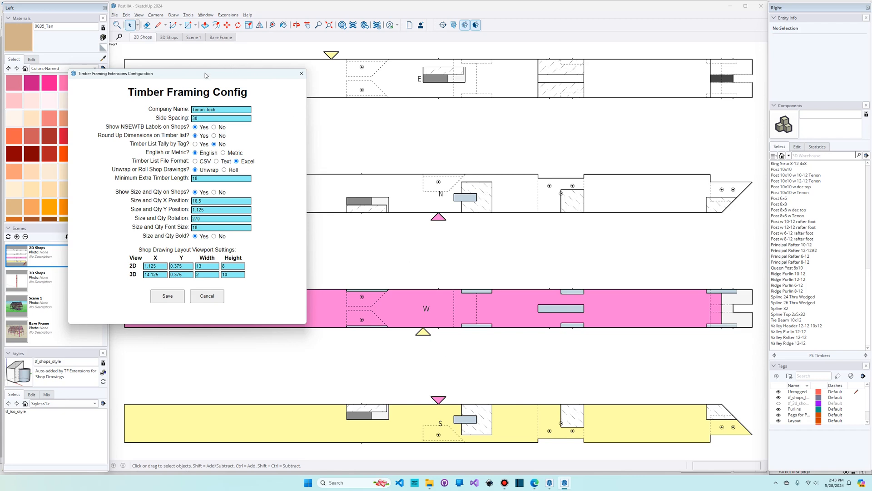
mouse_move(165, 135)
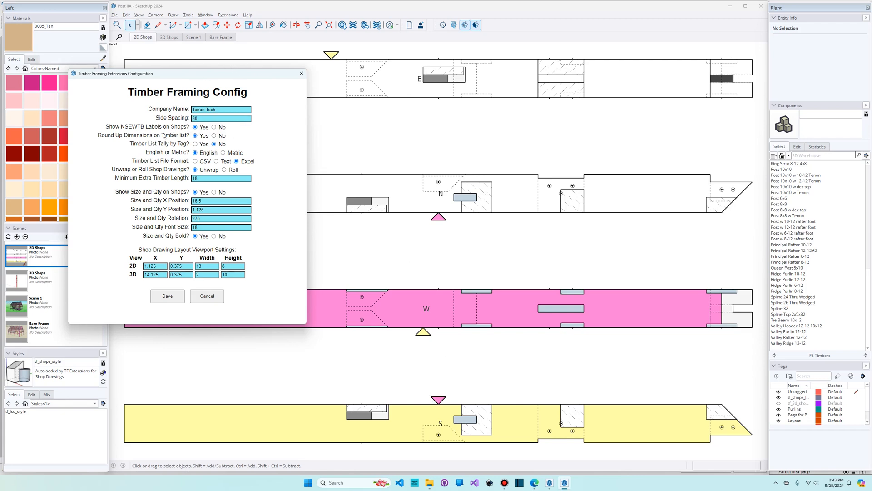
mouse_move(138, 154)
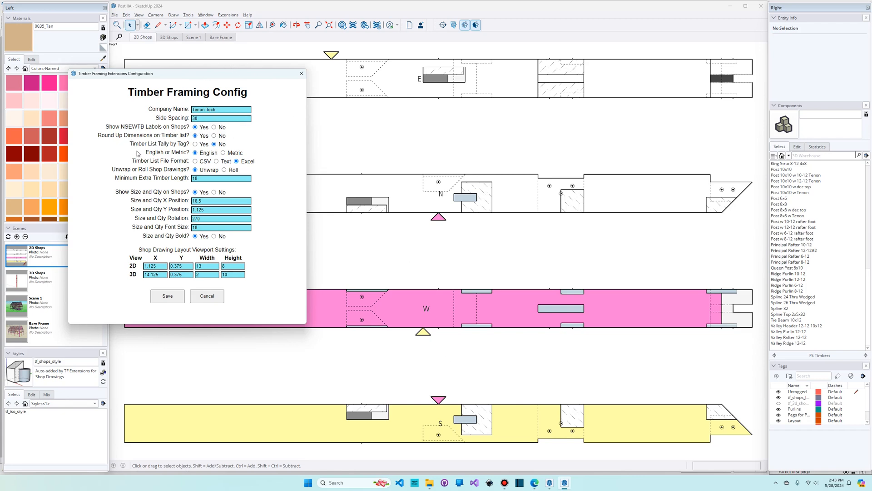
mouse_move(249, 170)
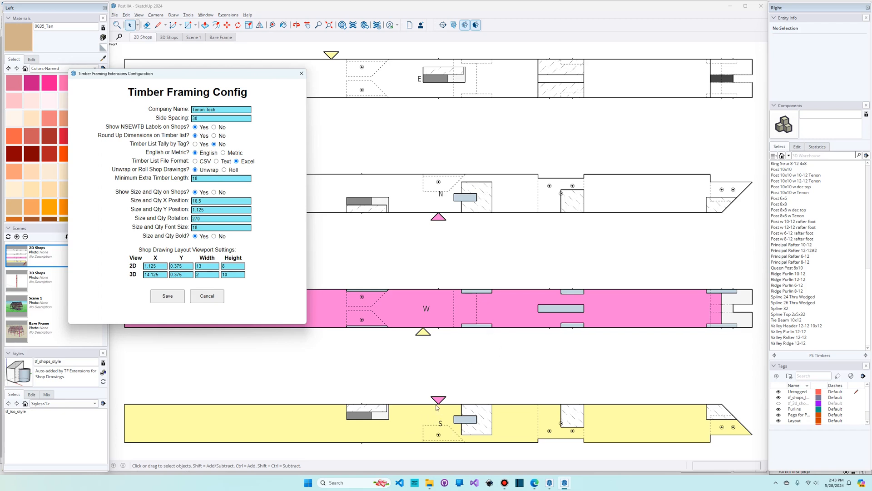
mouse_move(424, 404)
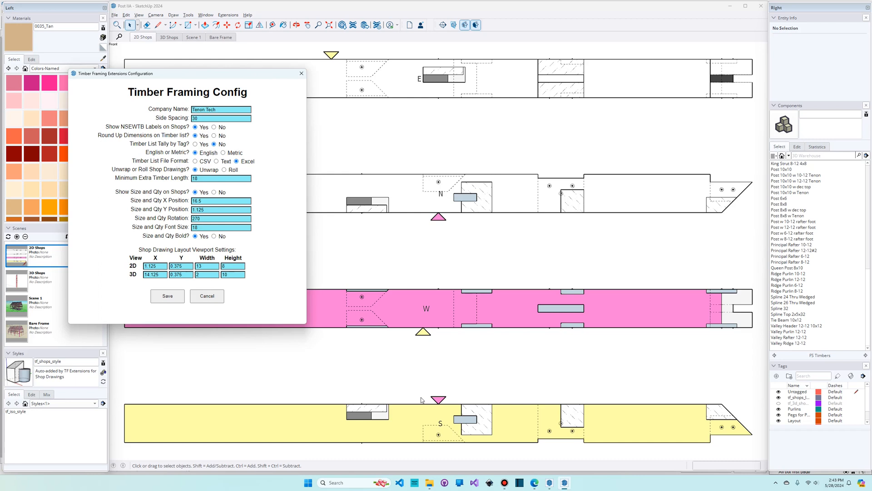
mouse_move(270, 154)
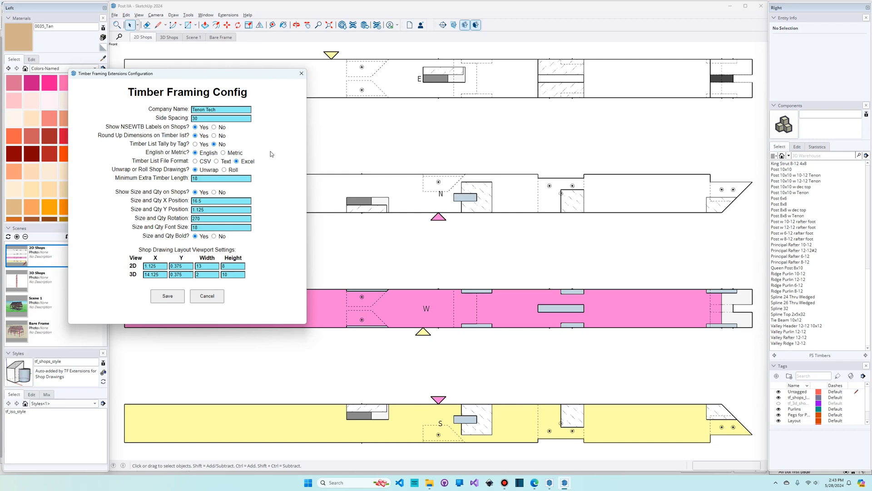
mouse_move(550, 483)
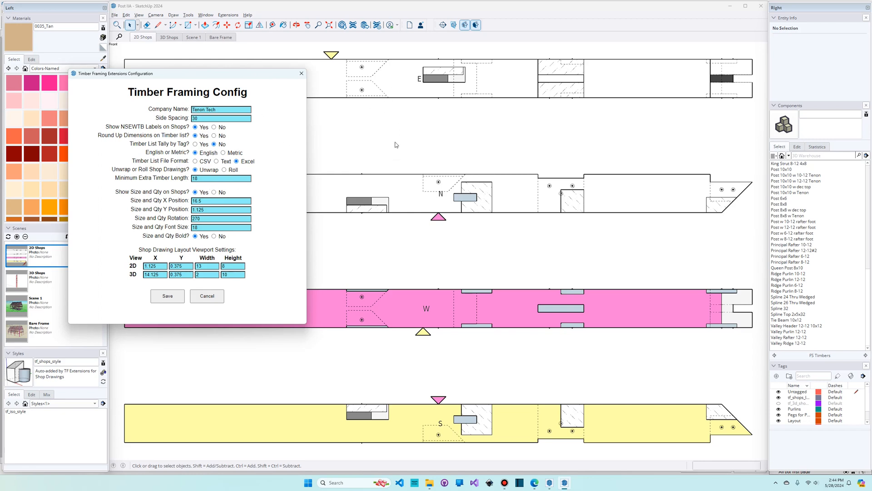
mouse_move(415, 149)
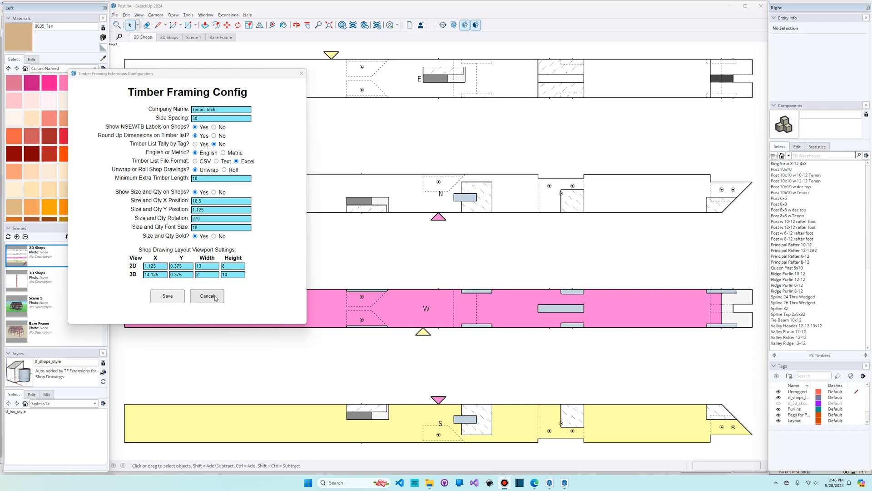
Cancel the config dialog, make shop drawings for the Girt I-IIA timber, save them and open the file
click(206, 296)
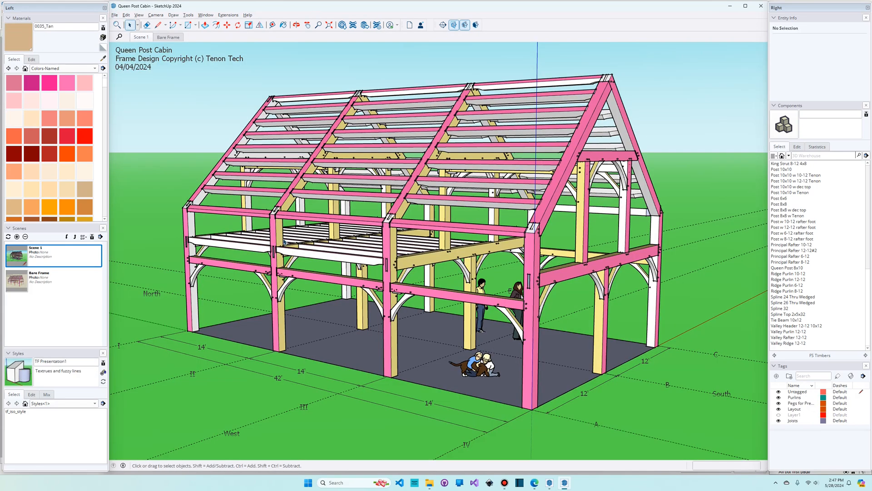
right_click(189, 259)
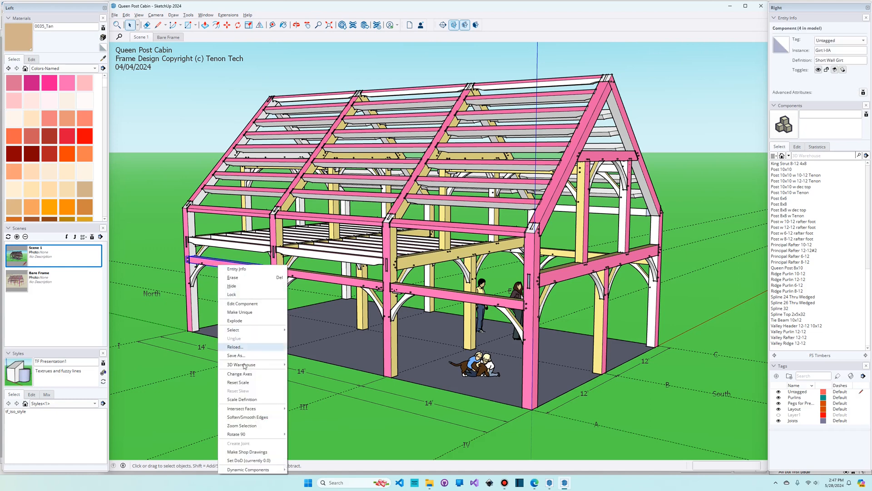
click(247, 451)
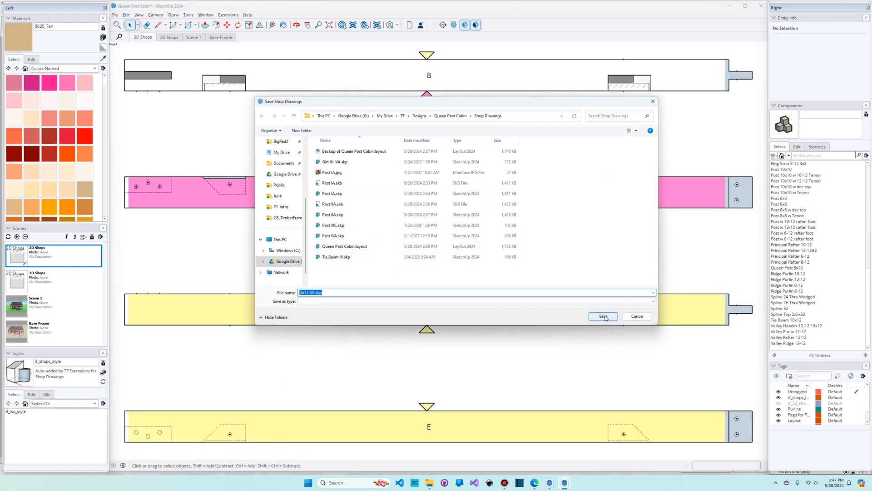
click(115, 16)
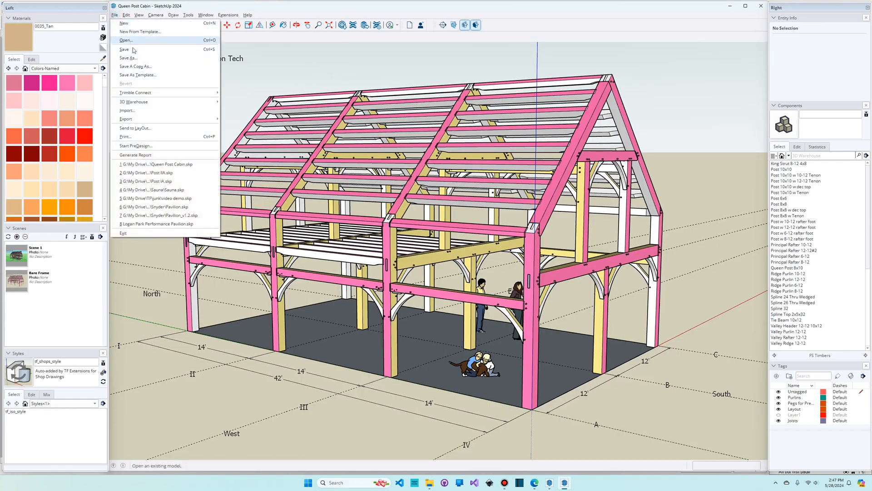
click(125, 40)
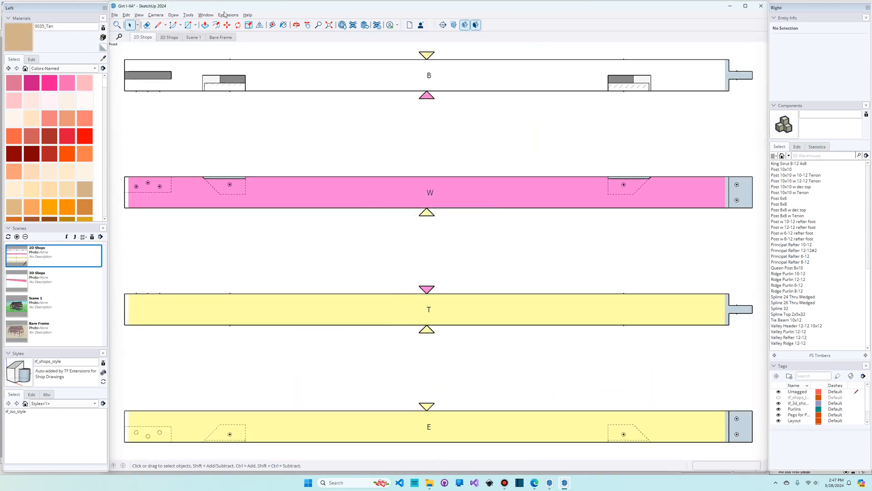
Send the girt shop drawings to LayOut, dismiss the could-not-write error and close the LayOut document
click(229, 14)
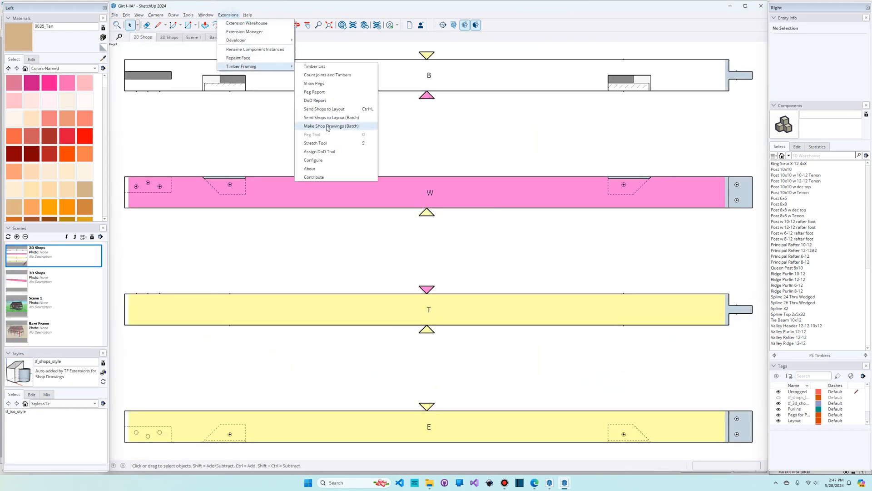
click(336, 110)
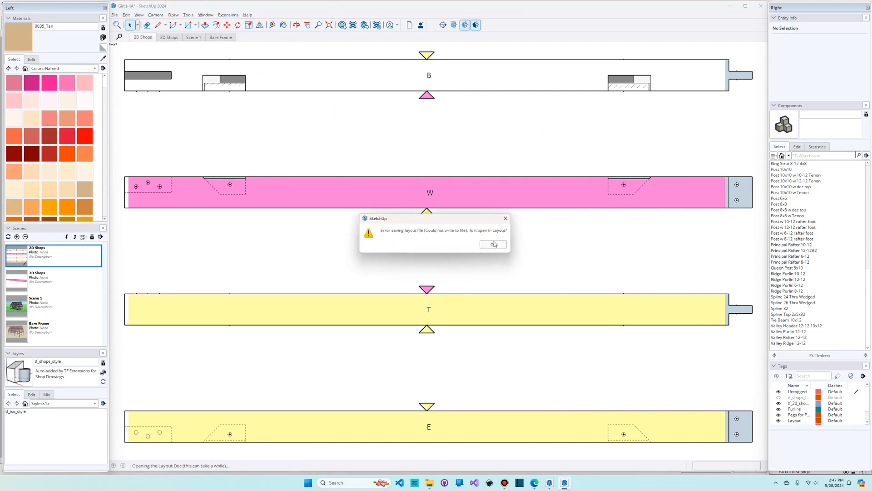
click(492, 244)
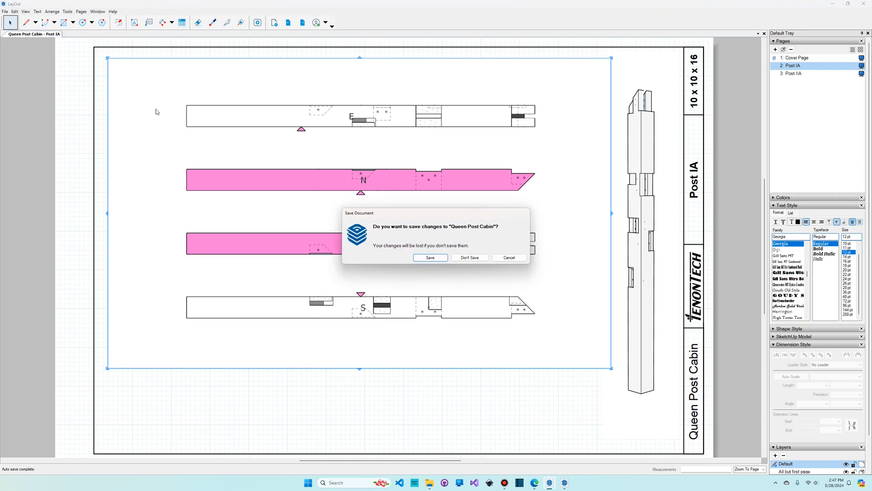
click(469, 257)
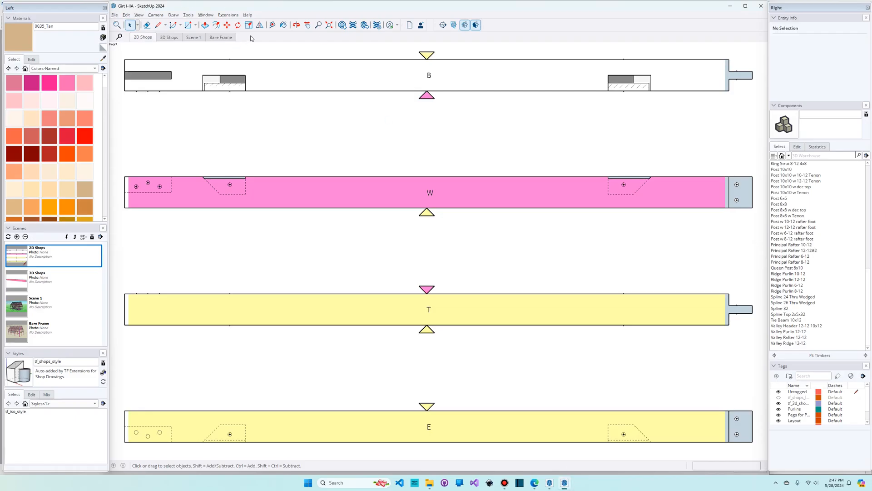
Send the Girt I-IIA shop drawings to LayOut again, adding a fourth page, then switch to LayOut
click(228, 14)
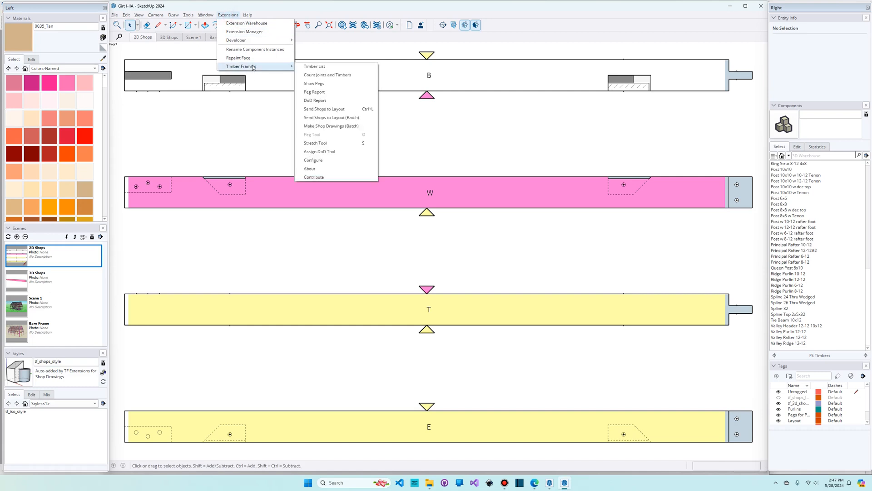
mouse_move(334, 108)
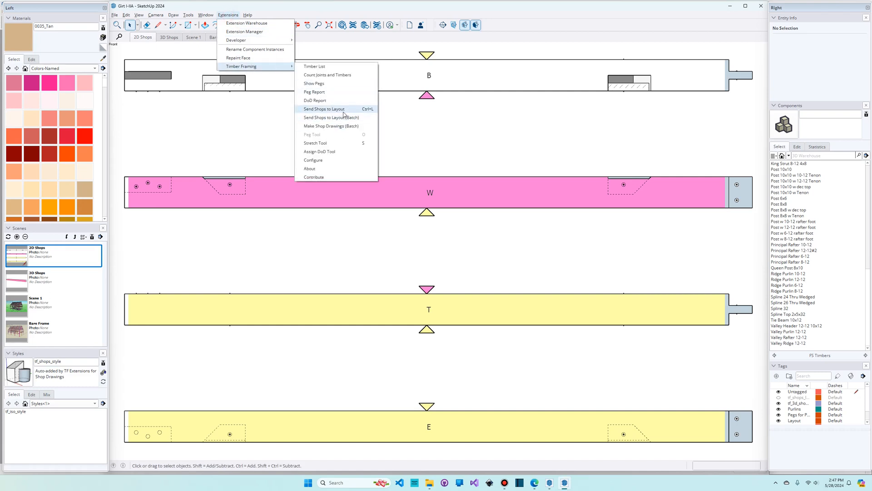
click(323, 109)
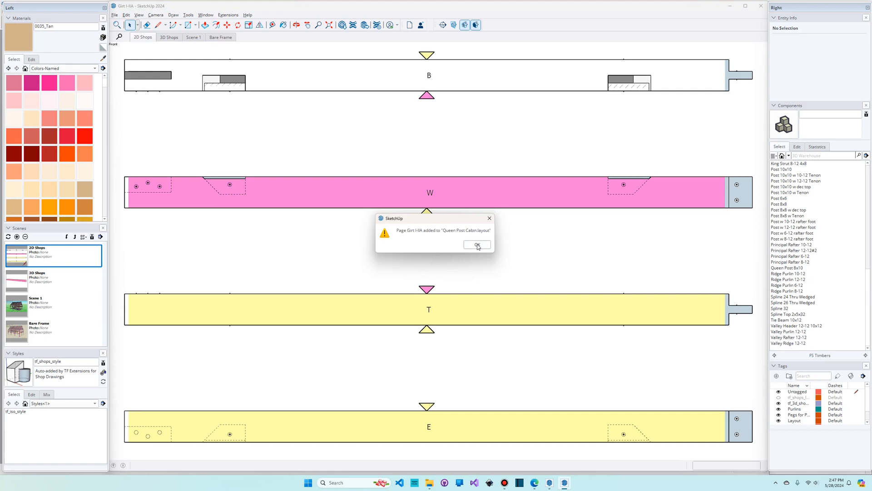
click(476, 245)
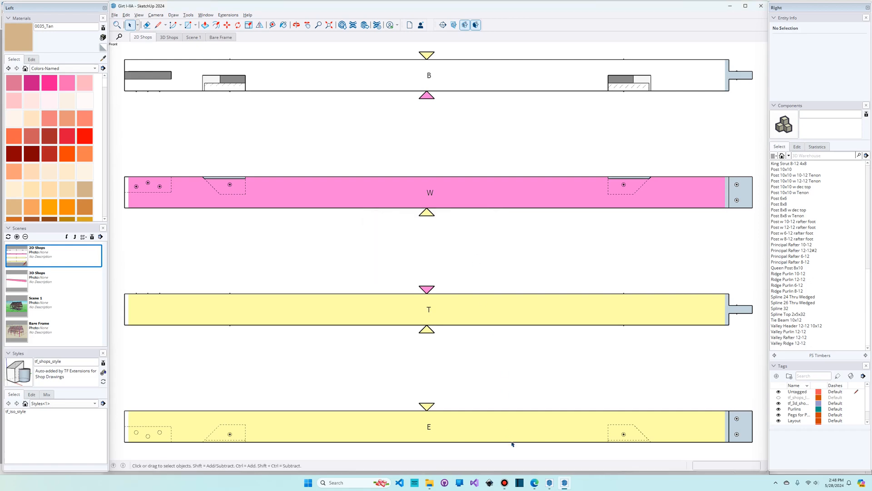
click(563, 482)
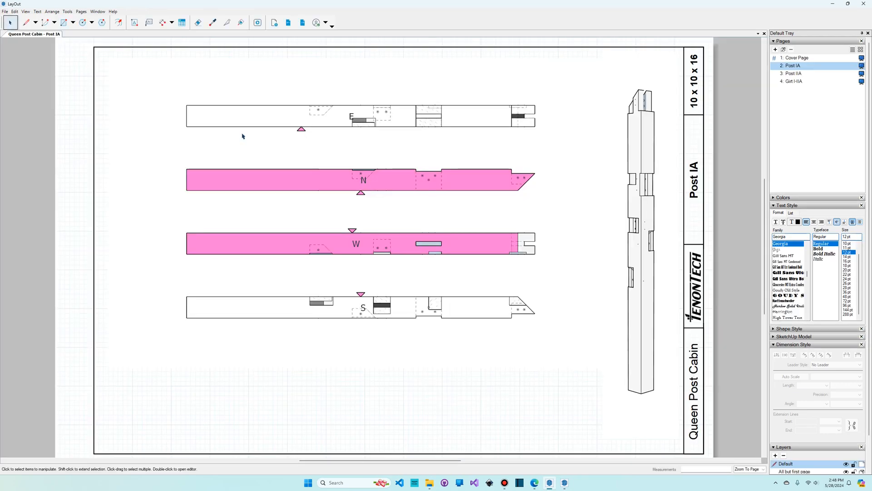
Review the new Girt I-IIA page and its cropped 3D viewport, then return to the girt model
click(794, 81)
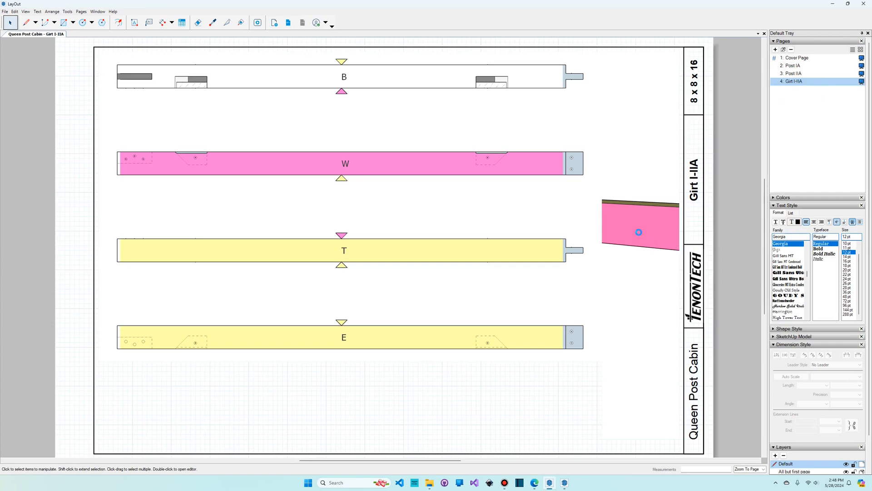
click(639, 226)
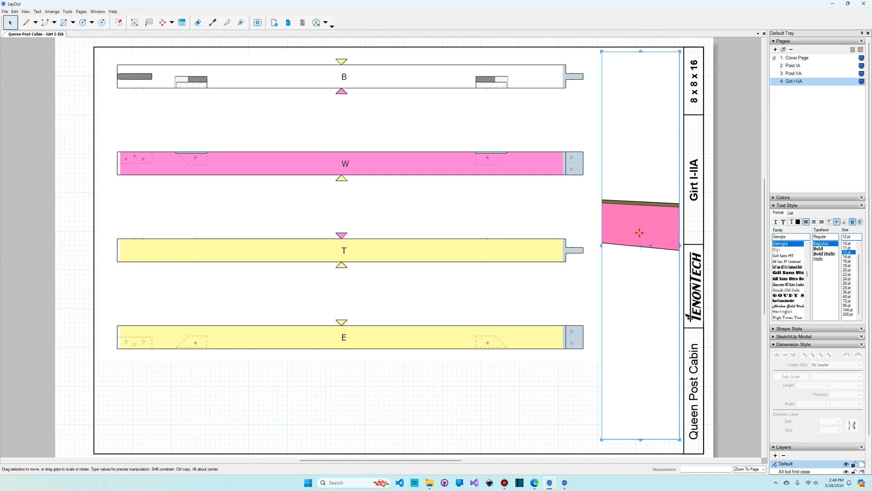
click(563, 482)
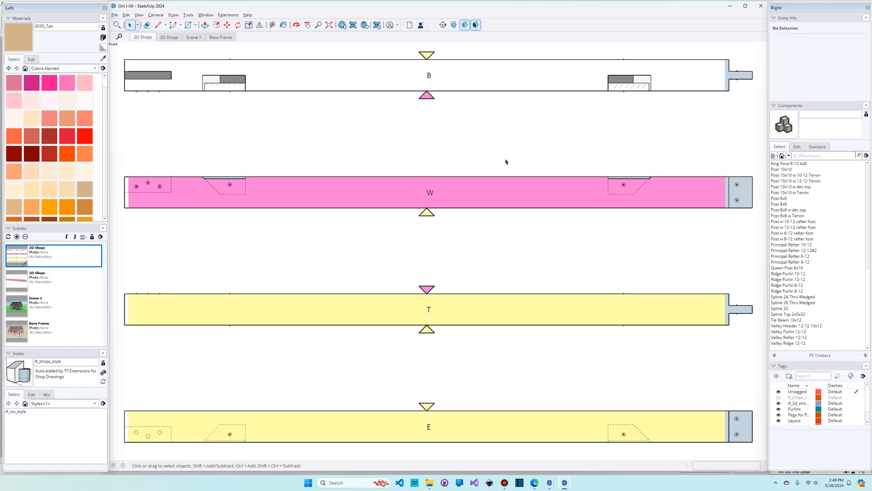
Adjust the girt's 3D shop scene and update it so the full upright girt shows
click(169, 37)
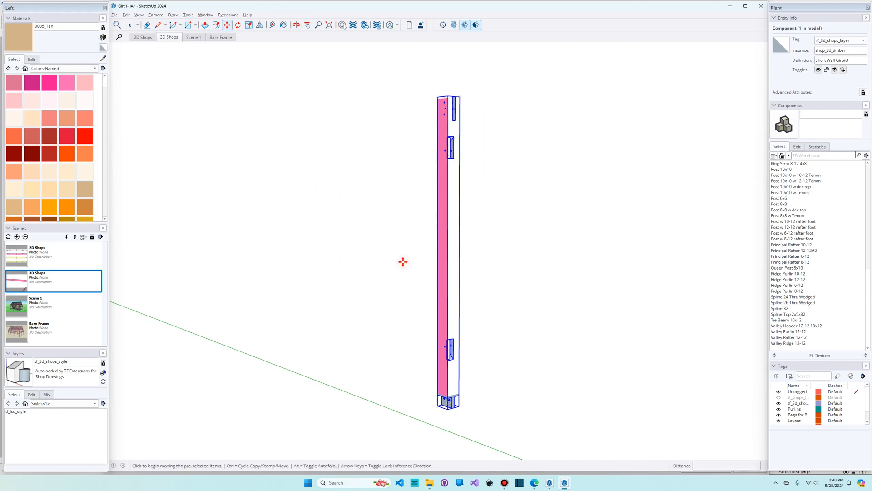
right_click(169, 37)
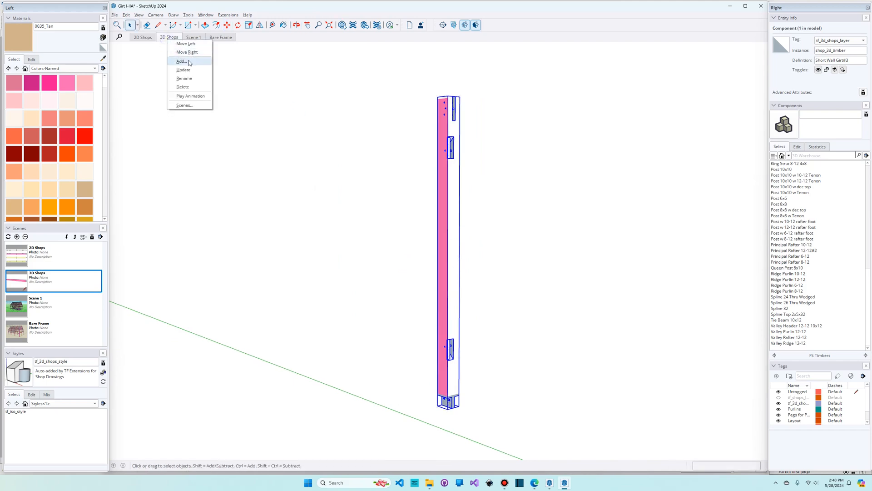
click(115, 15)
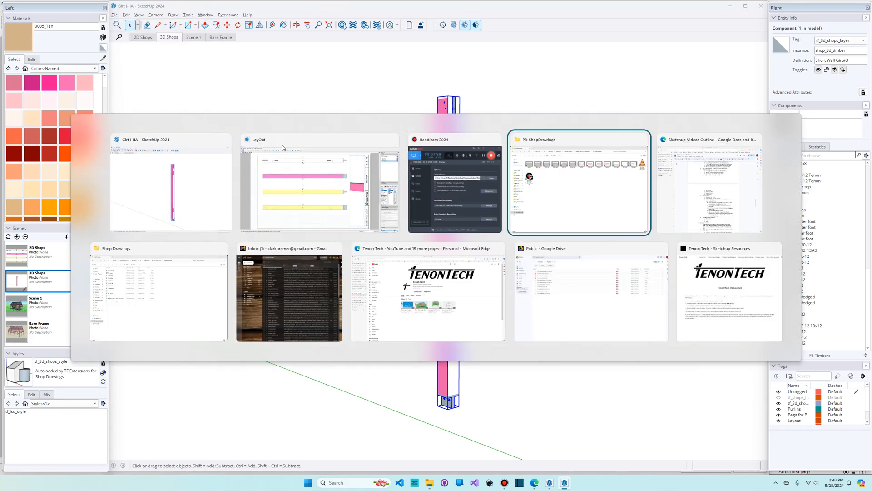
Switch to the LayOut document and display the Post IA page
click(317, 183)
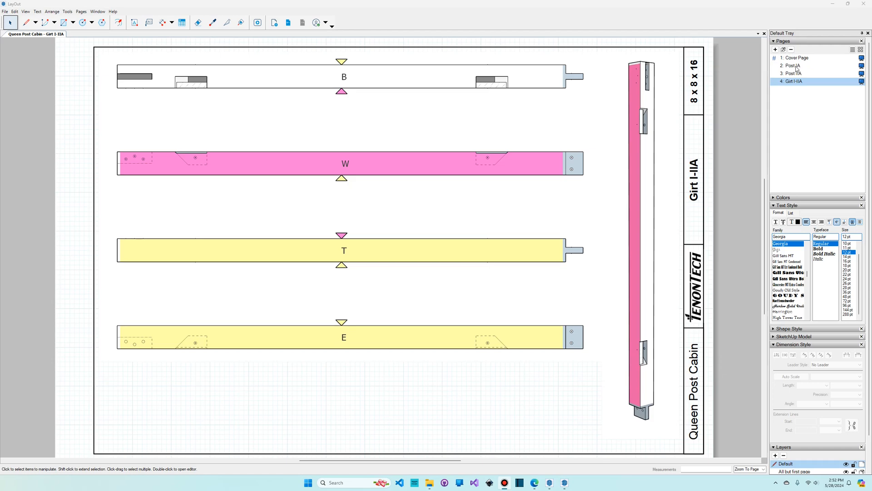
click(790, 65)
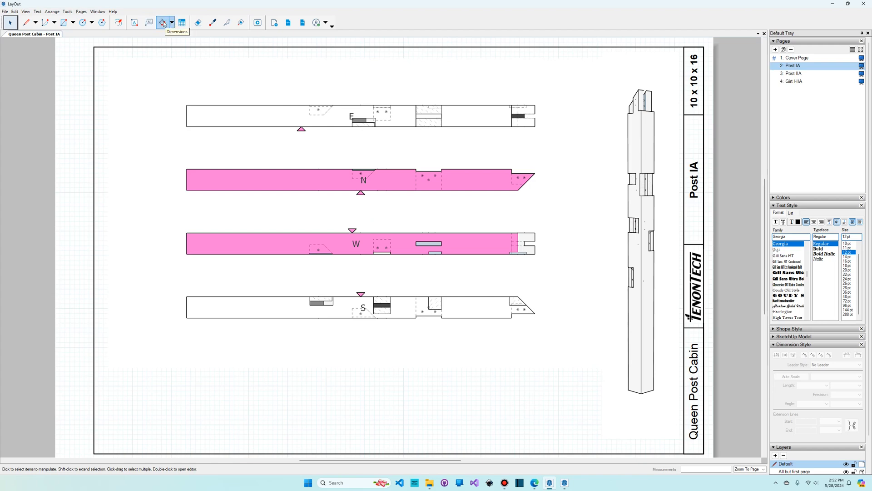
Add stacked length dimensions under the S post from its left end, including 4'-10" and 8'-0"
click(163, 22)
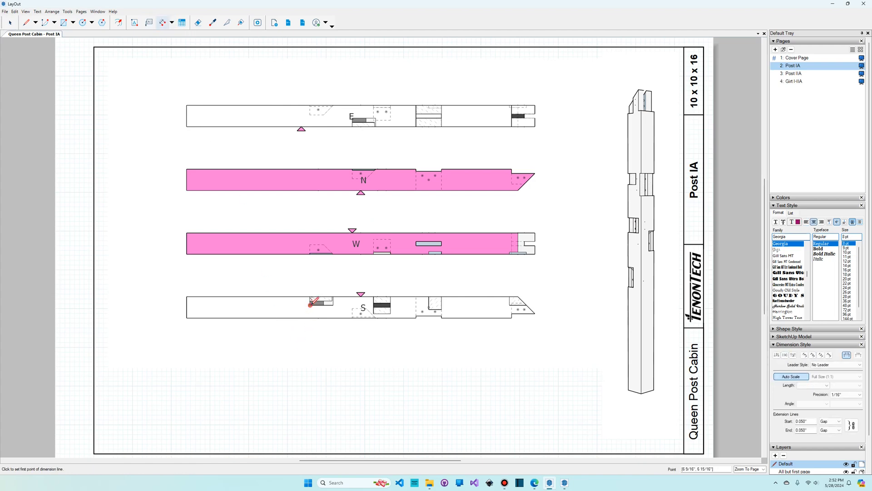
click(310, 304)
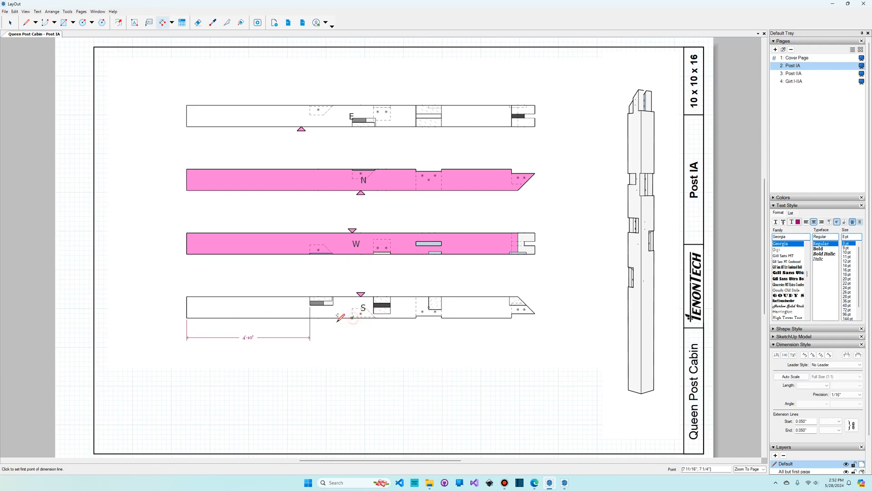
click(351, 329)
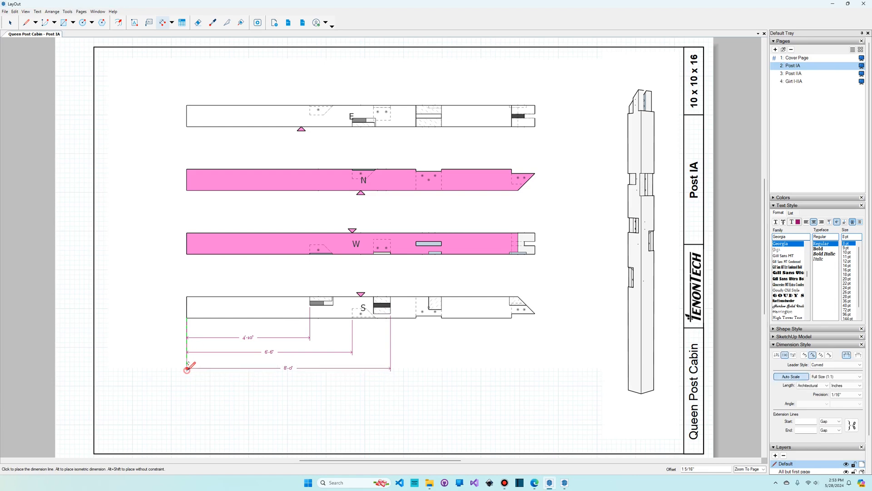
click(187, 368)
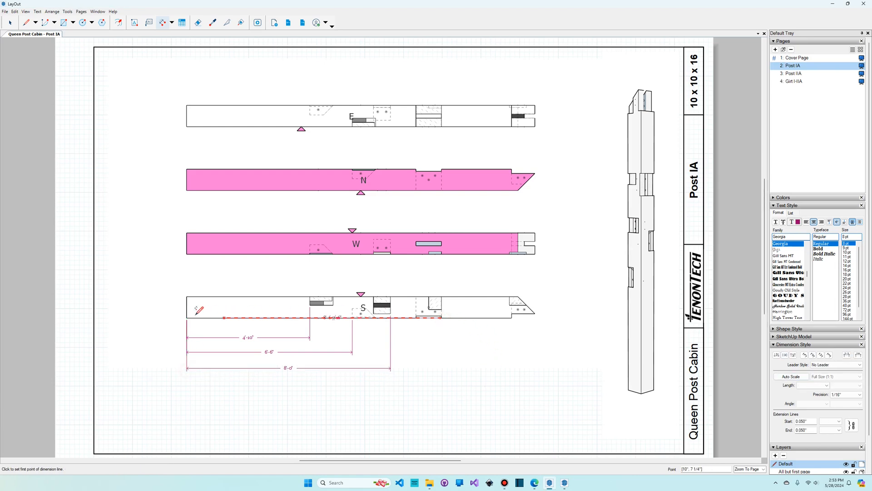
click(187, 380)
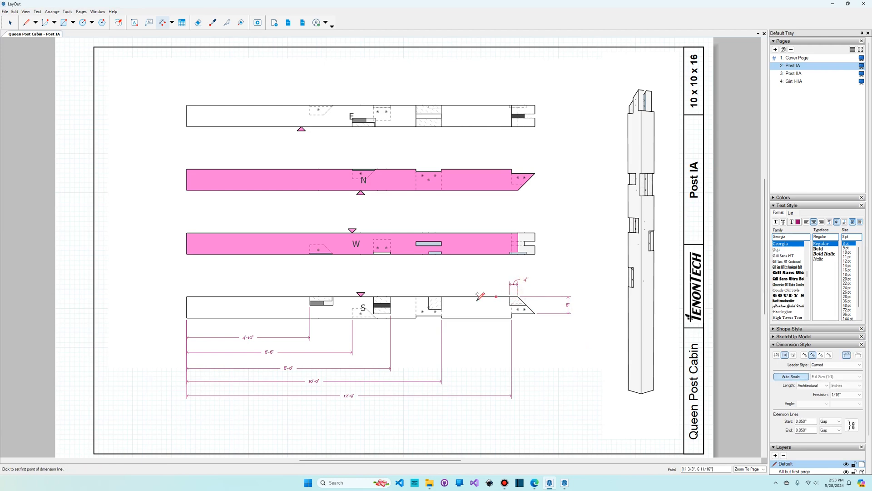
mouse_move(313, 279)
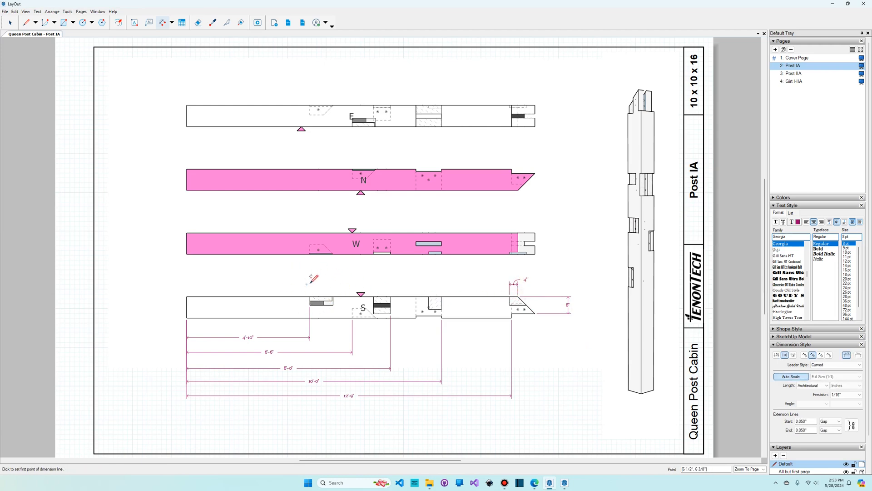
Add the small 2" joinery dimension at the S post's left housing
click(310, 295)
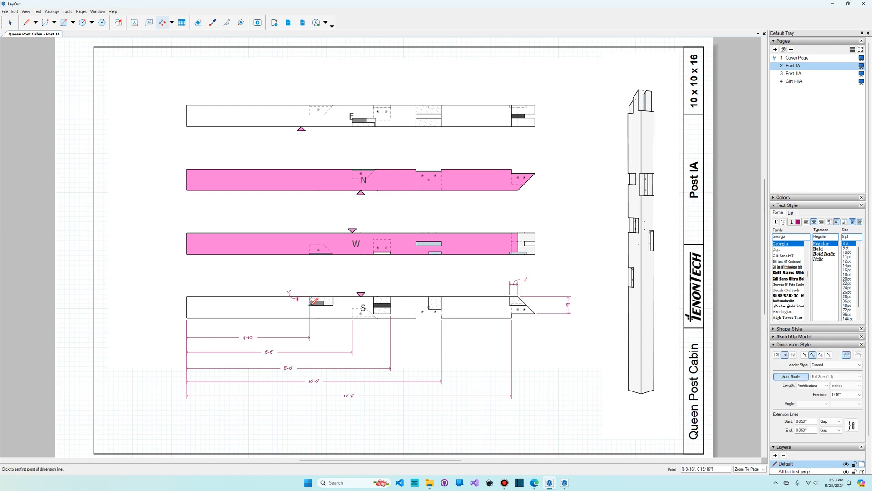
click(281, 298)
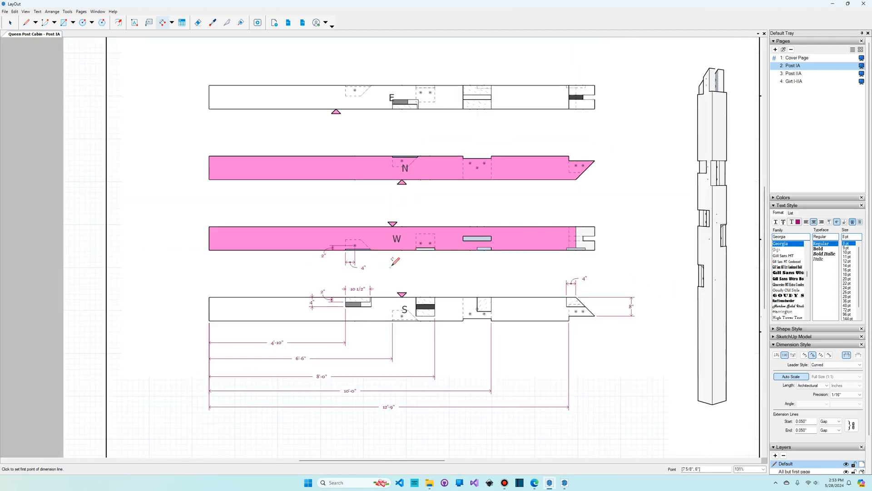
mouse_move(432, 276)
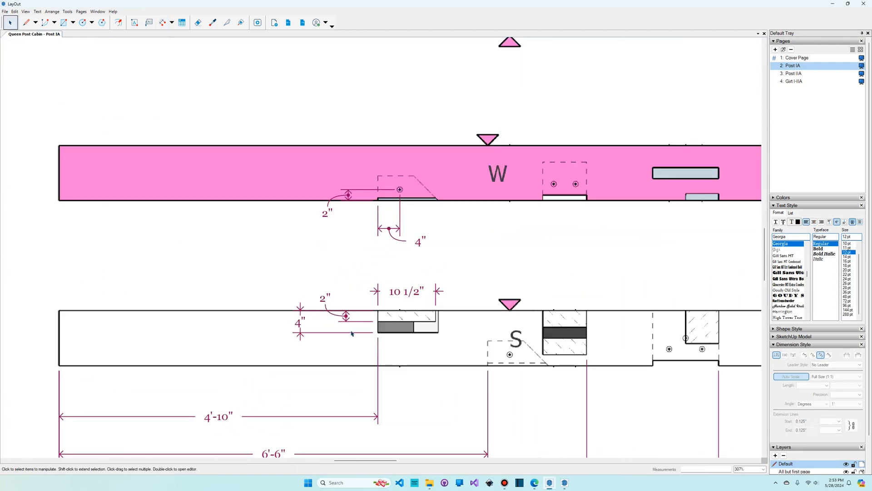
Add leader labels marking the W post mortise as Thru and the S post housing as 8"
click(326, 298)
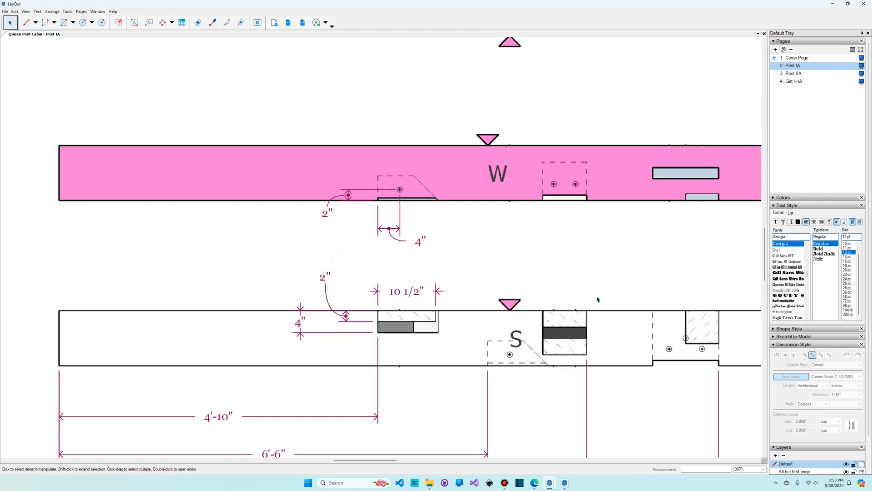
click(148, 22)
text(T)
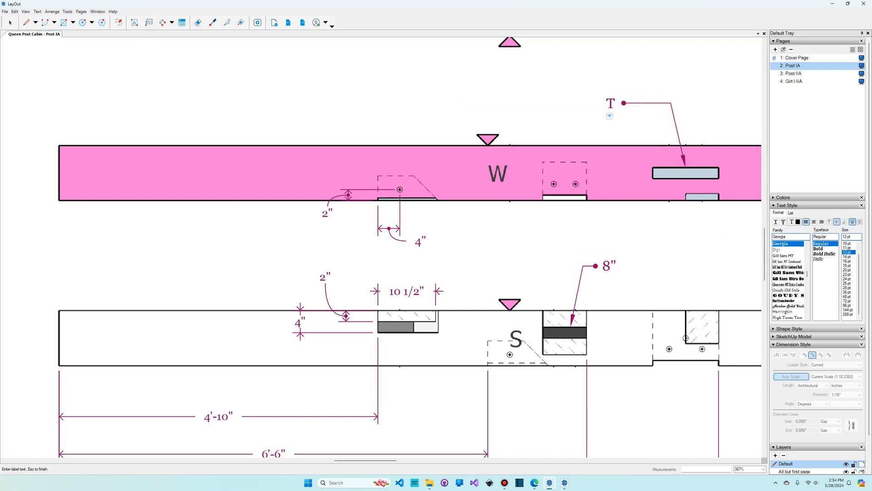
click(148, 23)
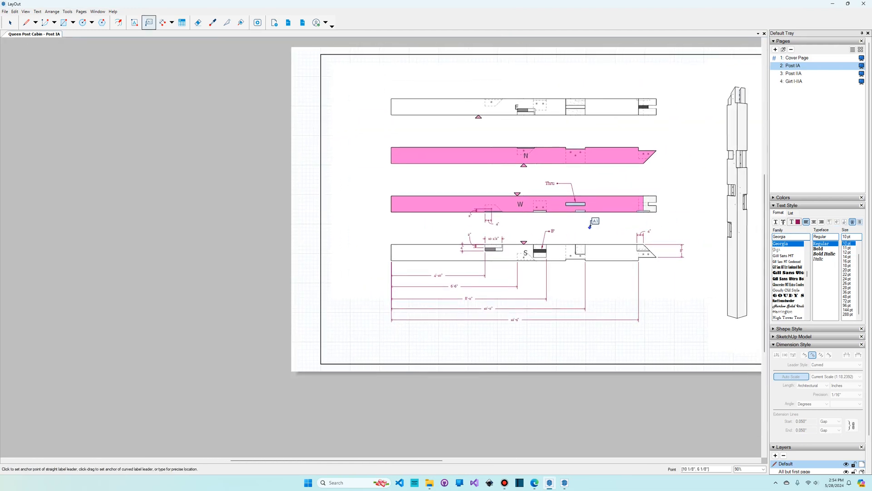
mouse_move(607, 220)
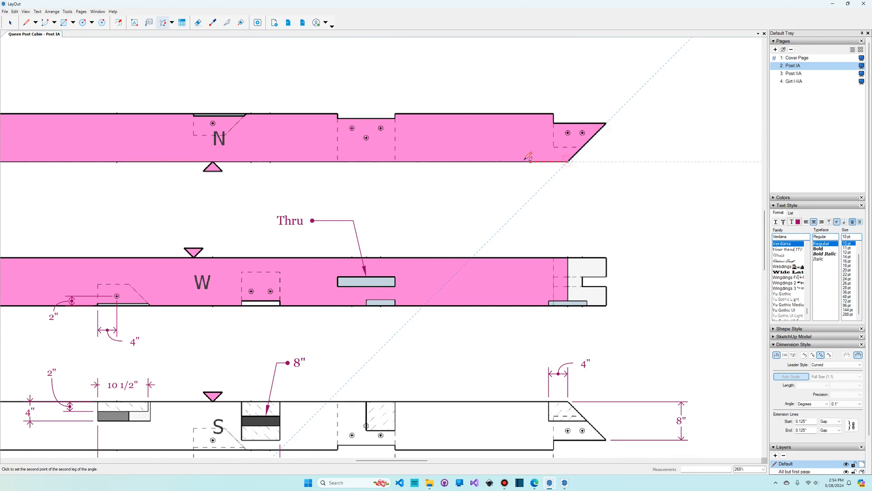
Place a 135.0° angular dimension on the N post's angled end and return to the SketchUp model
click(556, 161)
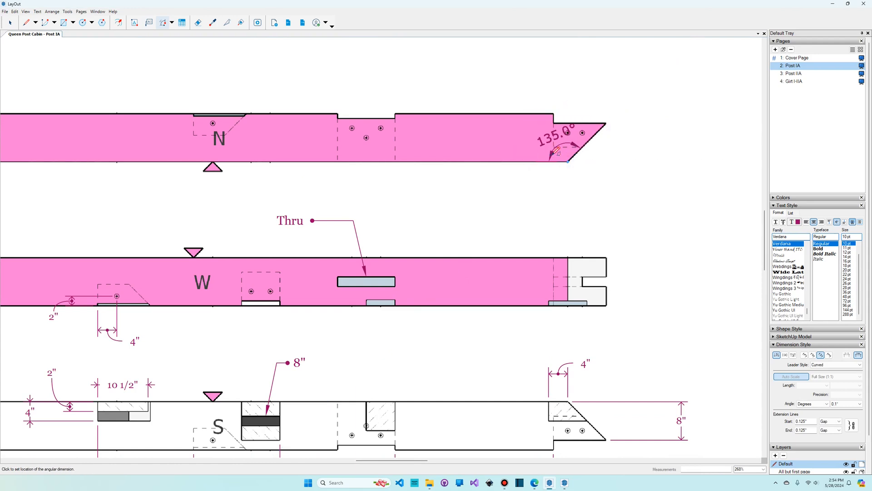
click(556, 136)
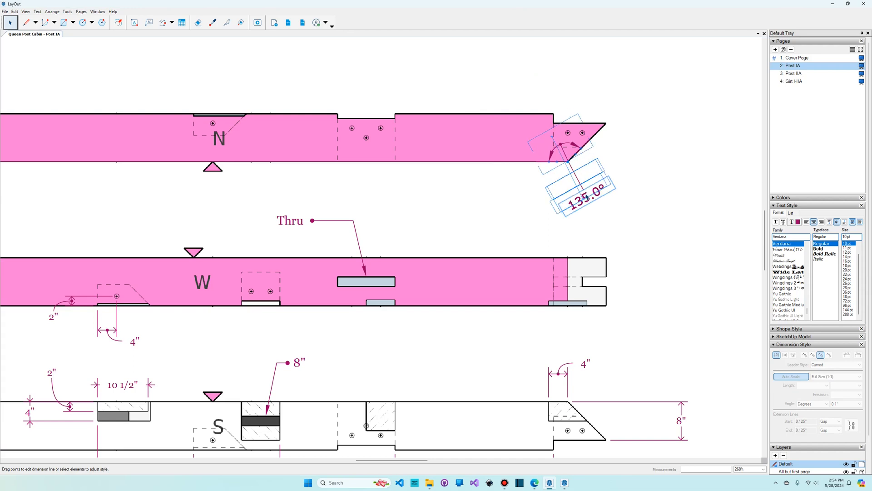
click(789, 236)
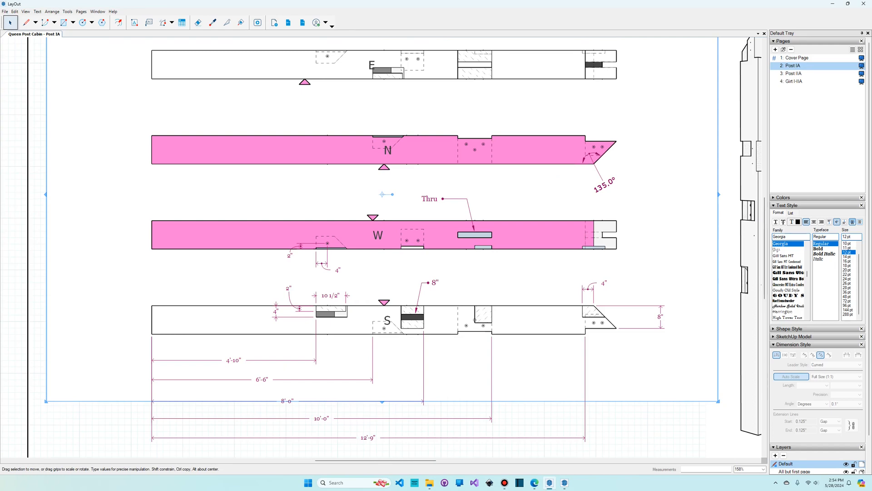
click(529, 437)
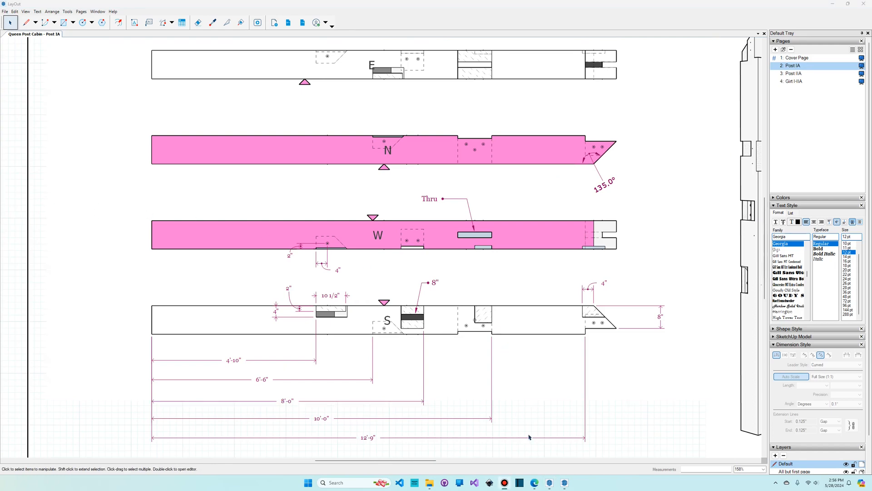
click(564, 482)
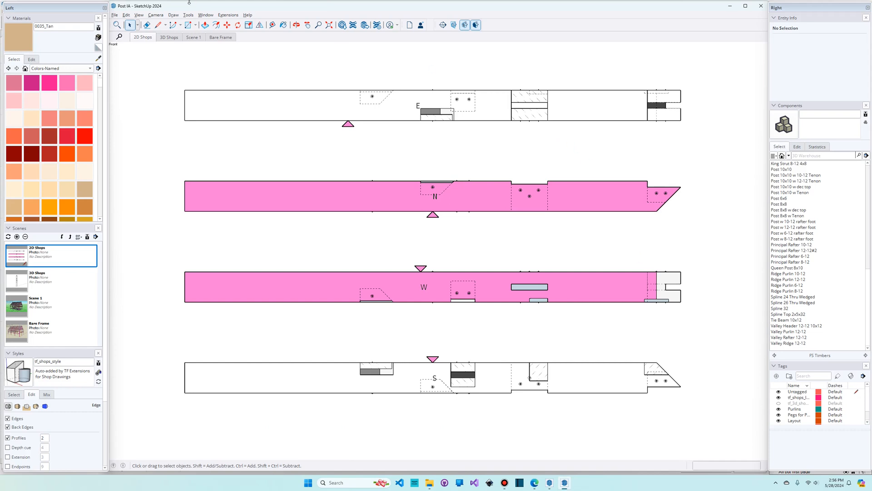
click(227, 15)
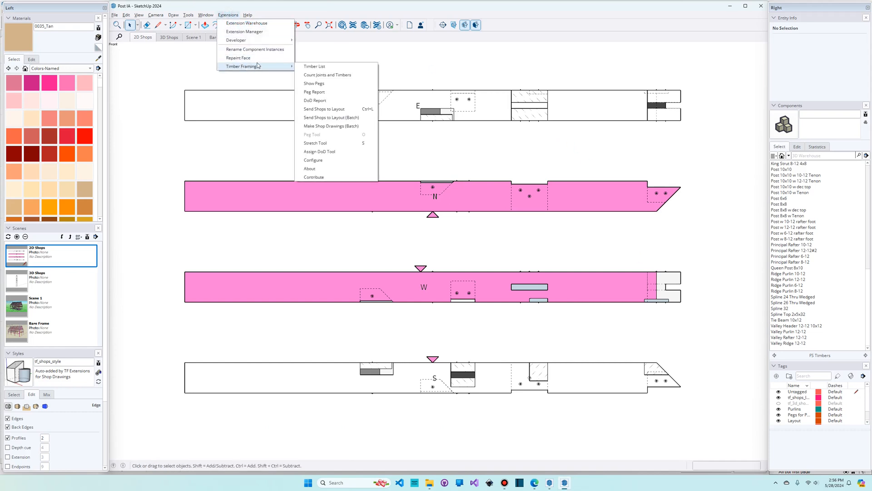
mouse_move(323, 108)
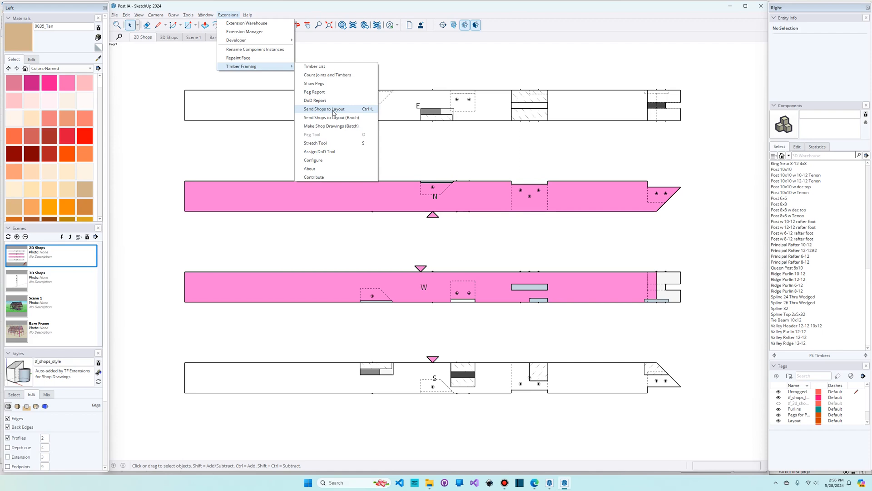
mouse_move(331, 117)
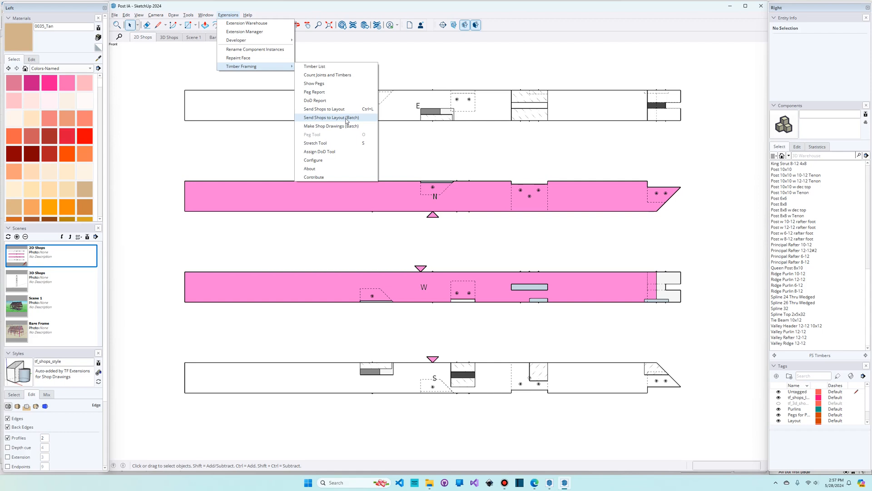
mouse_move(410, 243)
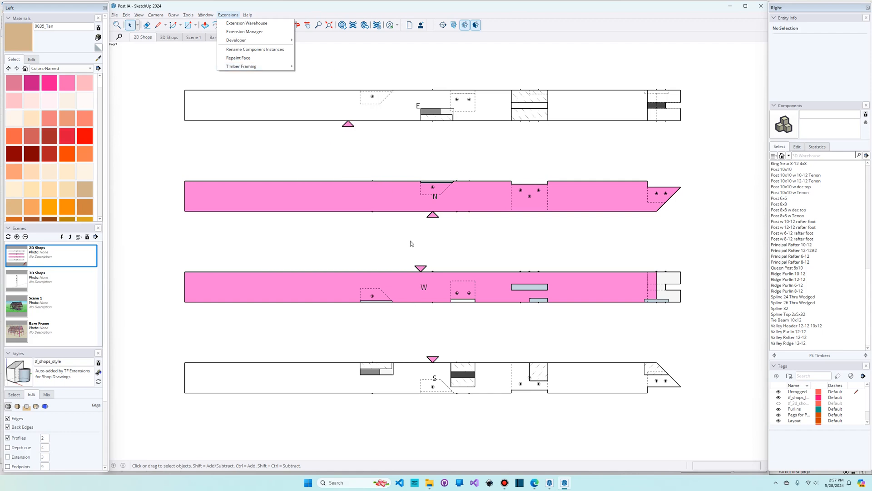